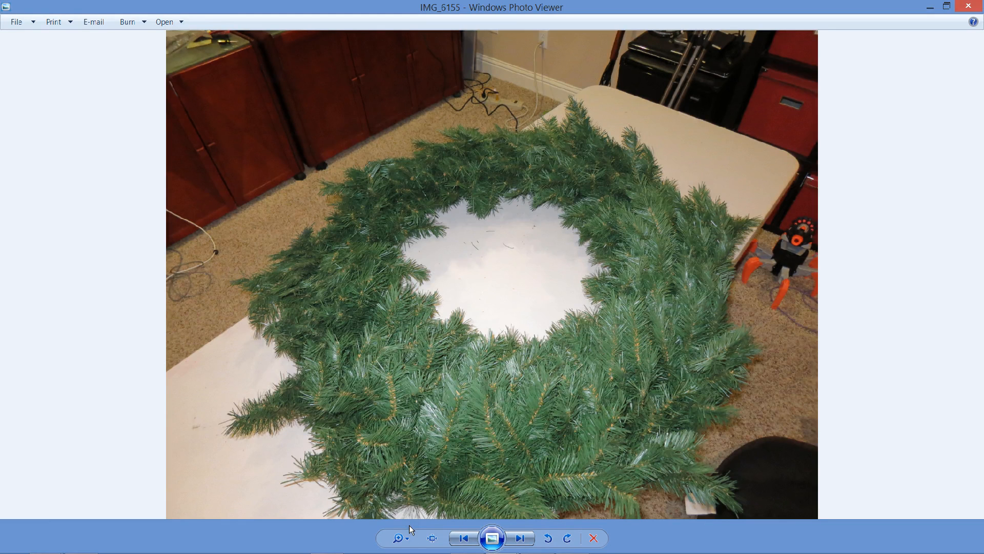
pyautogui.moveTo(444, 490)
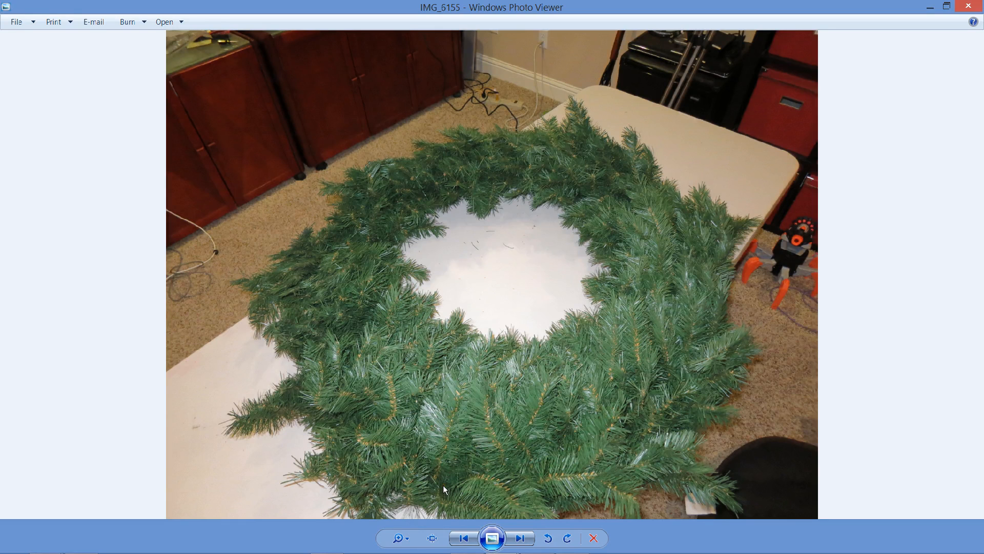
pyautogui.moveTo(609, 247)
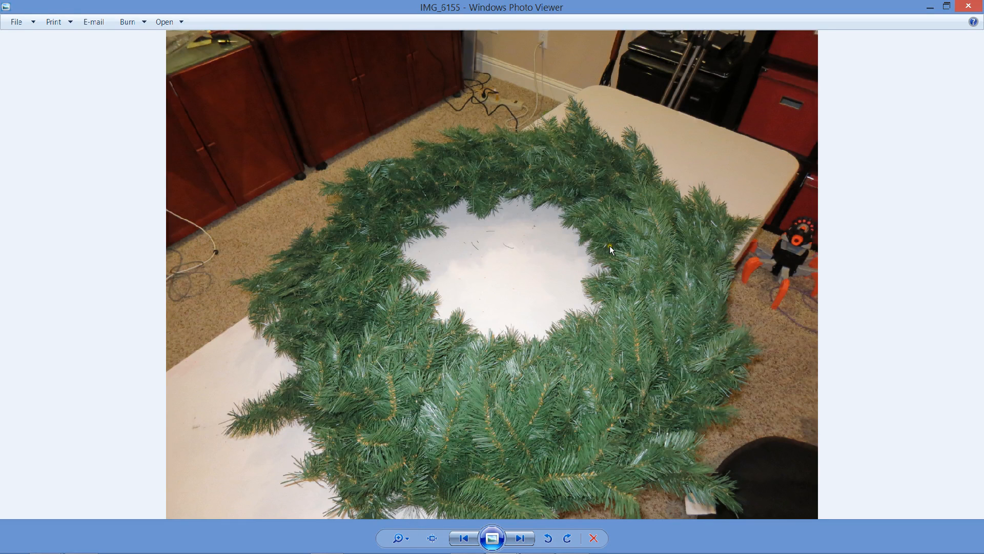
pyautogui.moveTo(522, 220)
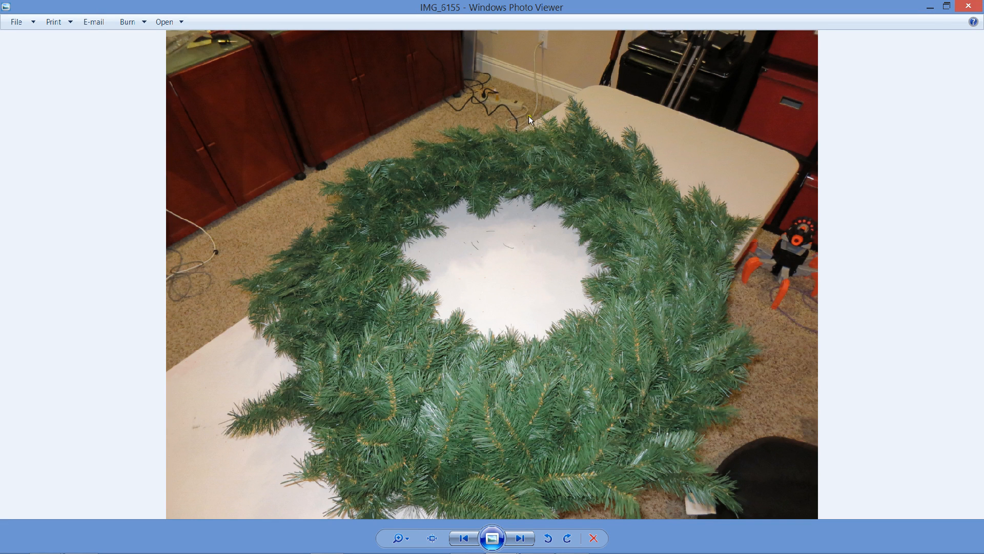
pyautogui.moveTo(804, 370)
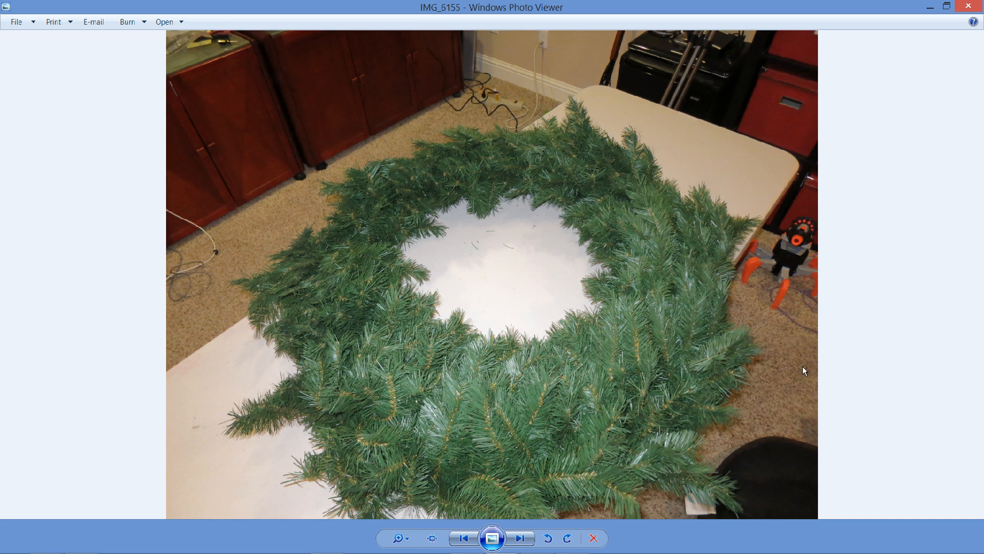
pyautogui.moveTo(668, 178)
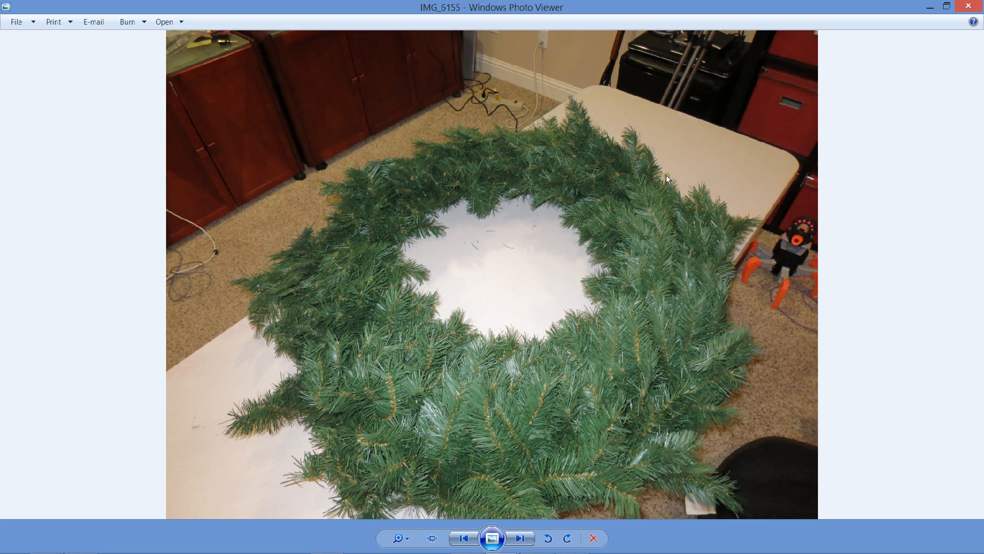
pyautogui.moveTo(491, 124)
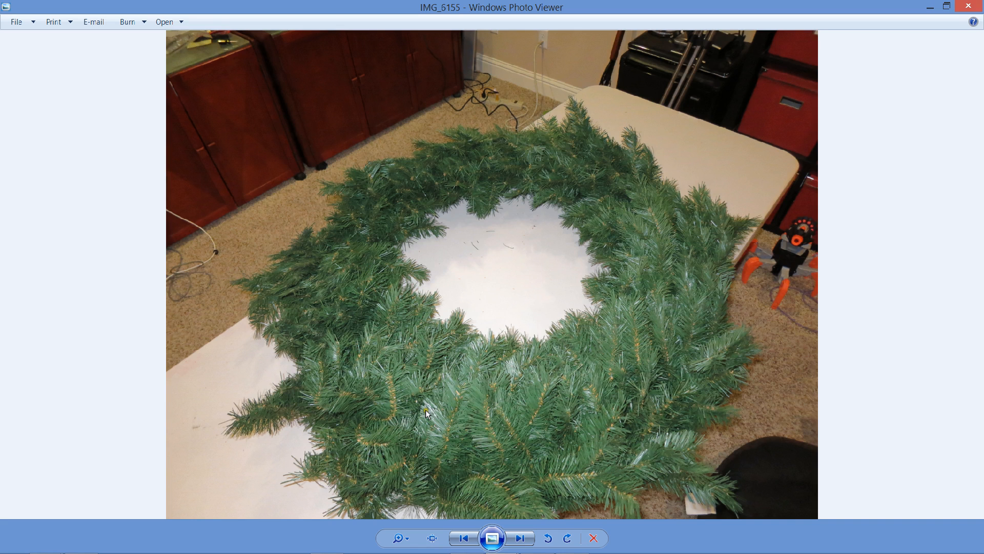
pyautogui.moveTo(456, 450)
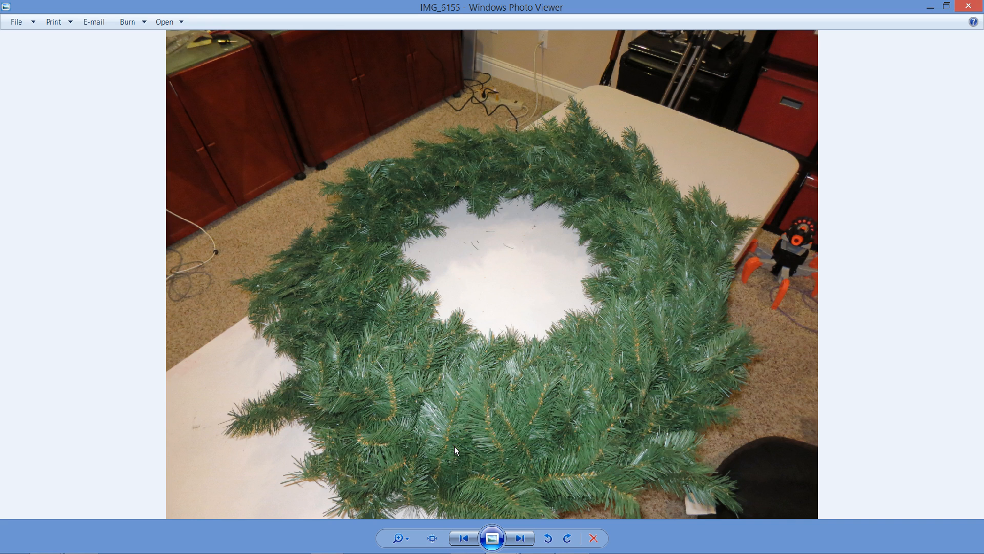
pyautogui.moveTo(472, 484)
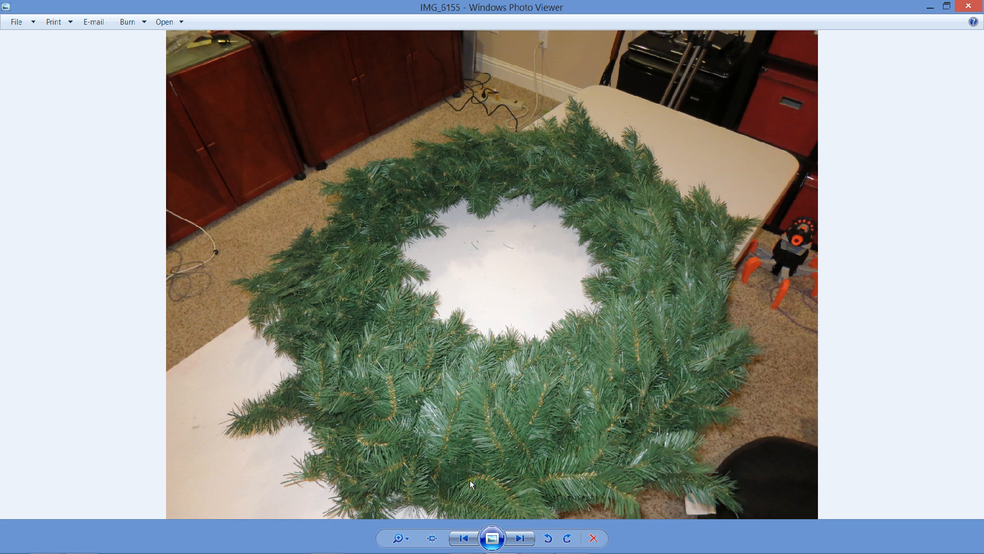
pyautogui.moveTo(500, 344)
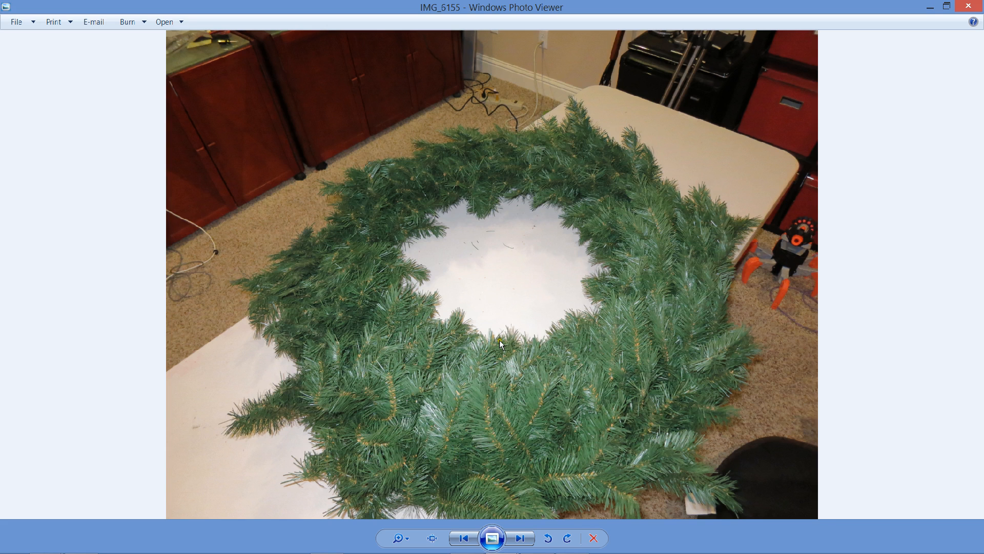
pyautogui.moveTo(606, 322)
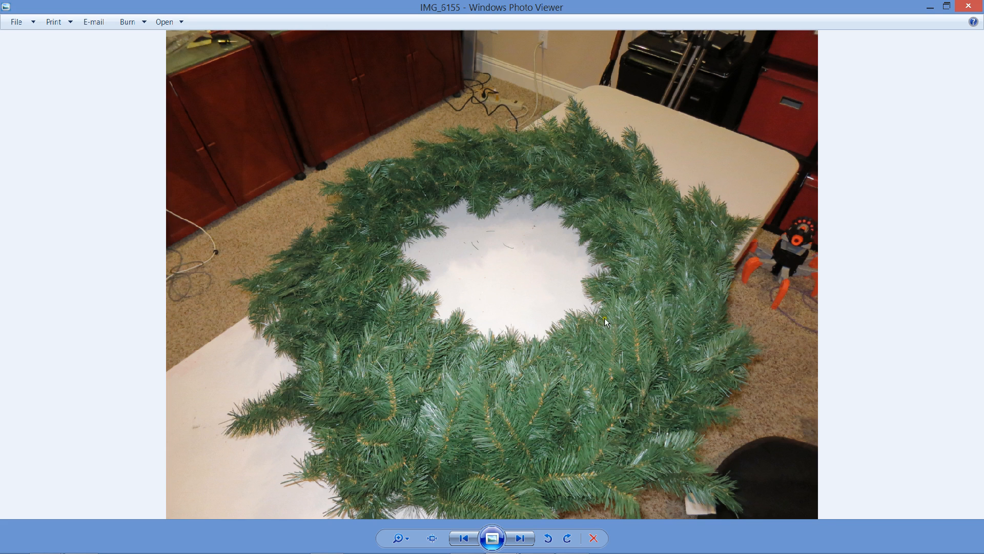
pyautogui.moveTo(415, 180)
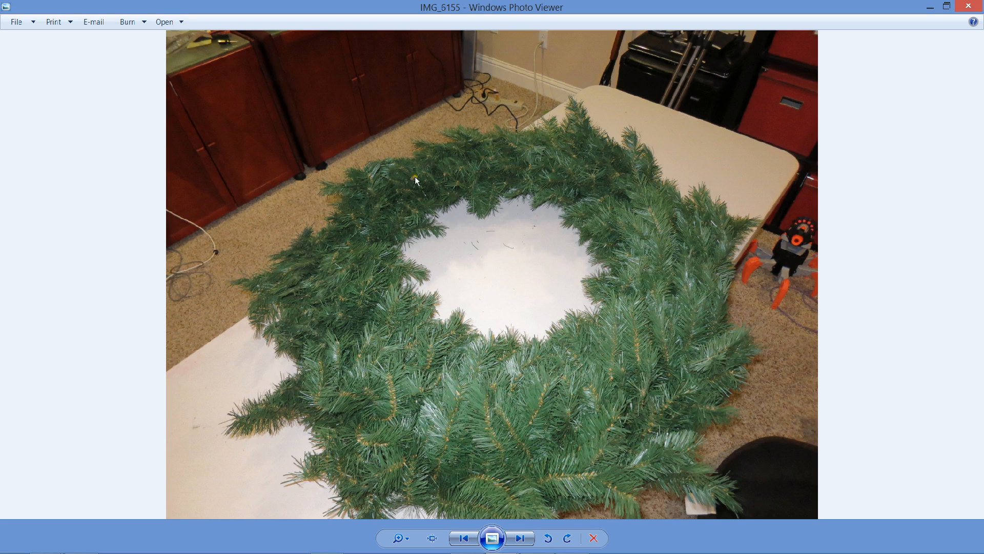
pyautogui.moveTo(464, 382)
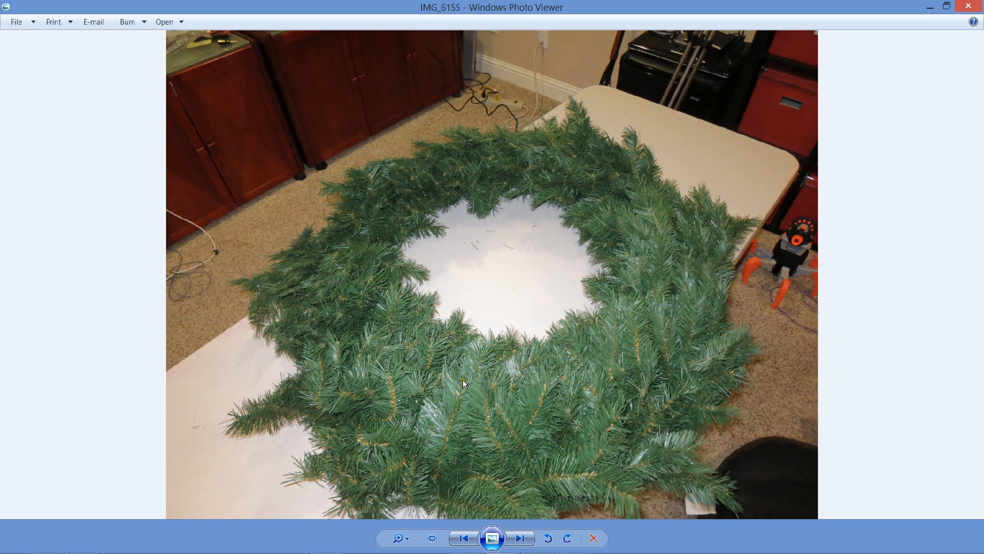
pyautogui.moveTo(449, 438)
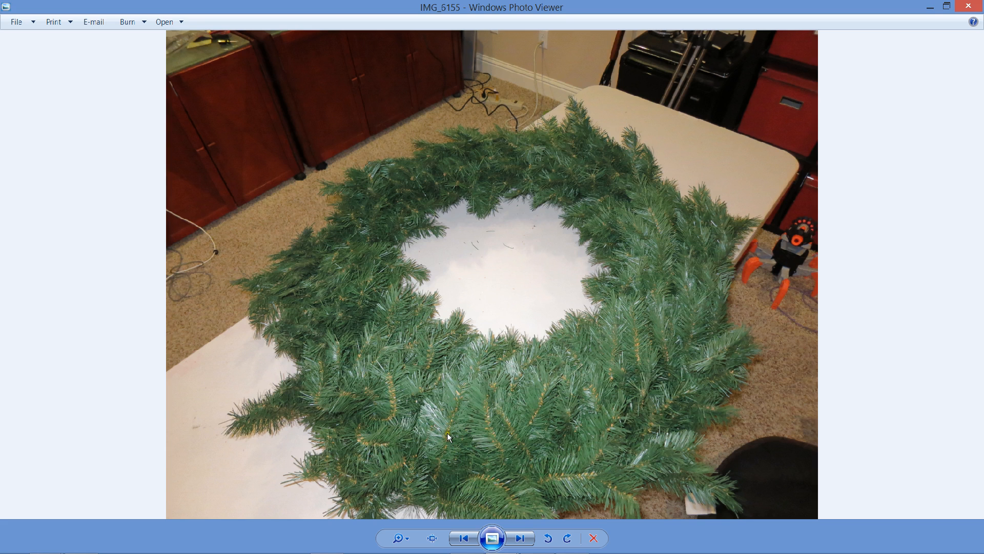
pyautogui.moveTo(375, 338)
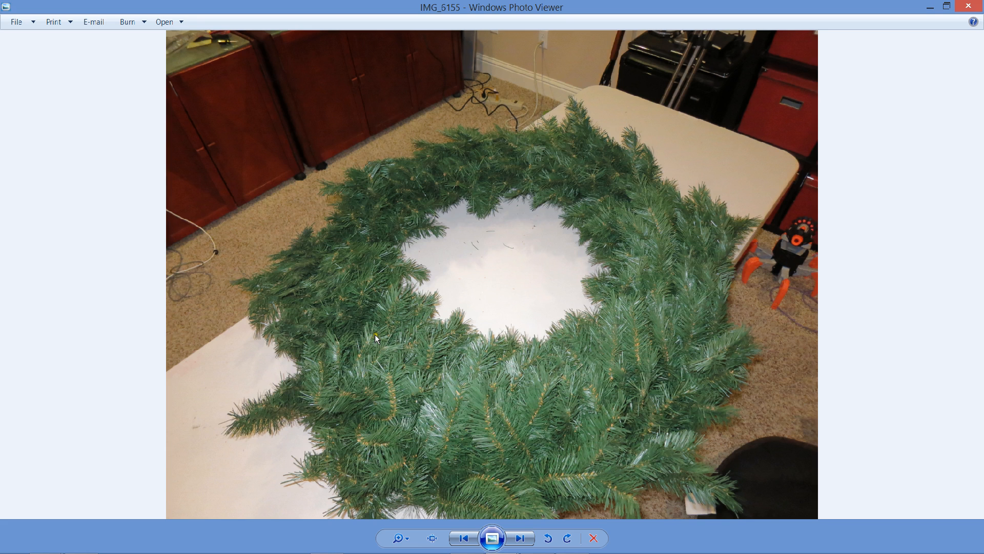
pyautogui.moveTo(434, 244)
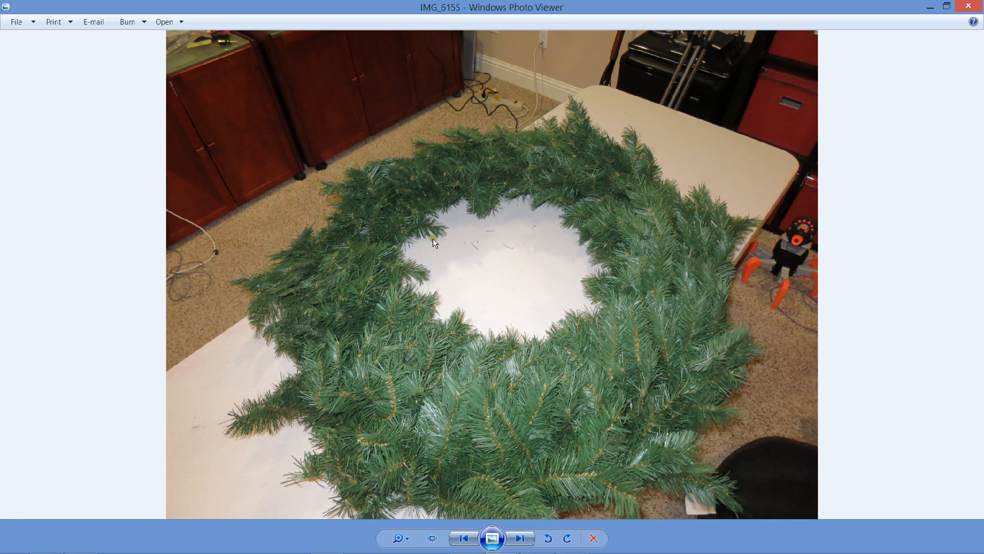
pyautogui.moveTo(432, 291)
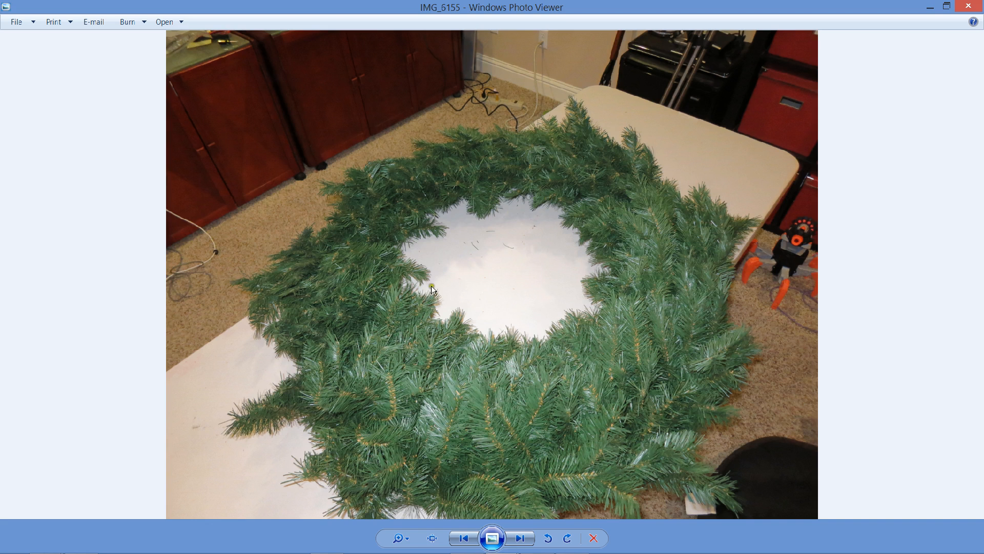
pyautogui.moveTo(603, 405)
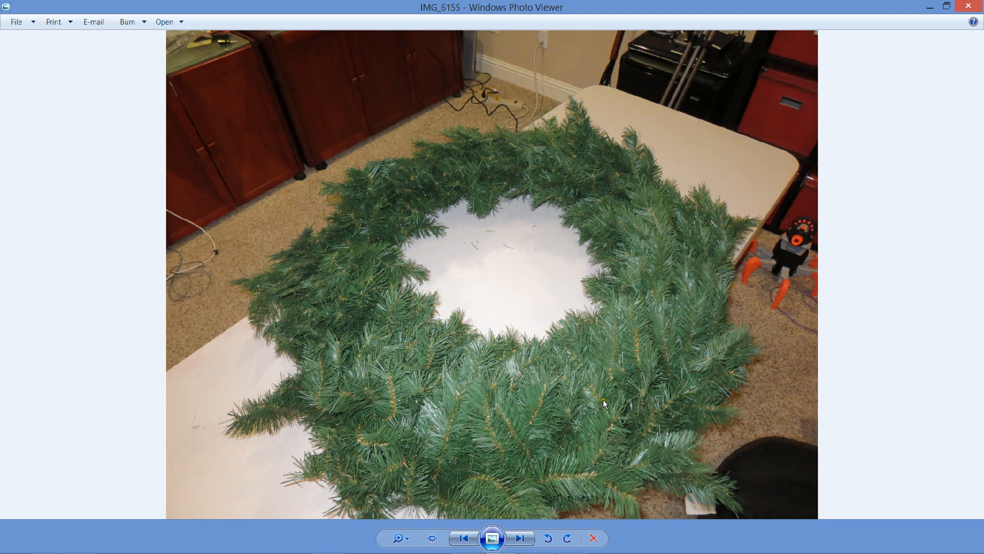
pyautogui.moveTo(601, 363)
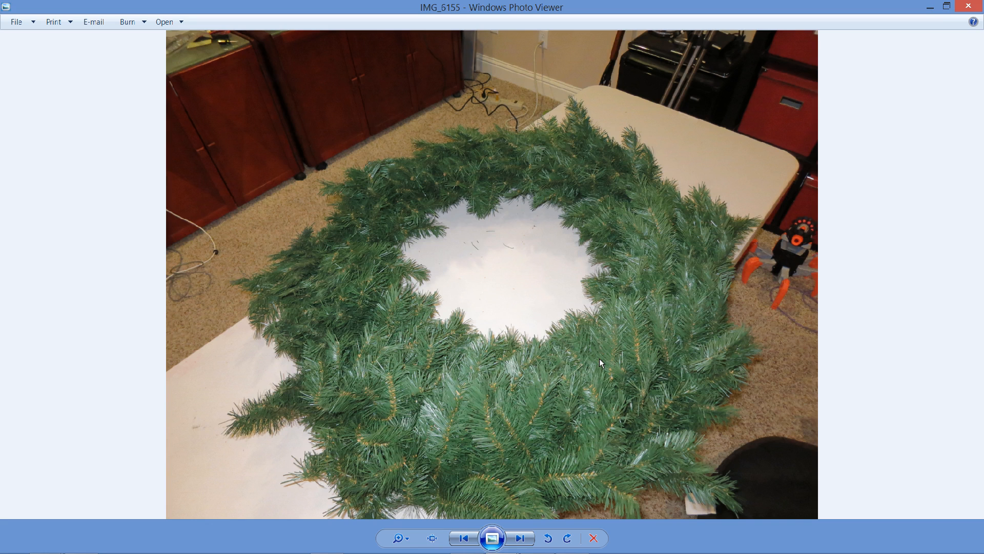
pyautogui.moveTo(772, 59)
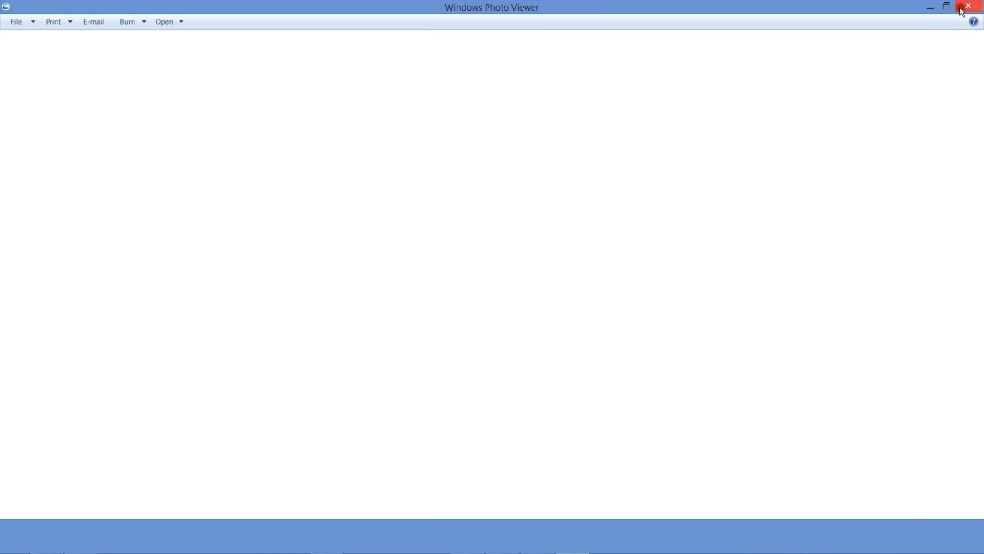
# - Close the wreath photo, start a blank presentation, and add a Blank-layout second slide
pyautogui.click(968, 7)
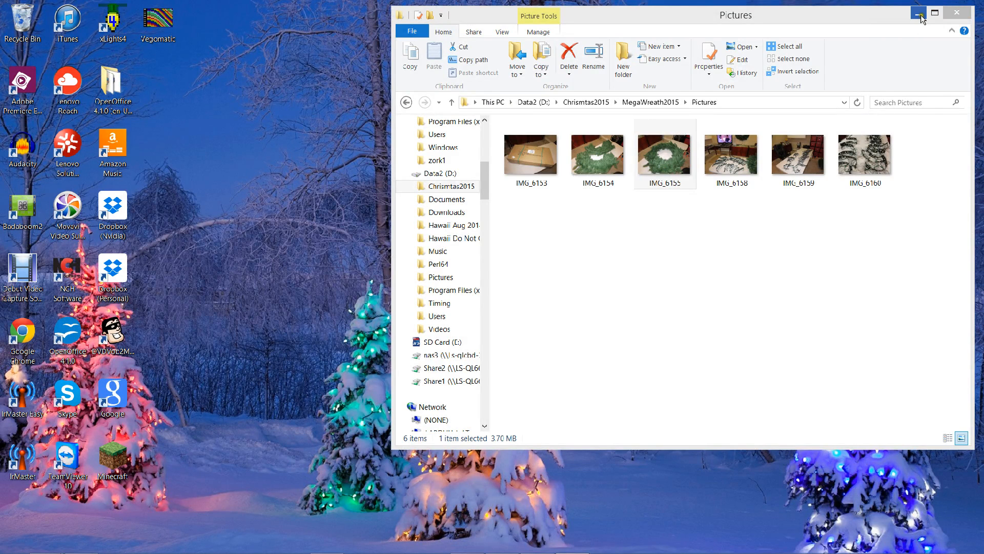
pyautogui.moveTo(828, 67)
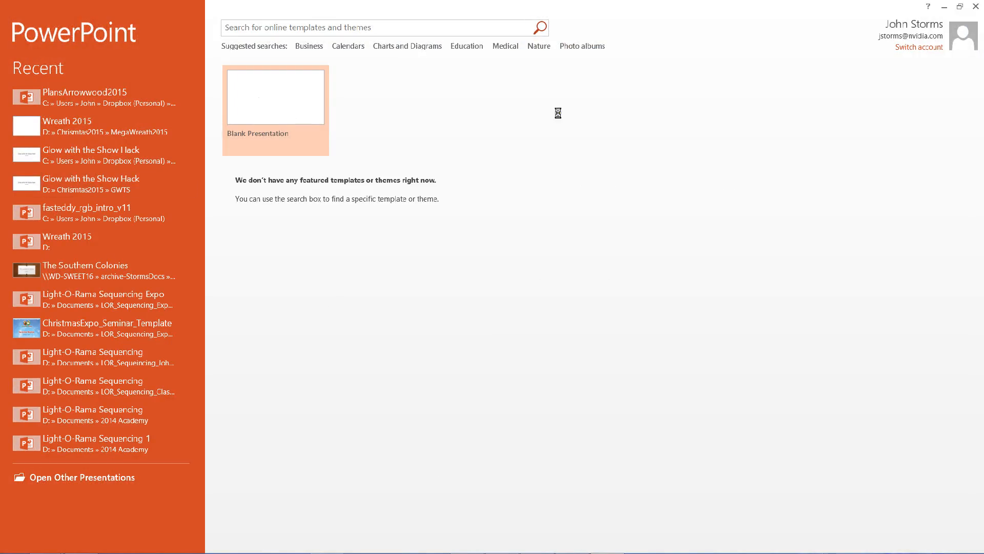
pyautogui.moveTo(518, 327)
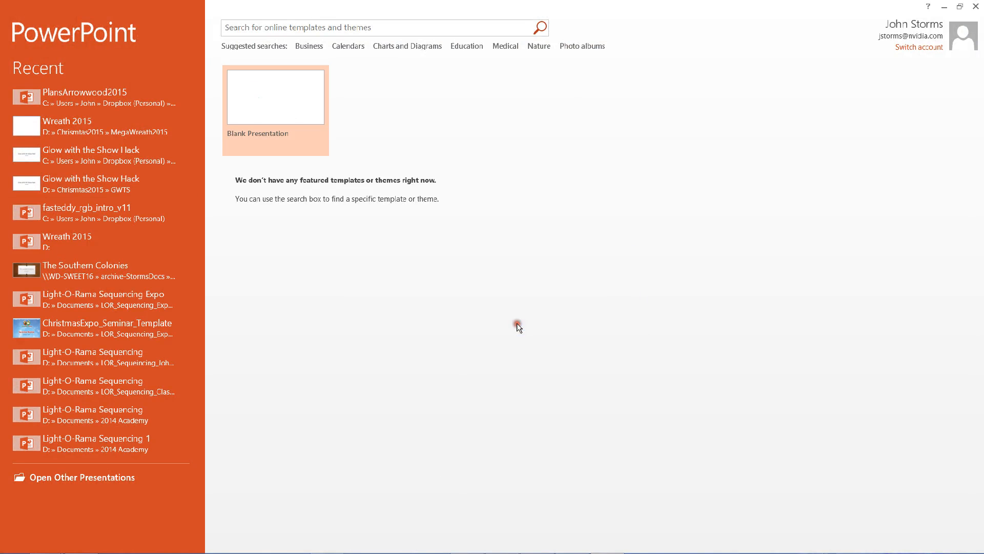
pyautogui.click(275, 96)
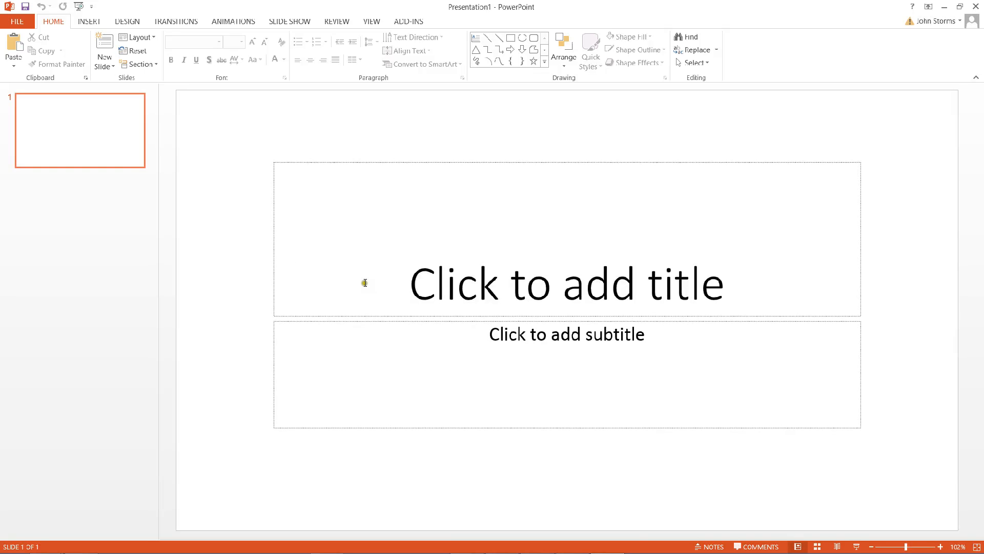
pyautogui.click(92, 271)
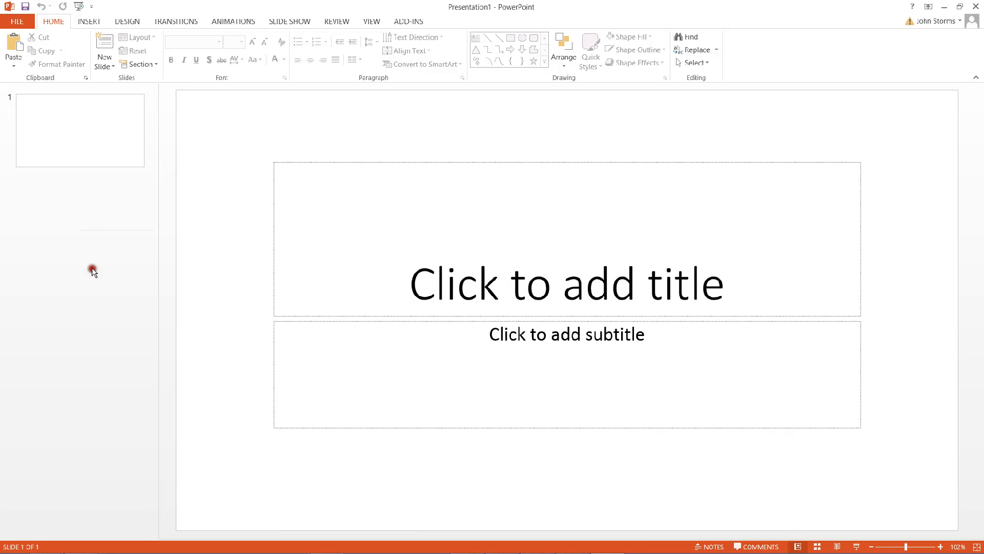
pyautogui.click(104, 50)
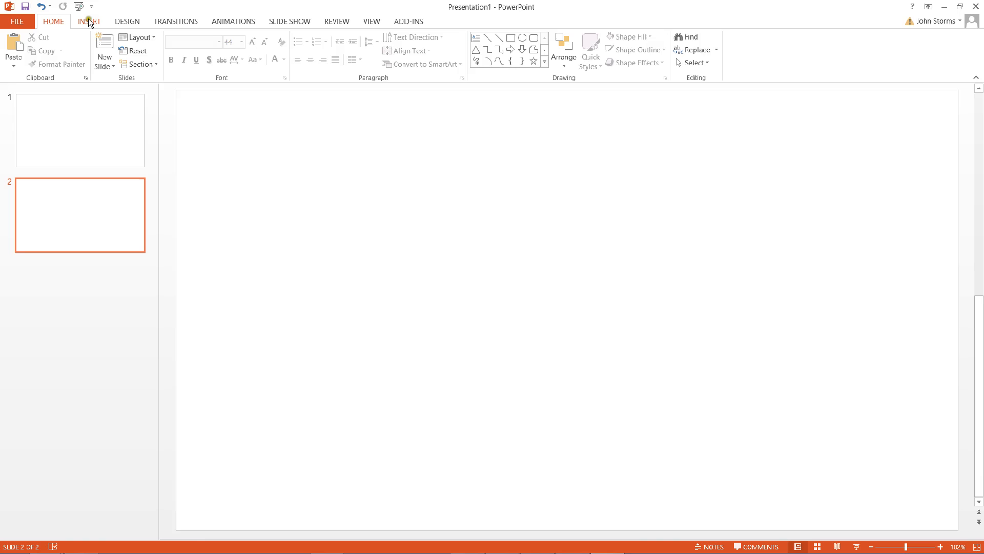
# - Draw a donut ring with dark green outline and light green fill, then view a wreath photo
pyautogui.click(89, 21)
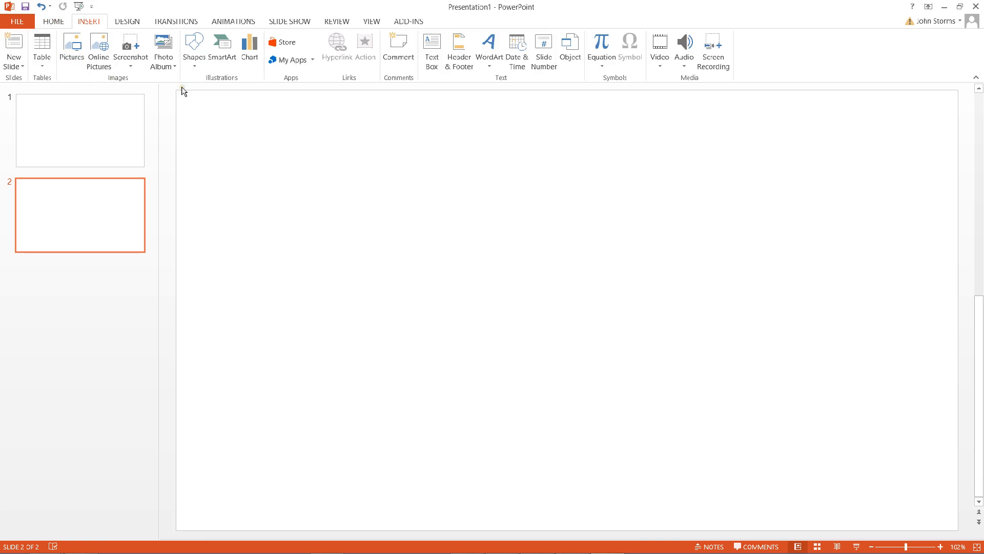
pyautogui.click(193, 50)
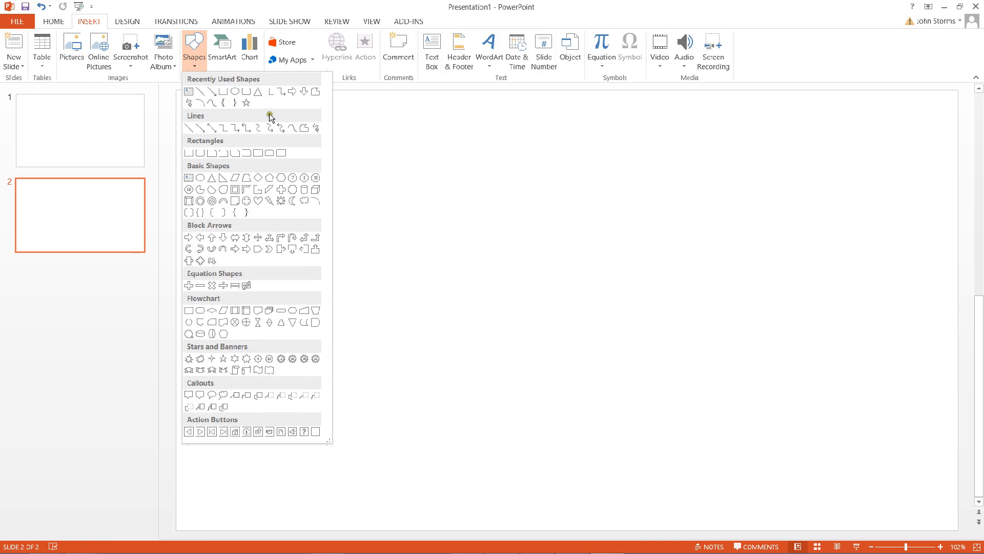
pyautogui.moveTo(209, 200)
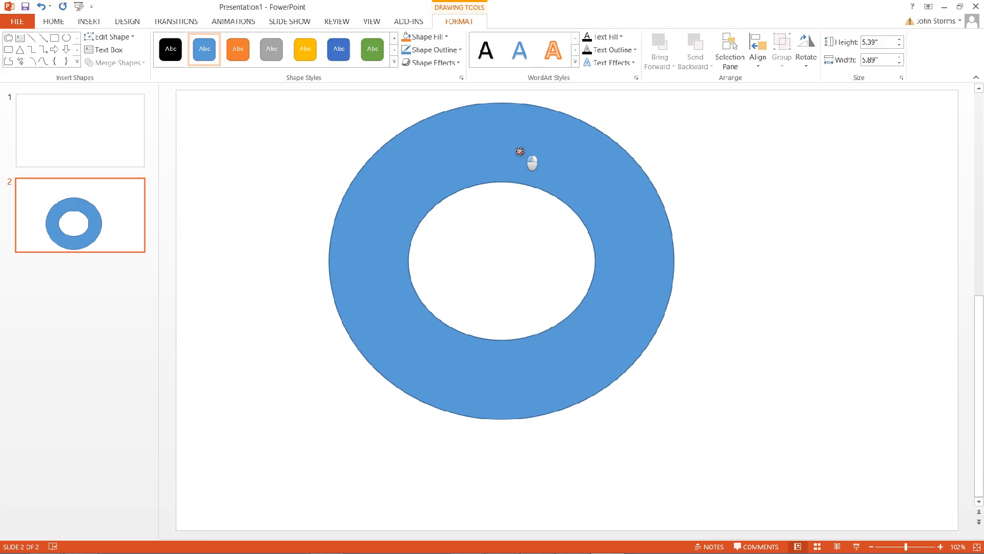
pyautogui.rightClick(518, 154)
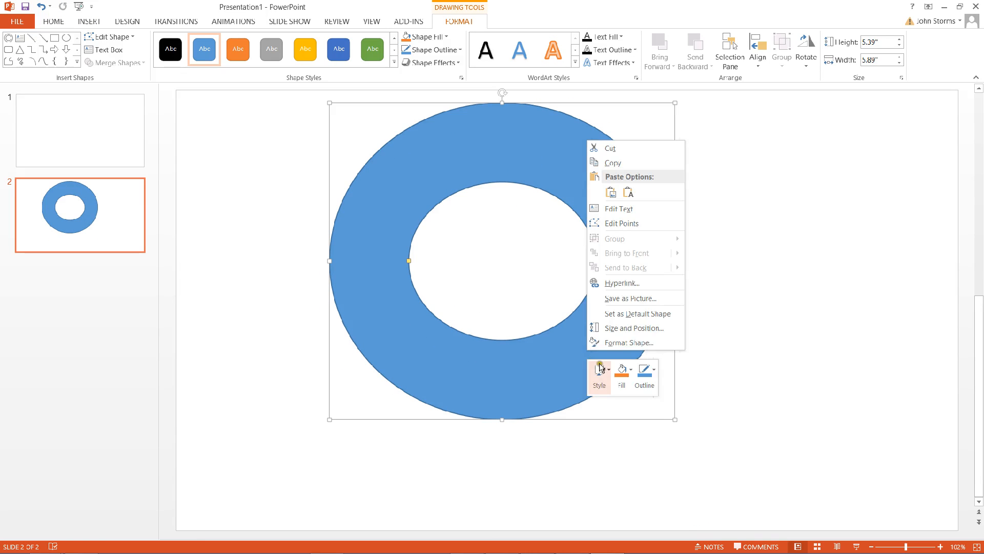
pyautogui.click(644, 371)
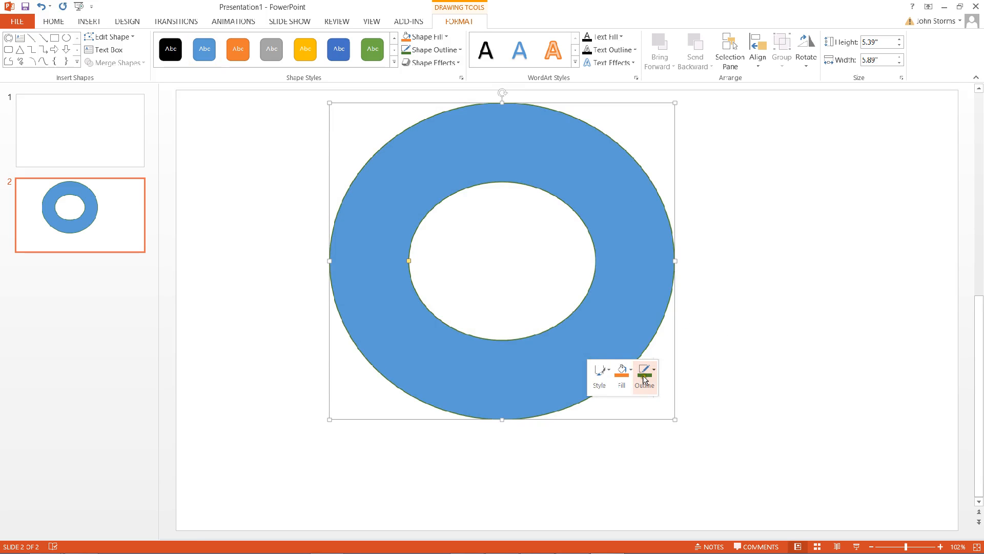
pyautogui.click(618, 369)
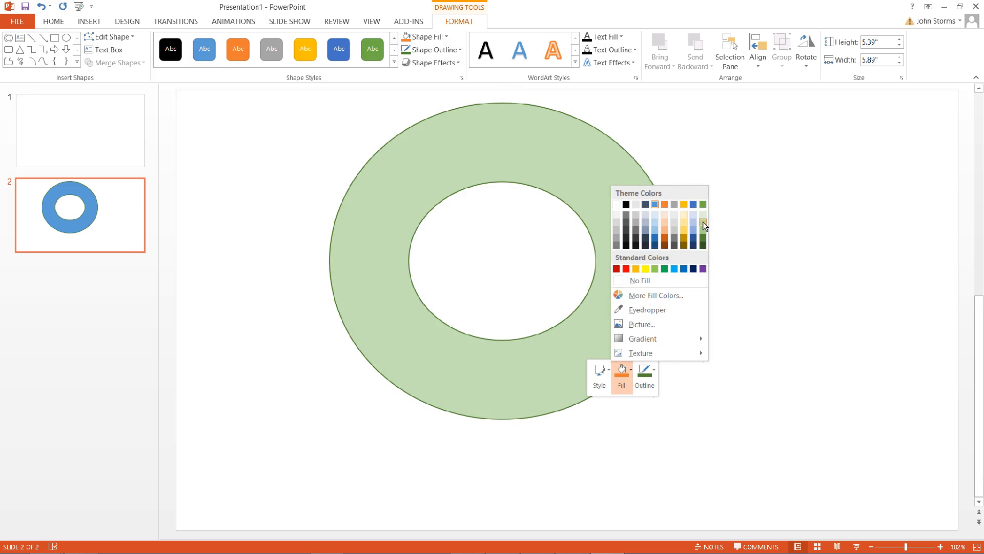
pyautogui.click(703, 226)
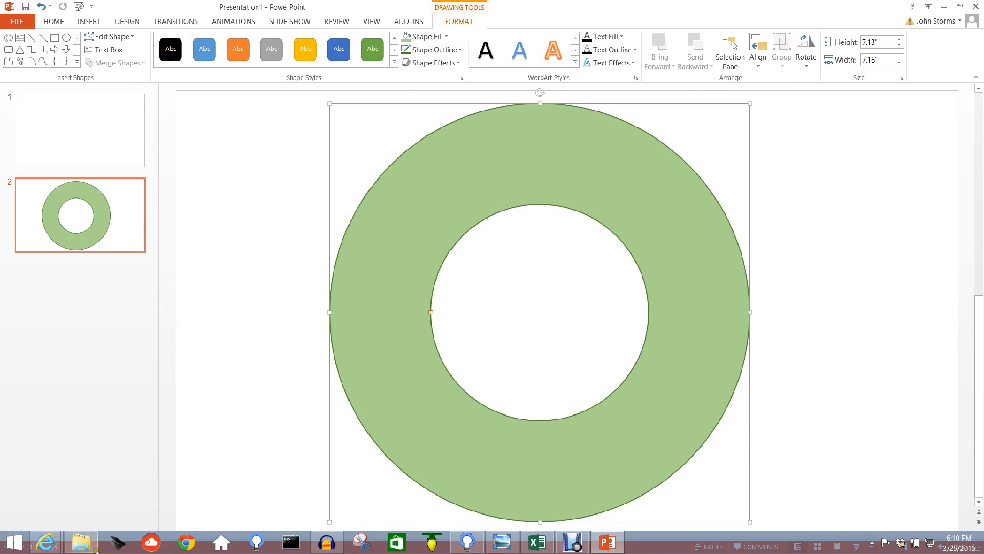
pyautogui.click(81, 541)
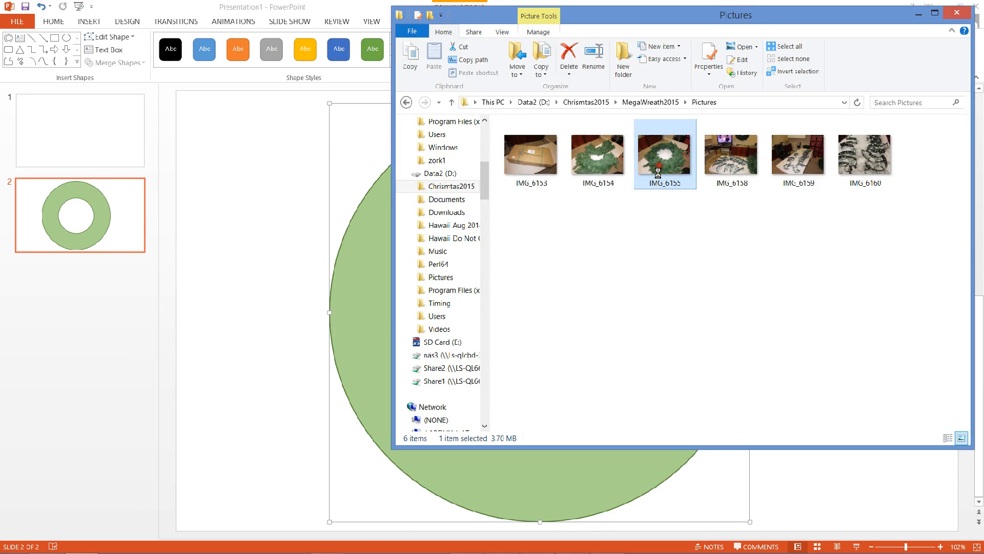
pyautogui.doubleClick(665, 154)
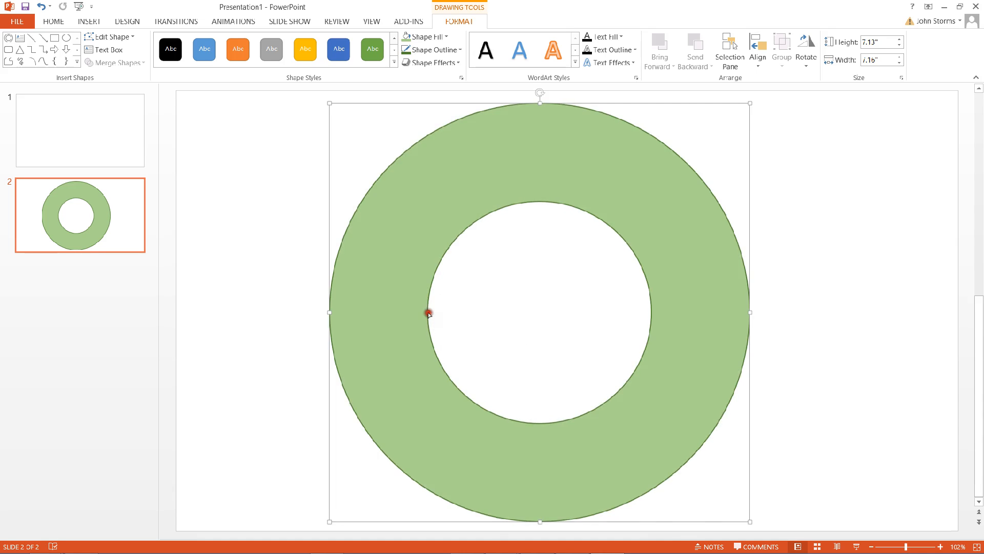
pyautogui.moveTo(572, 250)
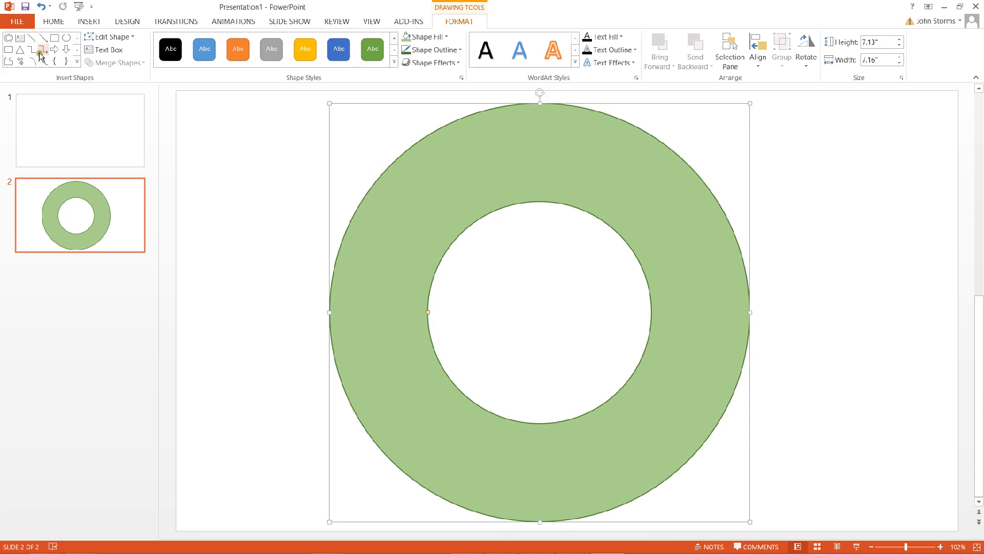
# - Draw a horizontal straight line across the centre of the green ring
pyautogui.click(30, 37)
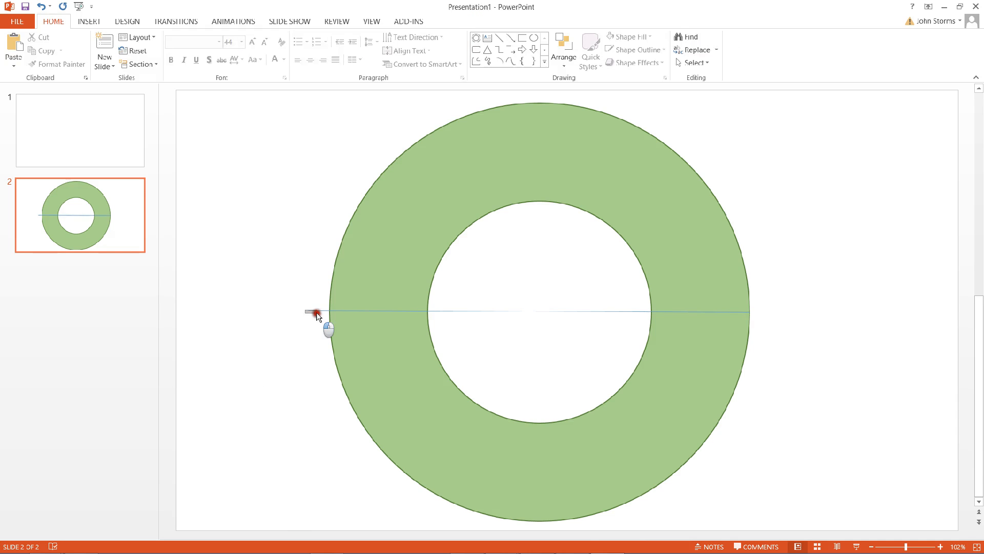
pyautogui.click(316, 312)
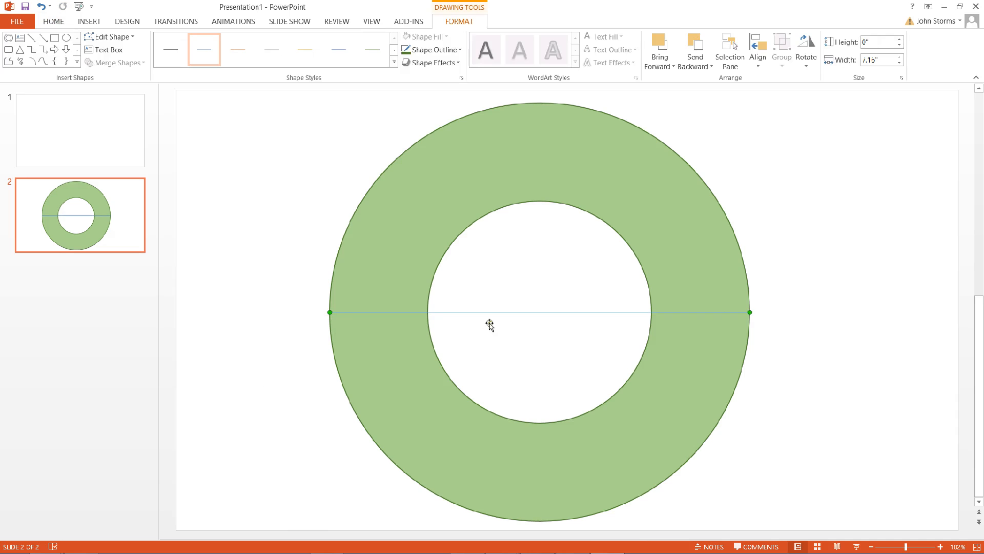
pyautogui.moveTo(509, 316)
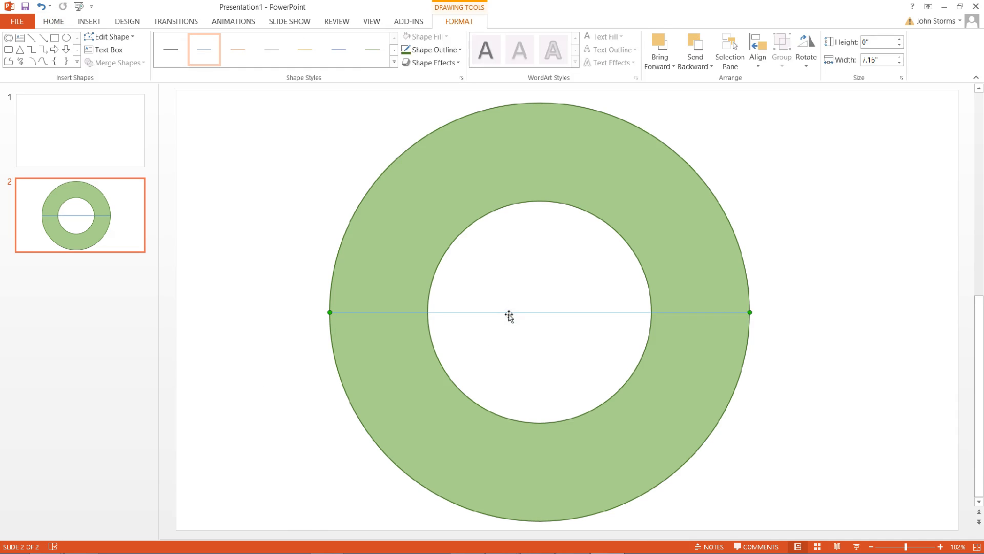
pyautogui.moveTo(722, 315)
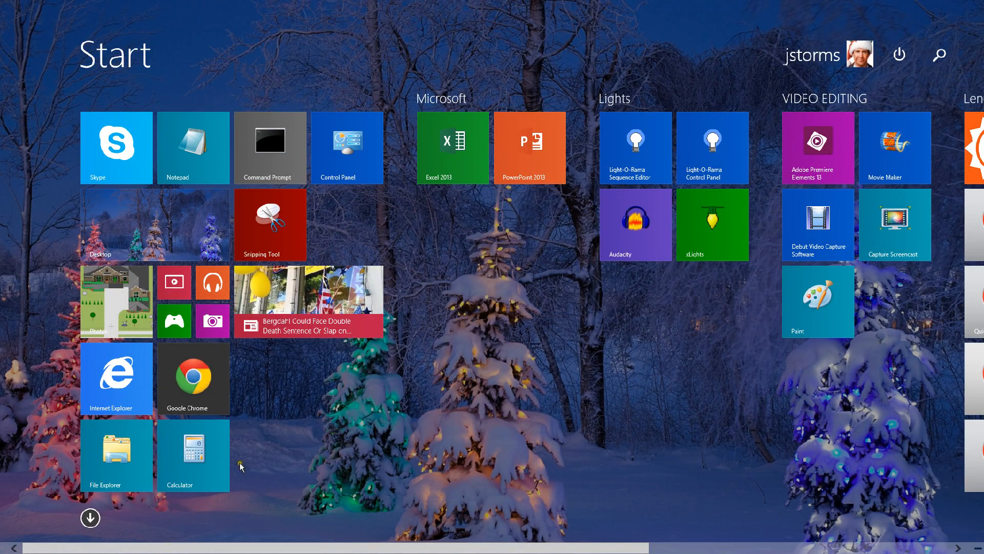
# - Divide 32 in Calculator to work out the sectors, then close Calculator
pyautogui.click(193, 455)
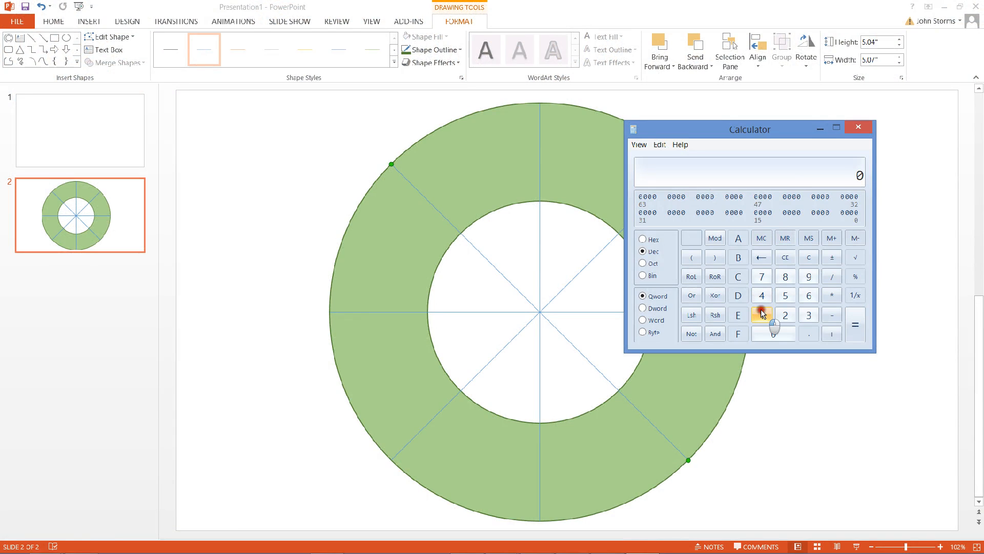
pyautogui.click(762, 314)
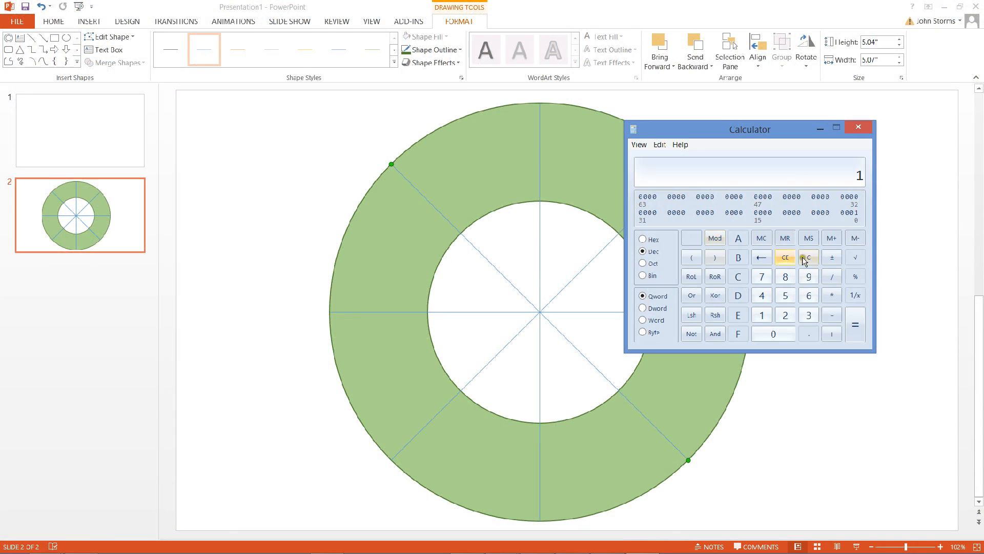
pyautogui.click(809, 314)
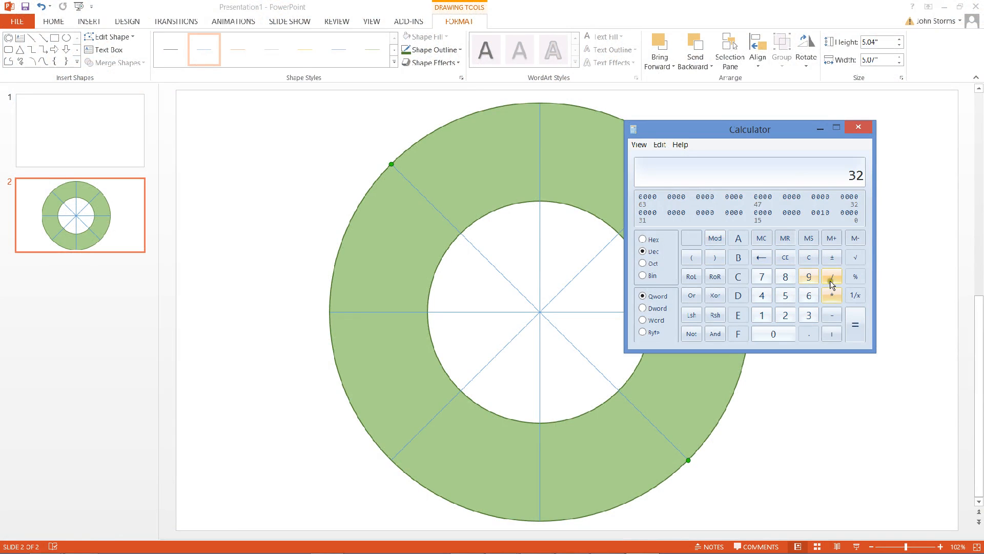
pyautogui.click(762, 296)
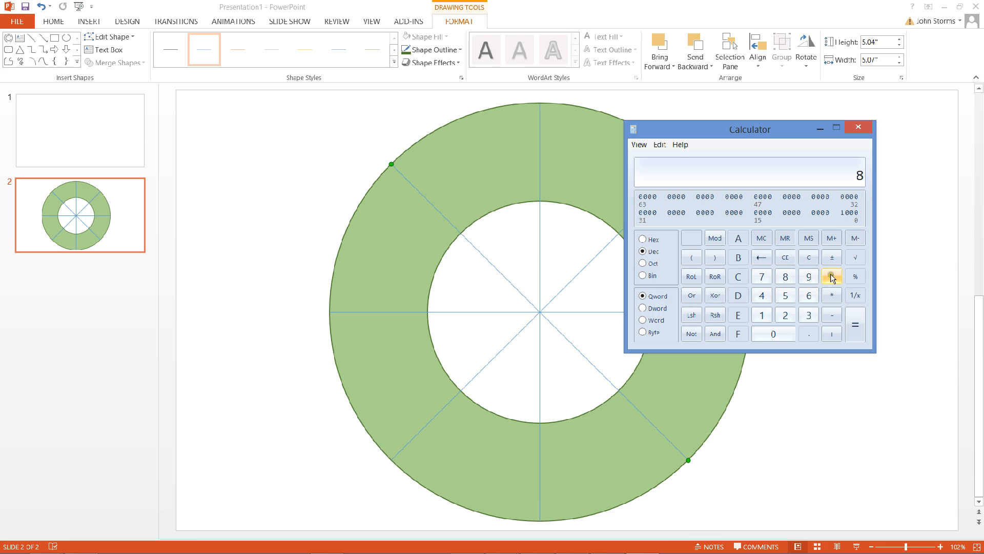
pyautogui.click(785, 314)
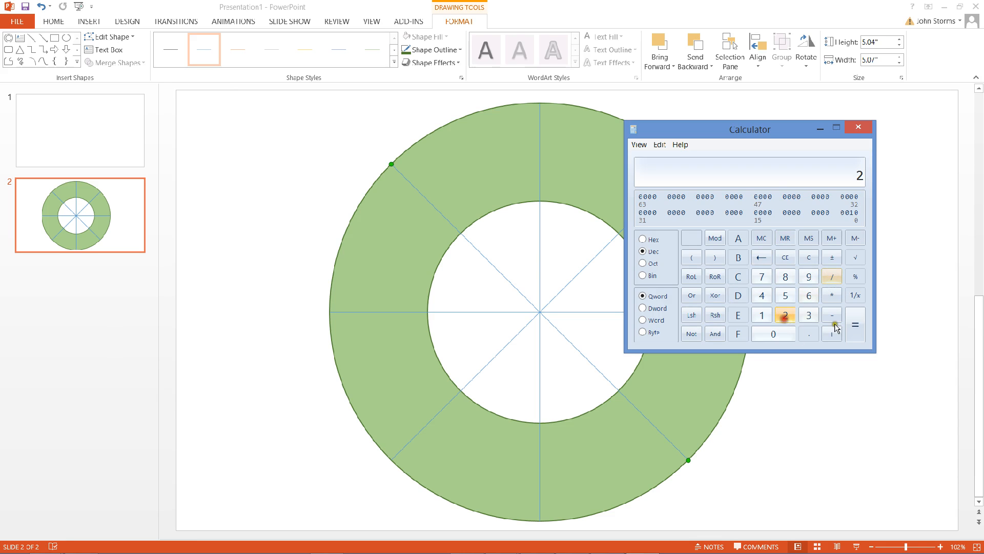
pyautogui.click(858, 127)
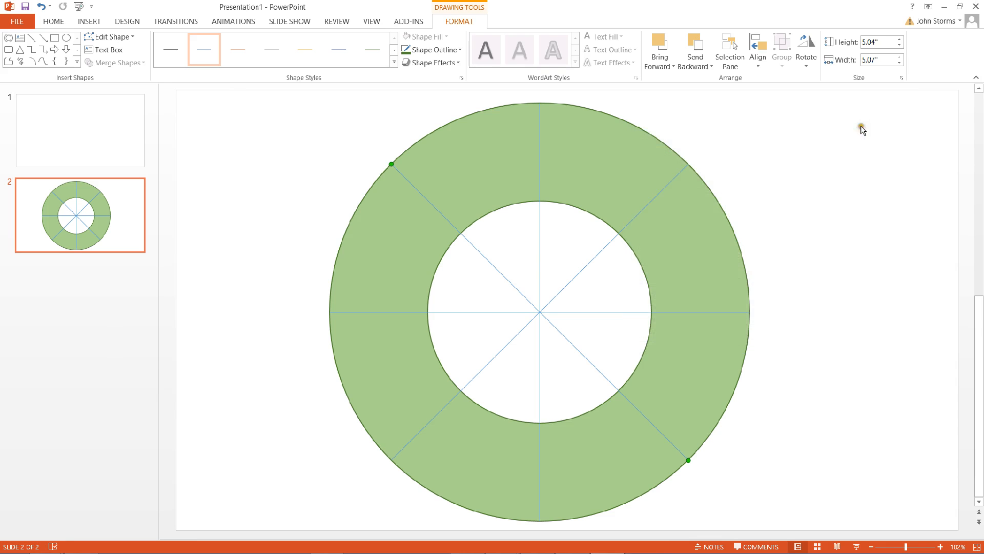
pyautogui.moveTo(704, 316)
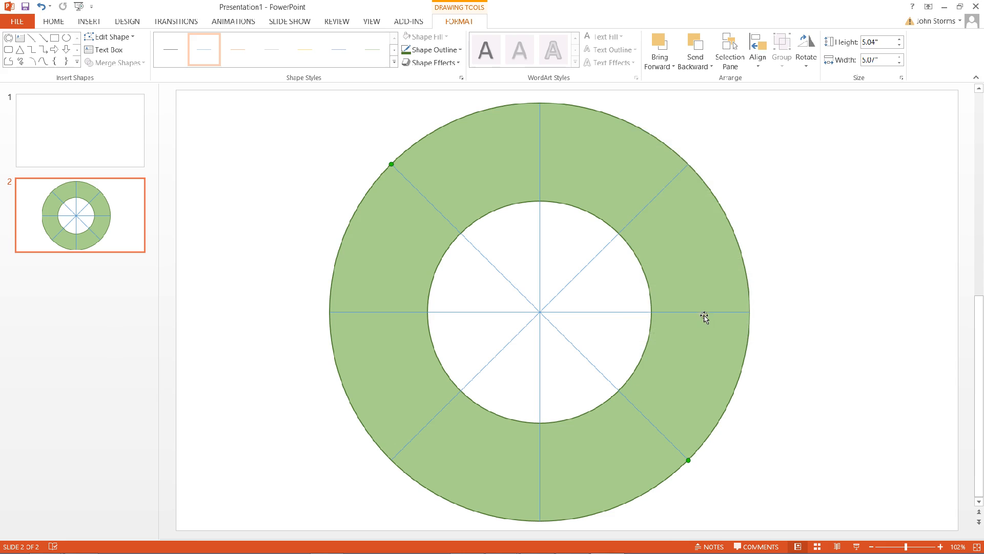
pyautogui.moveTo(638, 416)
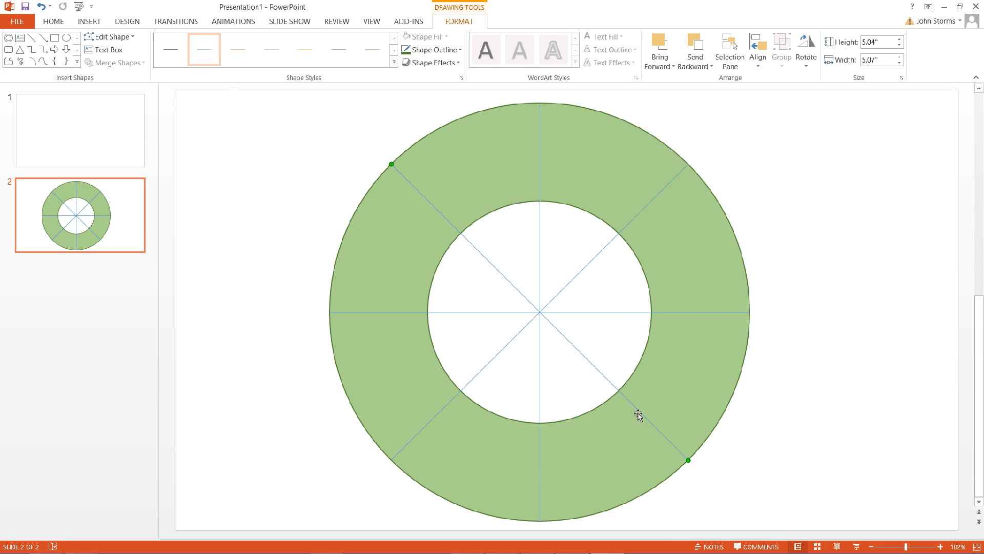
pyautogui.moveTo(591, 453)
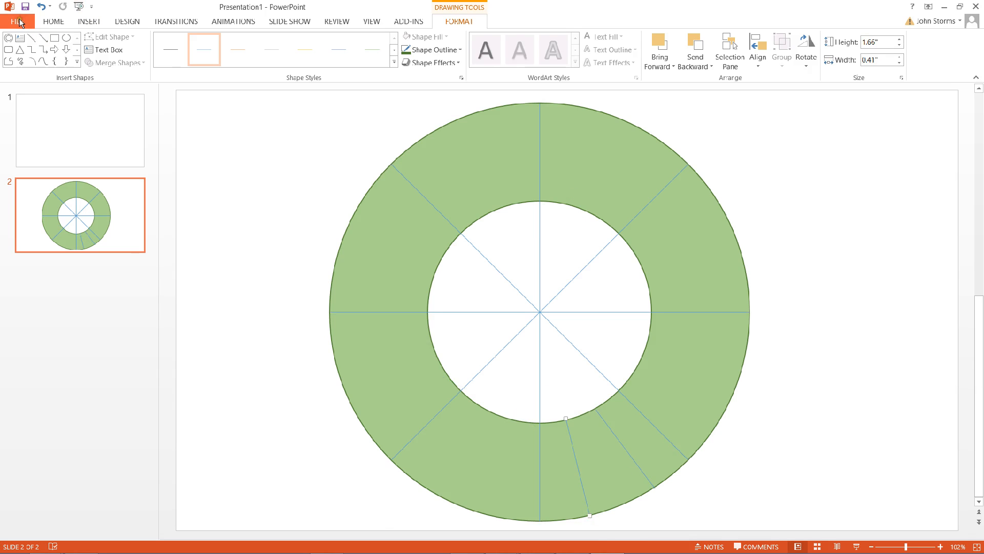
# - Try opening recent Wreath 2015, dismiss the not-found error, and return to the photos folder
pyautogui.click(19, 20)
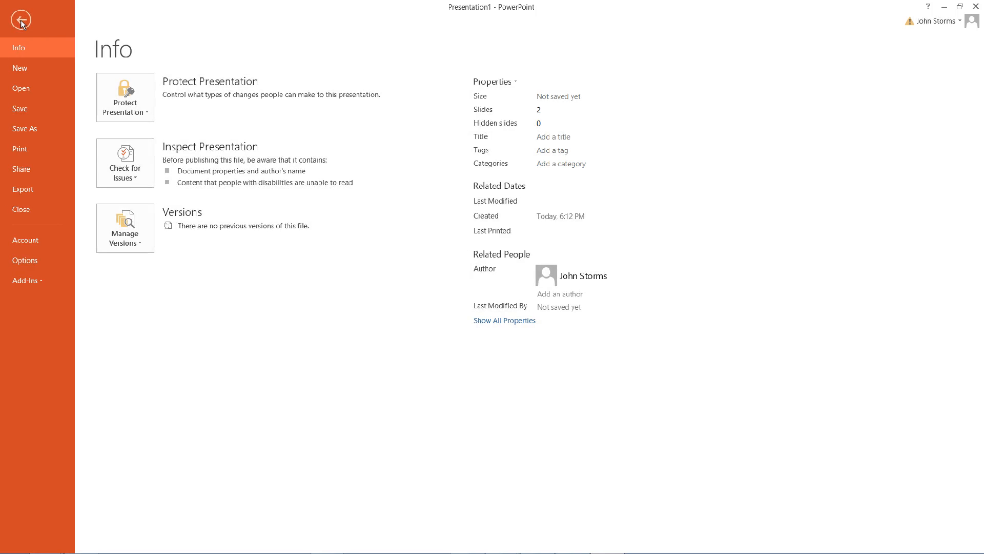
pyautogui.moveTo(36, 88)
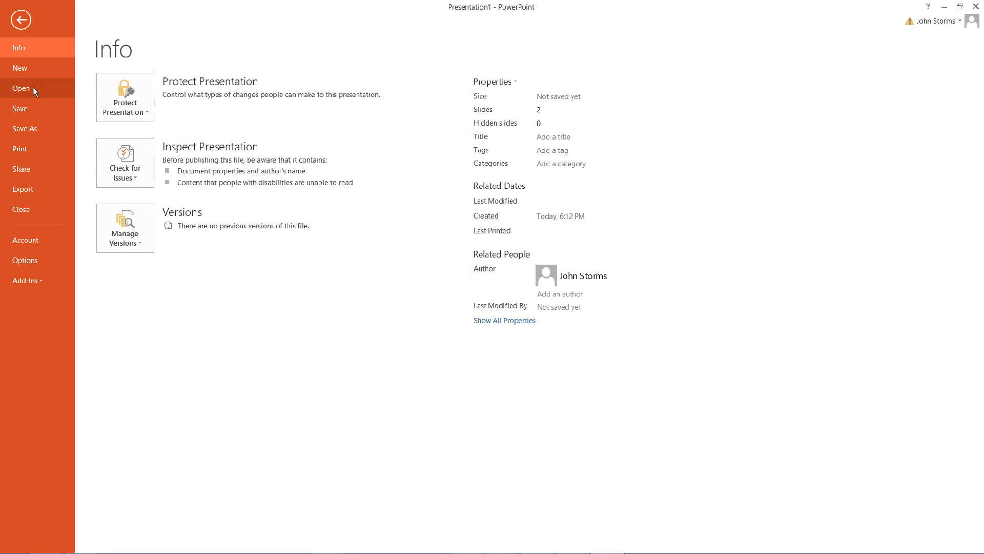
pyautogui.click(22, 88)
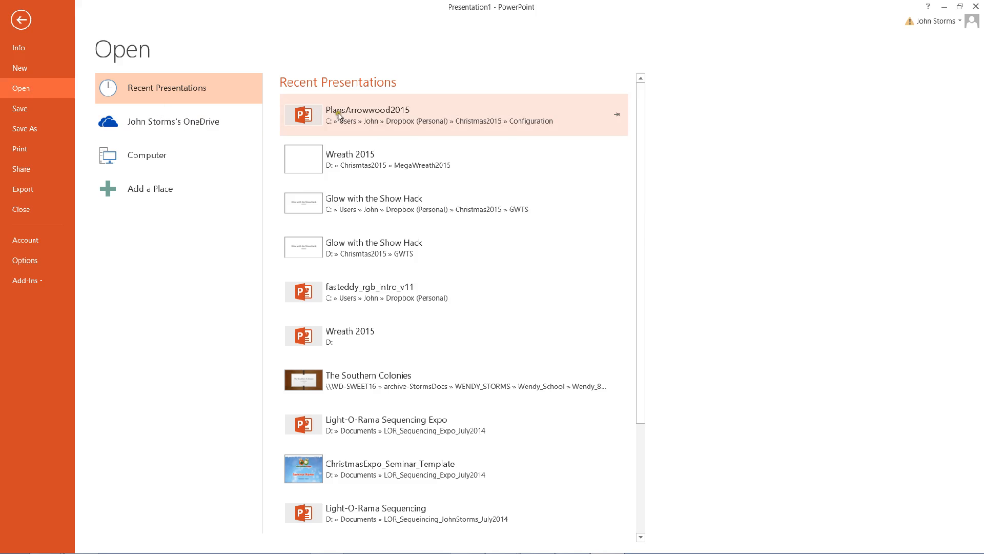
pyautogui.moveTo(394, 247)
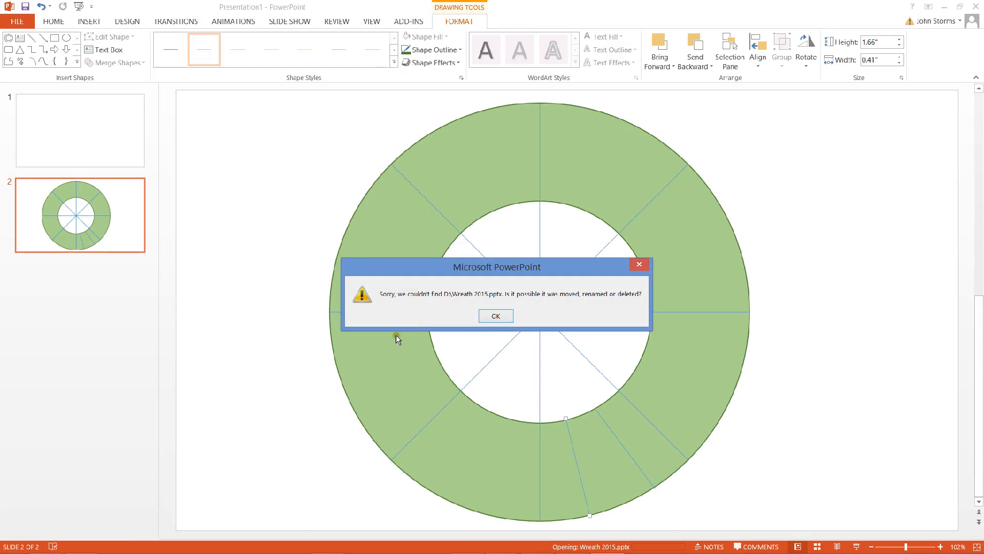
pyautogui.click(496, 316)
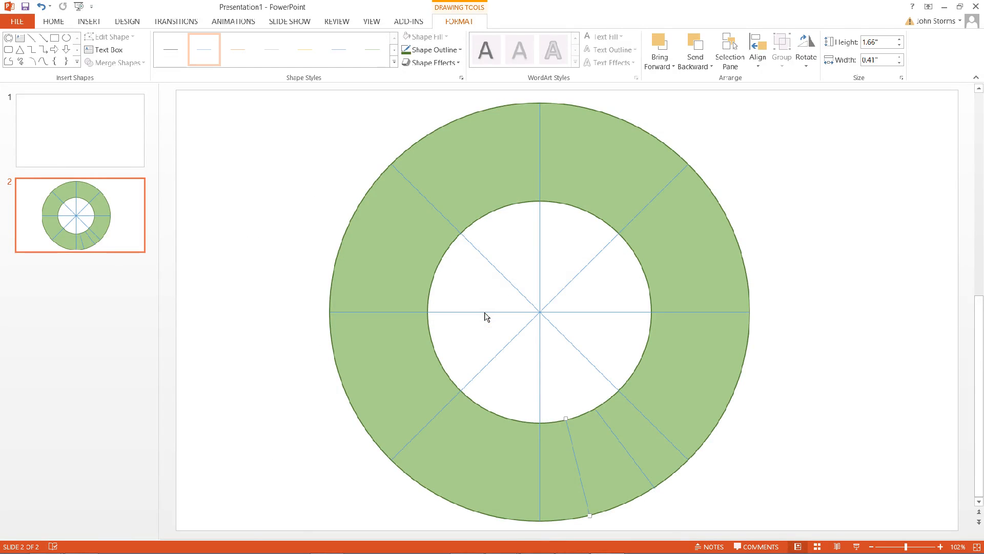
pyautogui.click(81, 541)
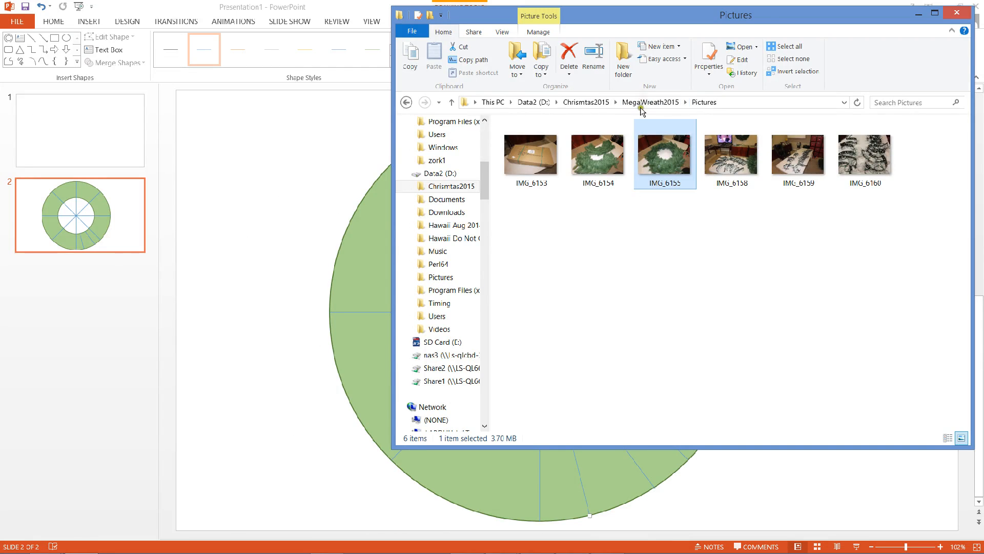
# - Open Wreath 2015 from the MegaWreath2015 folder and view slides 2 and 3
pyautogui.click(651, 102)
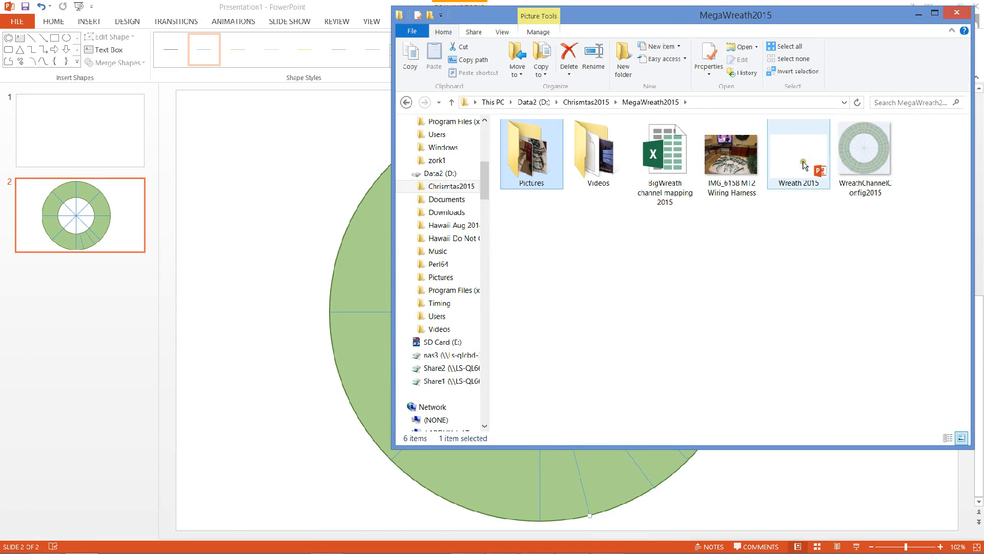
pyautogui.doubleClick(799, 153)
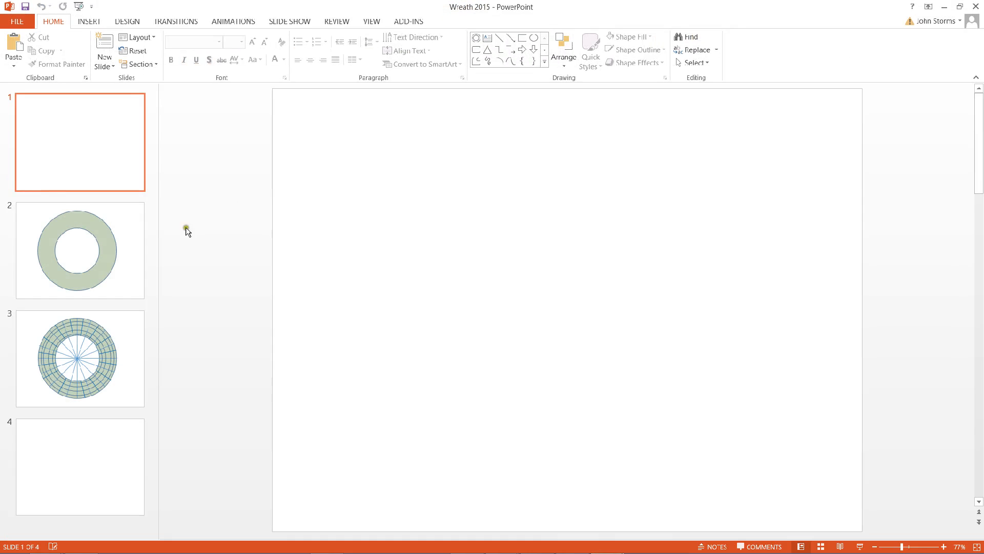
pyautogui.click(80, 249)
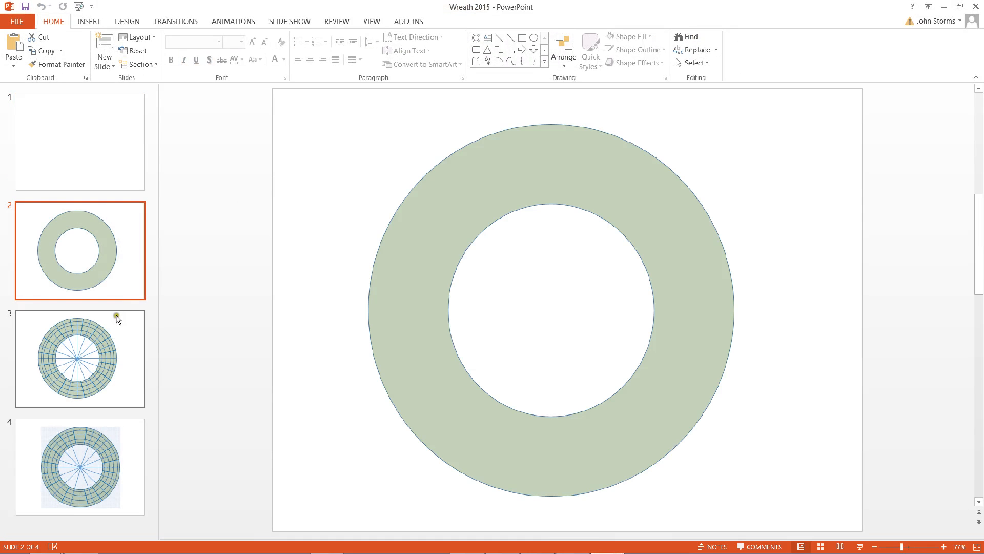
pyautogui.click(80, 358)
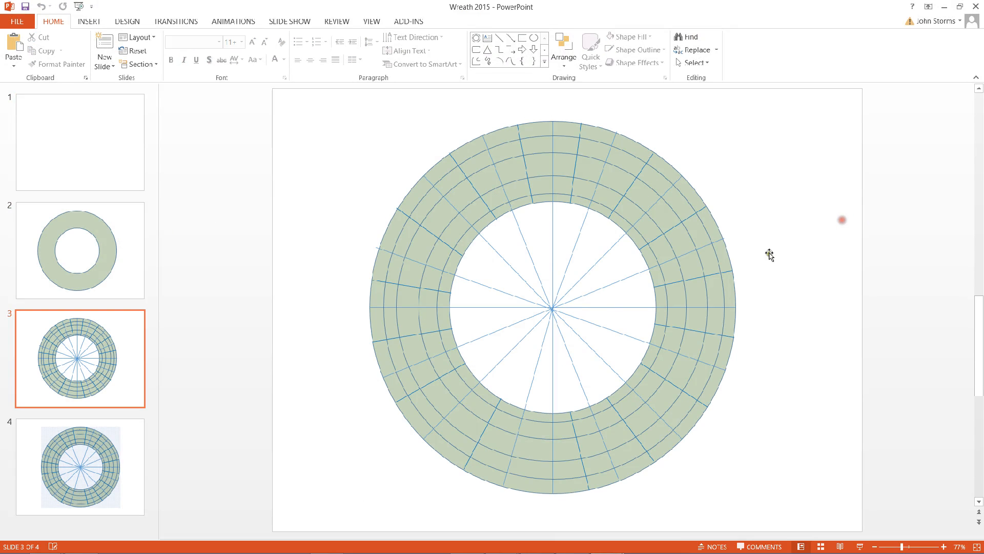
pyautogui.moveTo(710, 215)
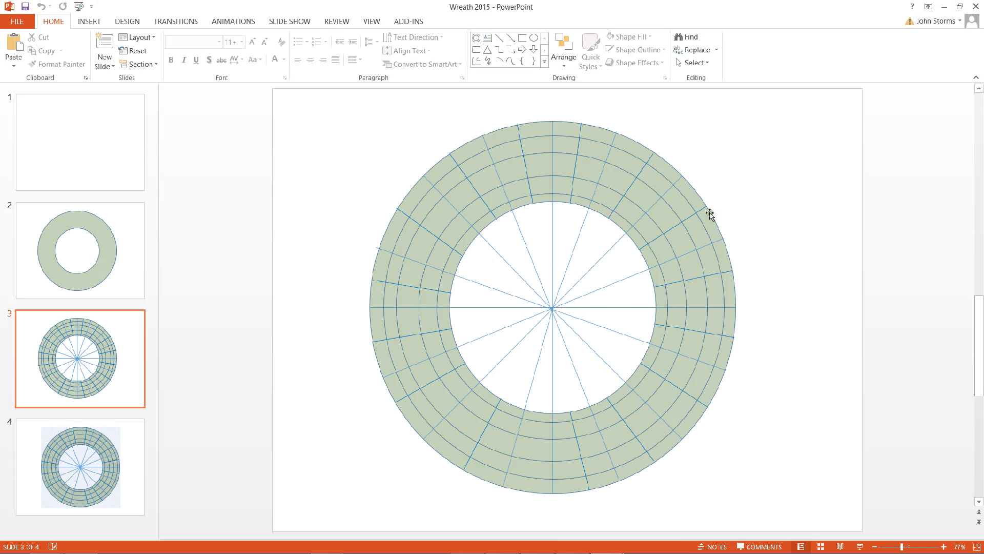
pyautogui.moveTo(659, 169)
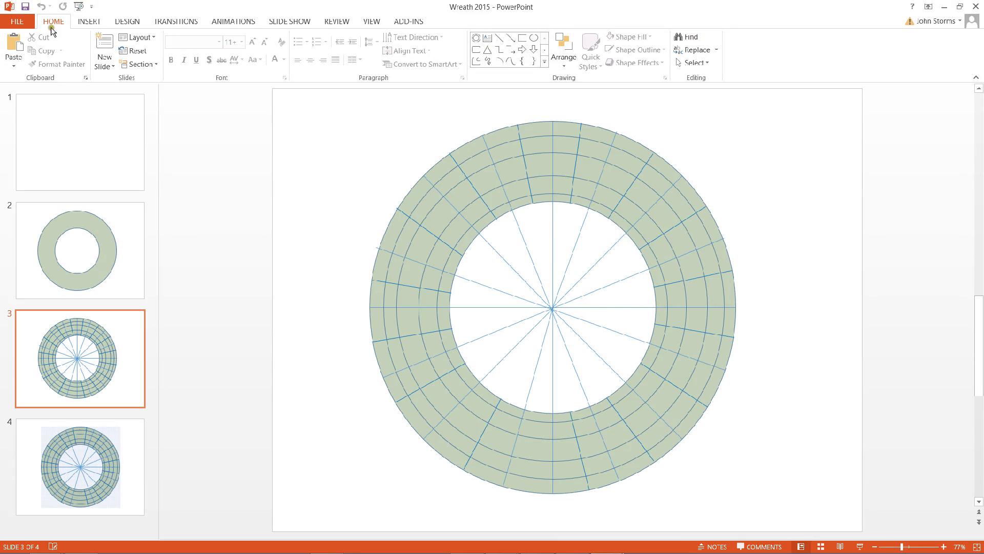
# - Add a No Fill circle inside slide 2's ring, then return to slide 3
pyautogui.click(80, 250)
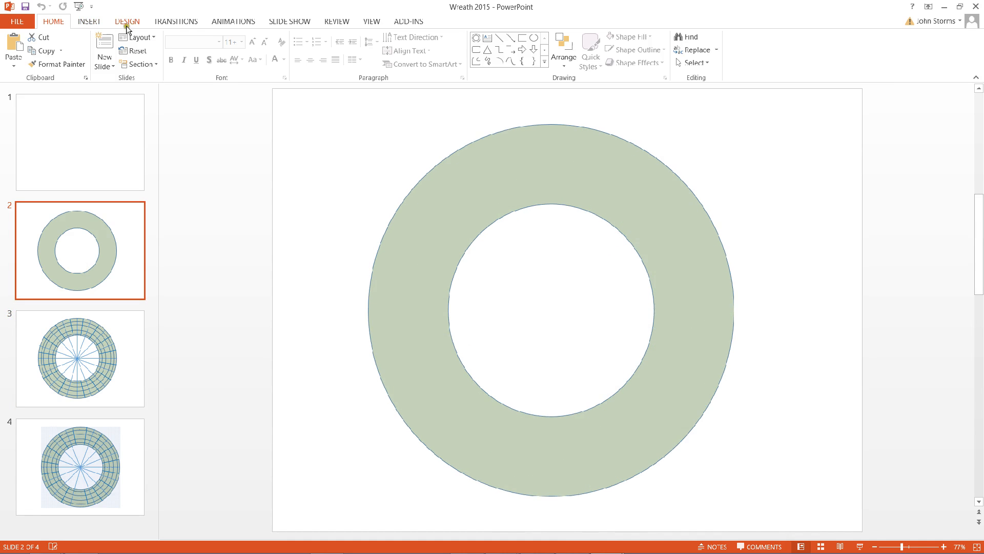
pyautogui.click(89, 21)
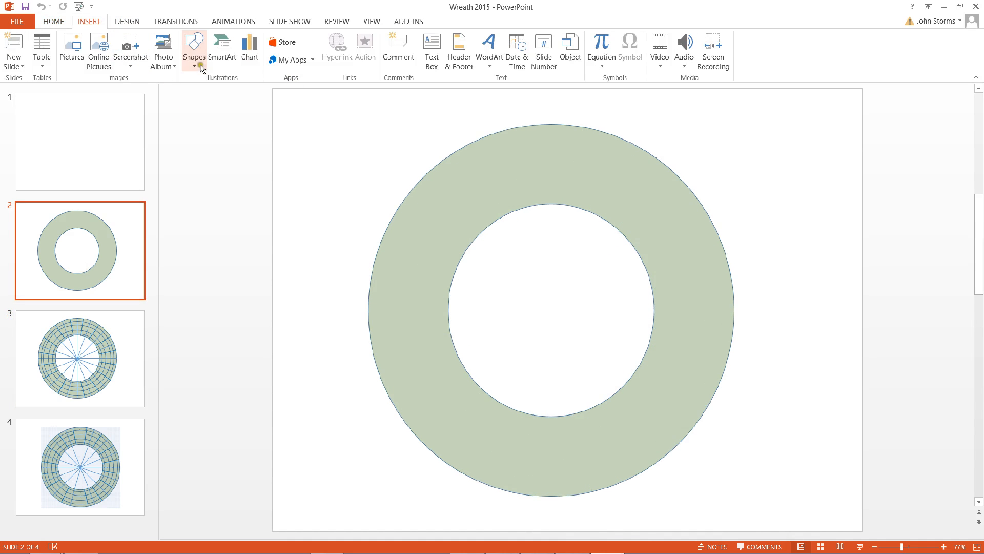
pyautogui.click(195, 47)
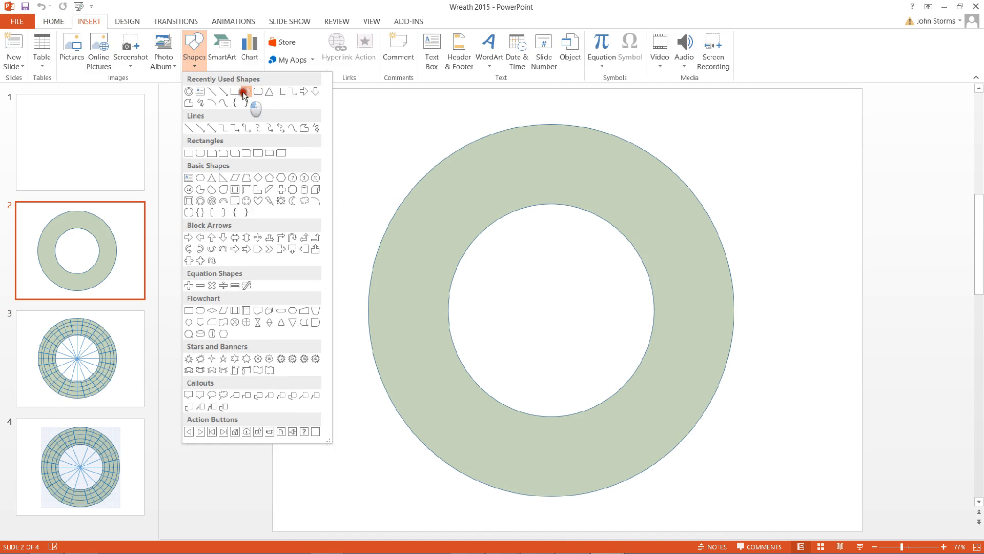
pyautogui.rightClick(317, 173)
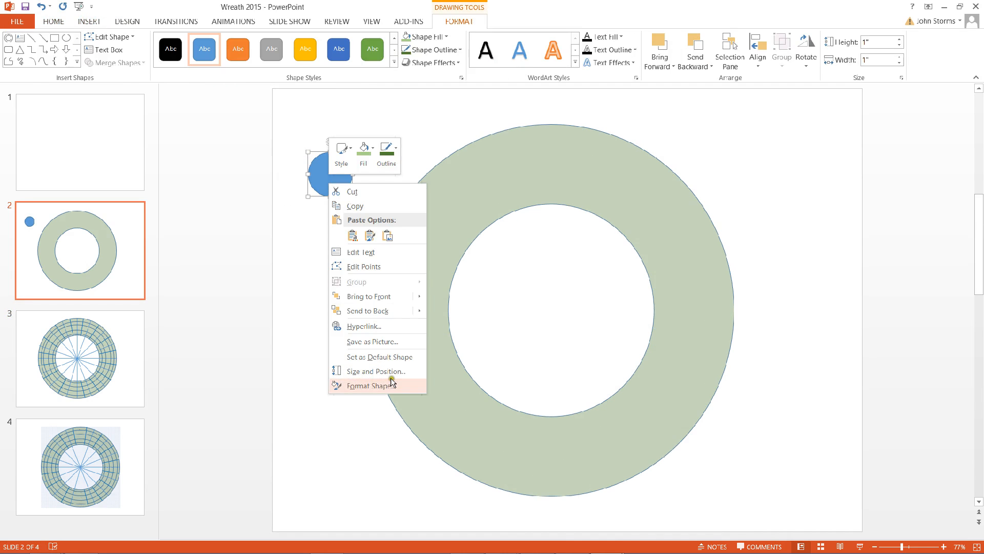
pyautogui.click(363, 151)
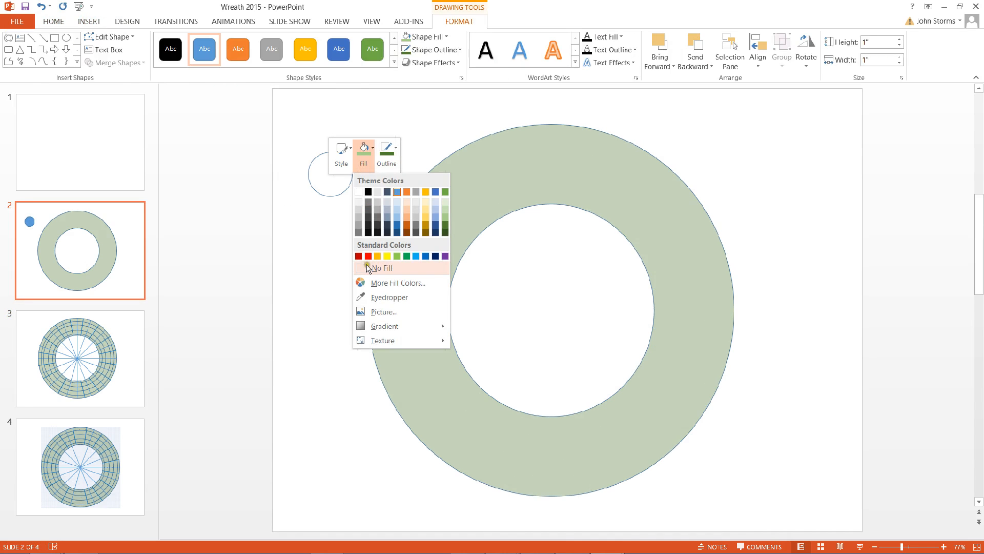
pyautogui.click(381, 268)
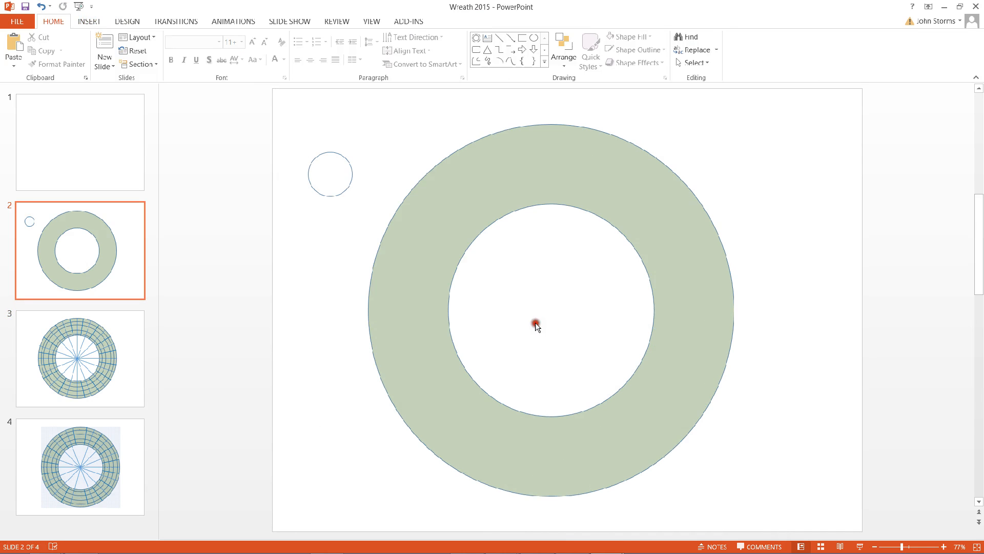
pyautogui.click(330, 174)
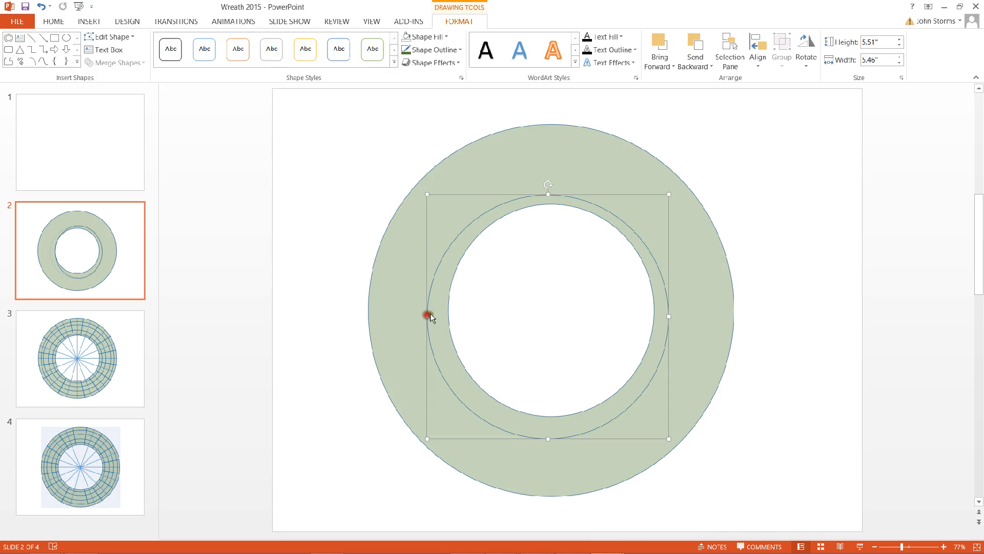
pyautogui.moveTo(546, 192)
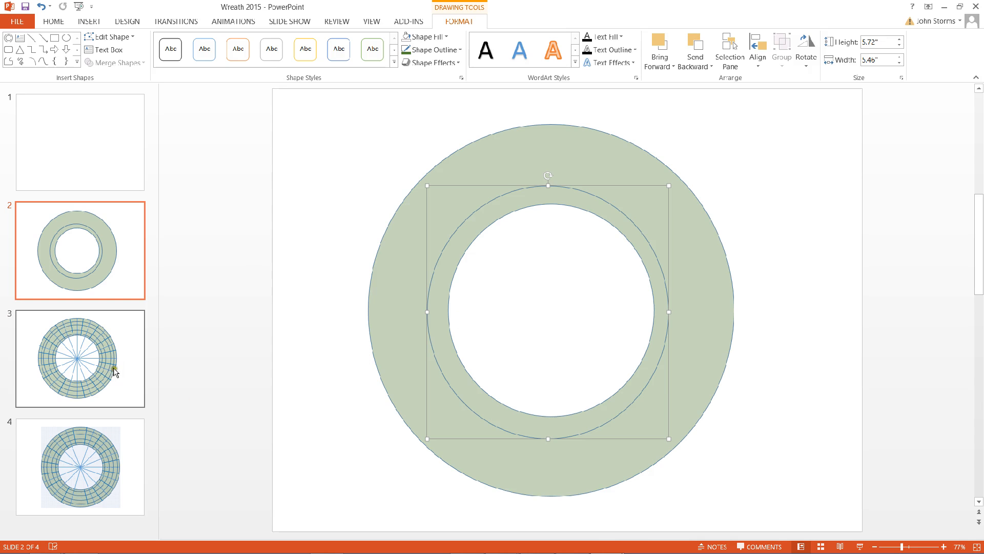
pyautogui.click(79, 358)
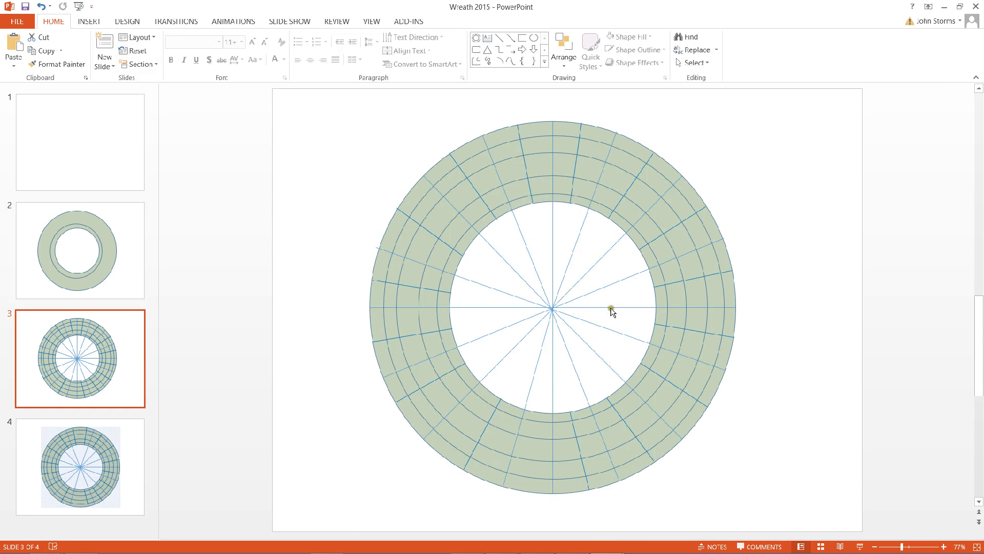
pyautogui.moveTo(702, 367)
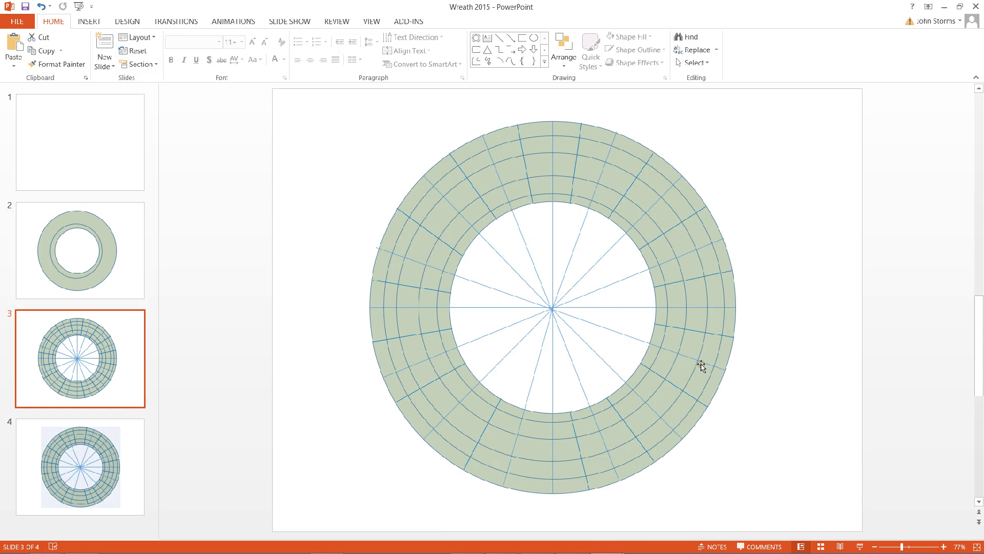
pyautogui.moveTo(690, 384)
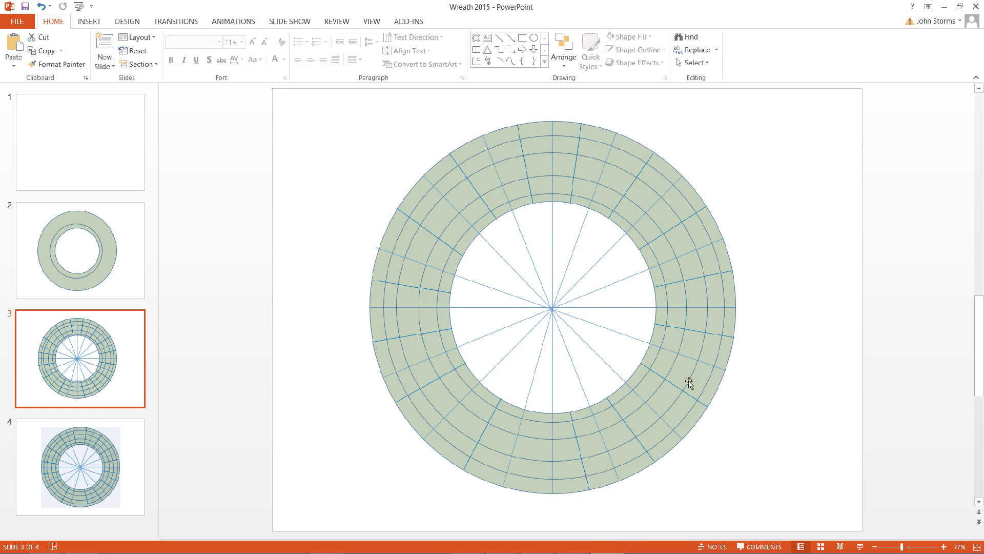
pyautogui.moveTo(584, 413)
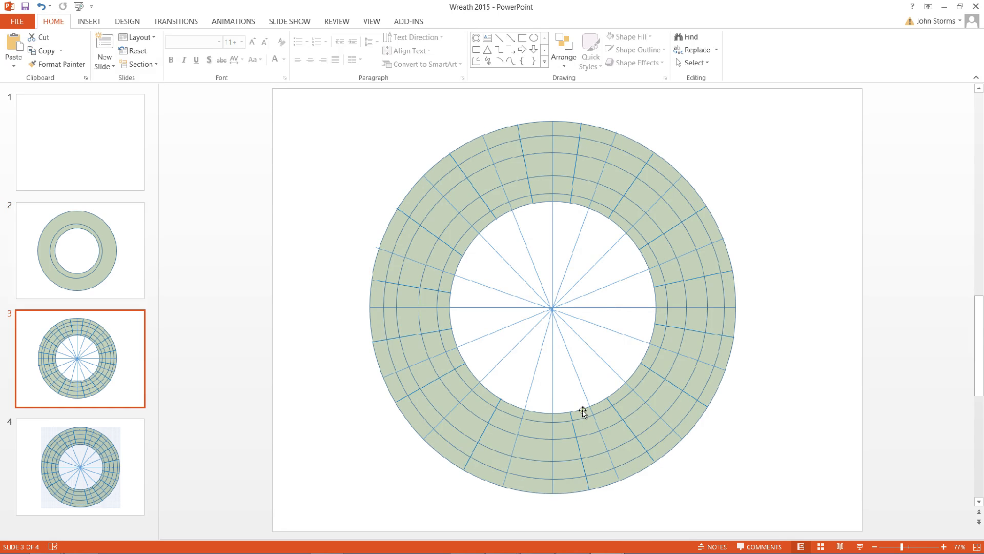
pyautogui.moveTo(576, 324)
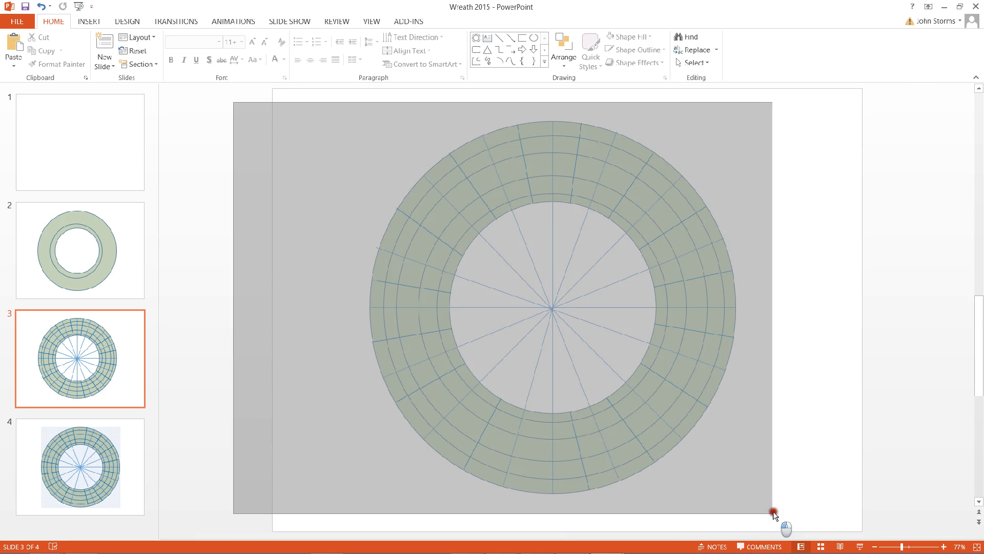
# - Marquee-select every part of slide 3's gridded wreath drawing
pyautogui.click(682, 369)
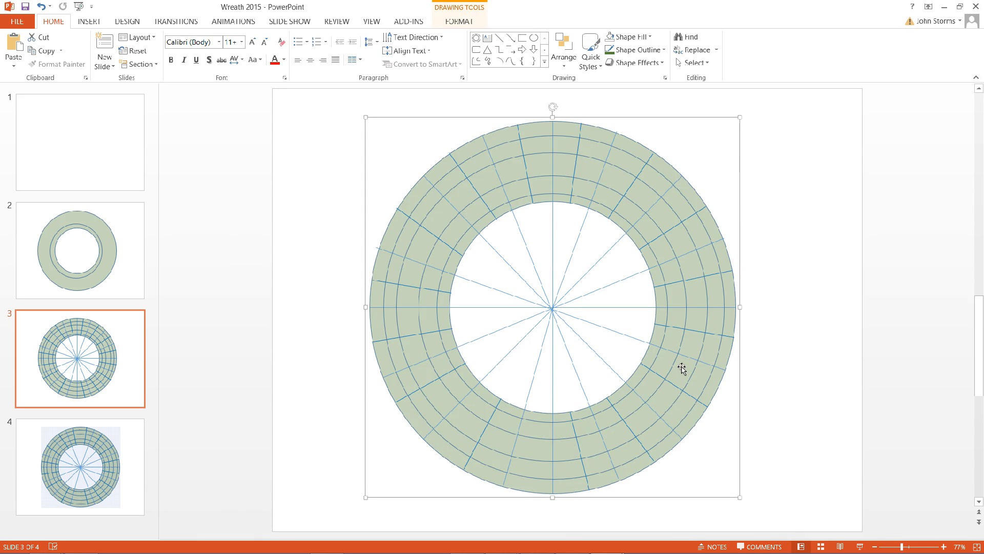
pyautogui.moveTo(499, 528)
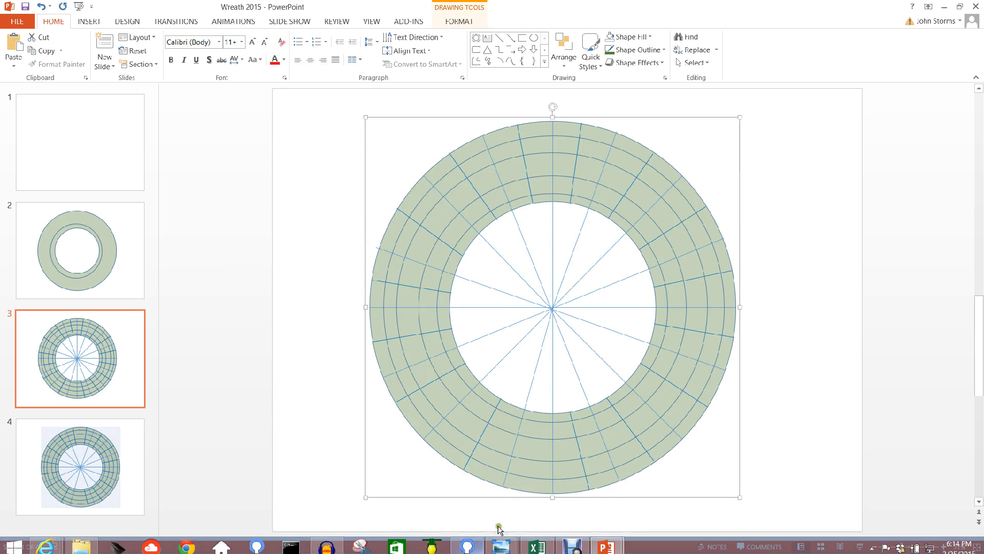
# - From the Channel Mappings 2015 workbook, create a new blank workbook
pyautogui.click(536, 544)
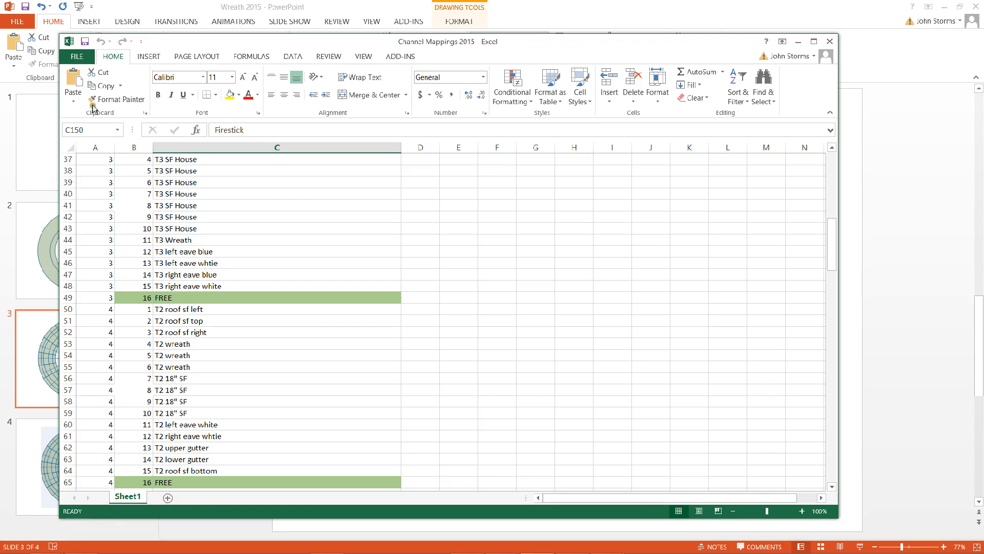
pyautogui.click(75, 56)
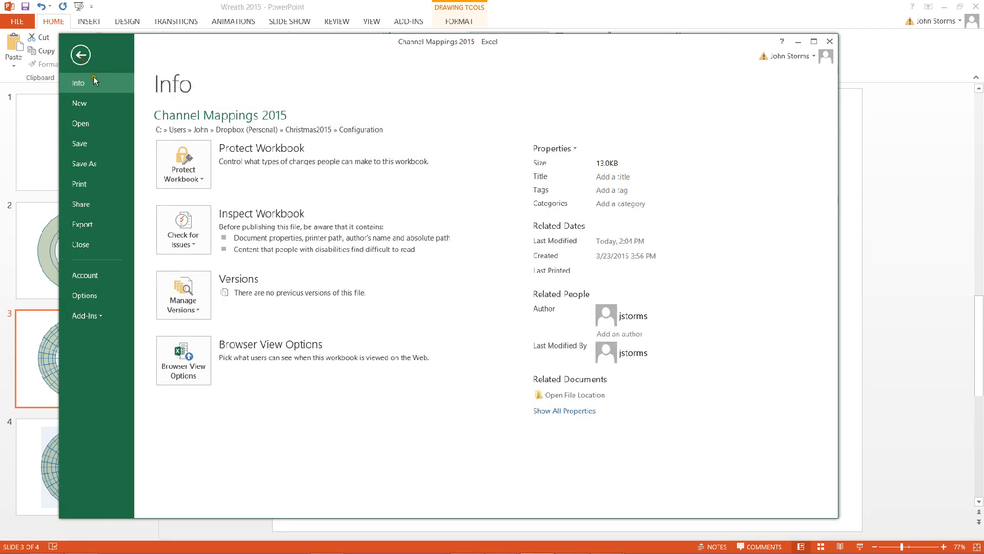
pyautogui.click(79, 103)
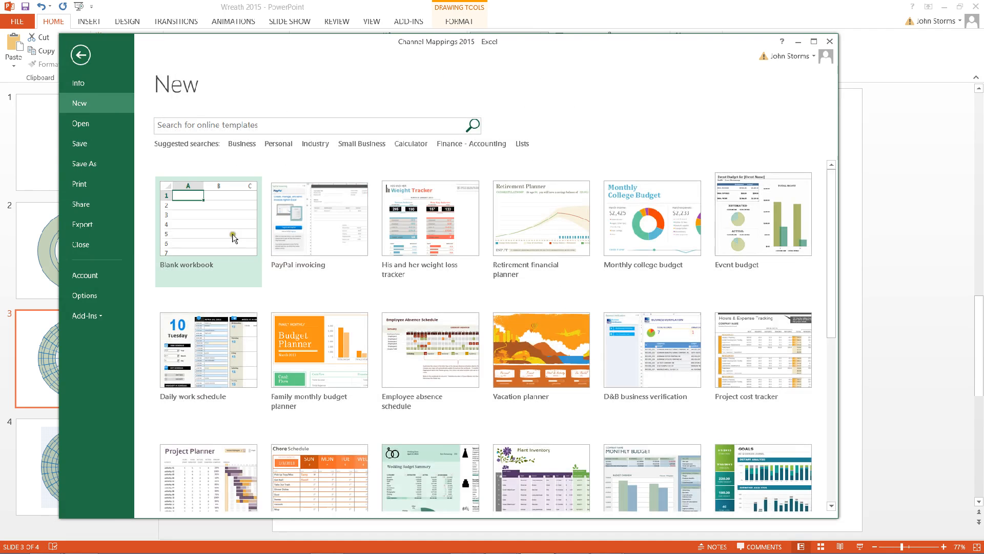
pyautogui.click(208, 220)
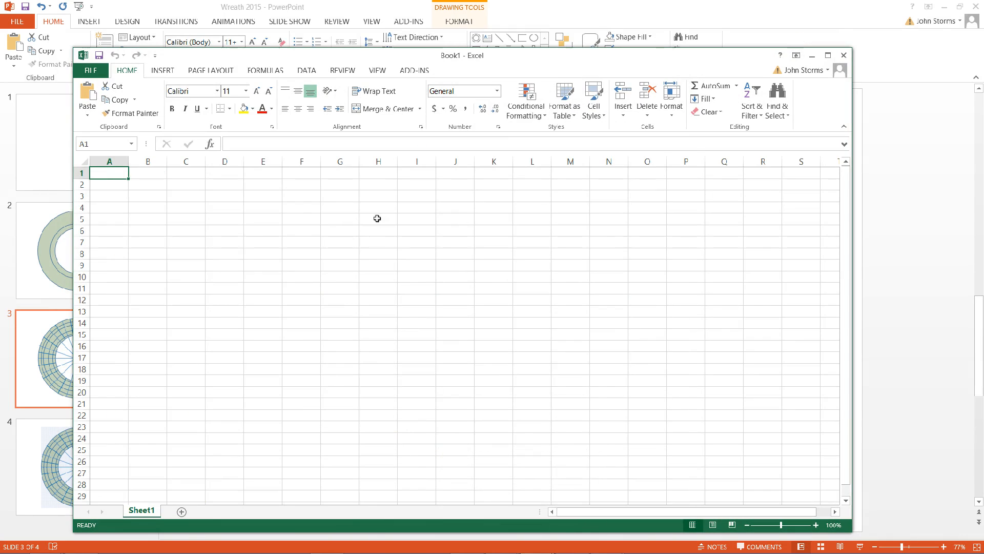
# - Narrow all columns into a square grid and paste the wreath drawing
pyautogui.click(82, 160)
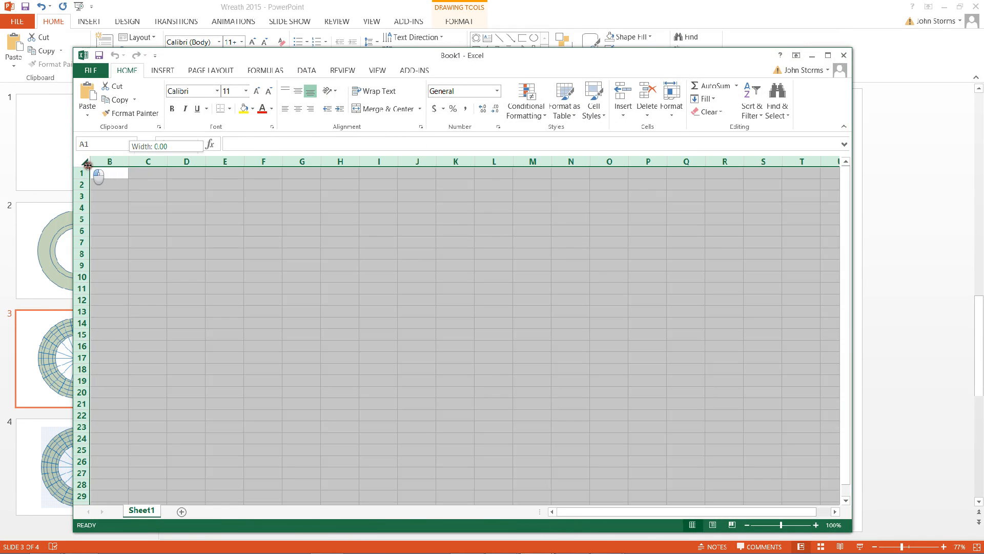
pyautogui.moveTo(96, 161); pyautogui.dragTo(104, 161)
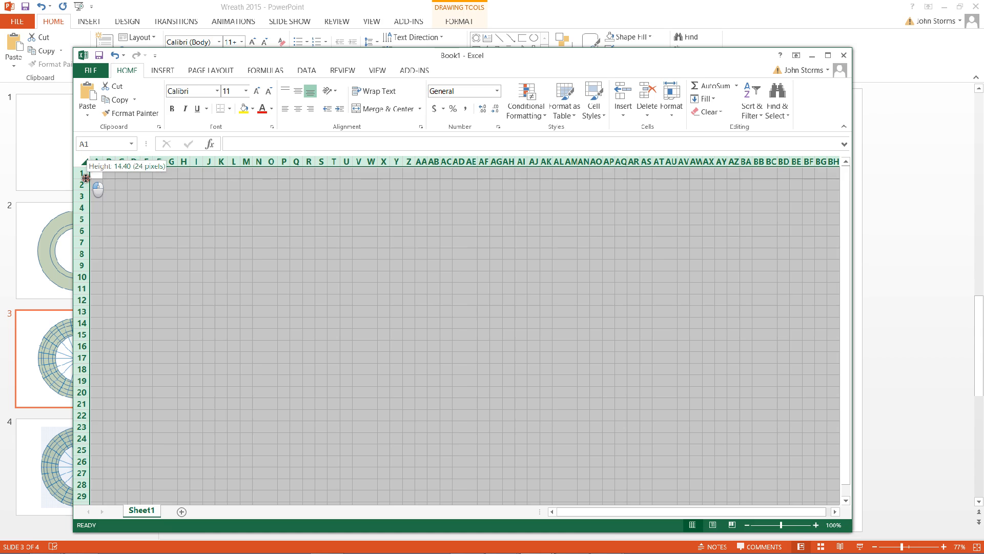
pyautogui.click(470, 265)
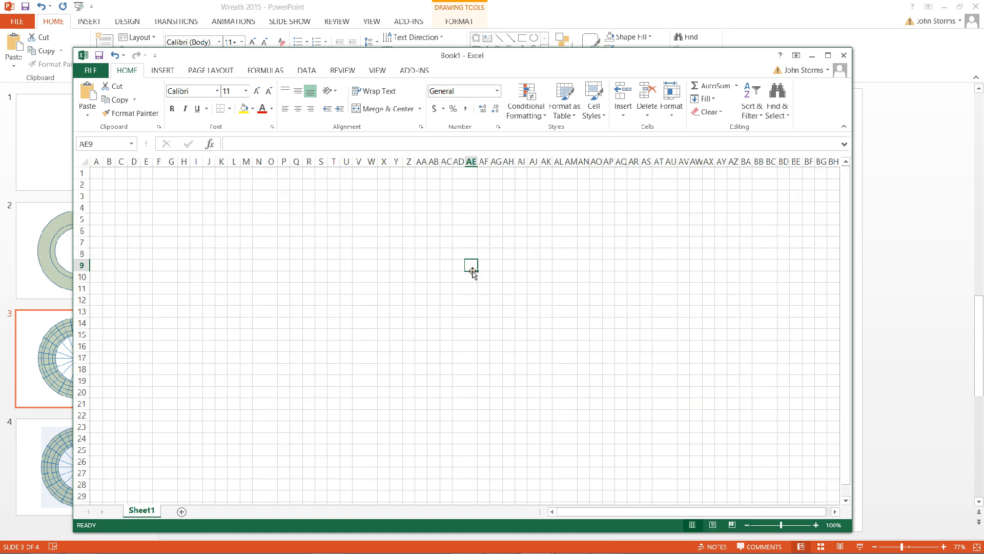
pyautogui.press('ctrl+v')
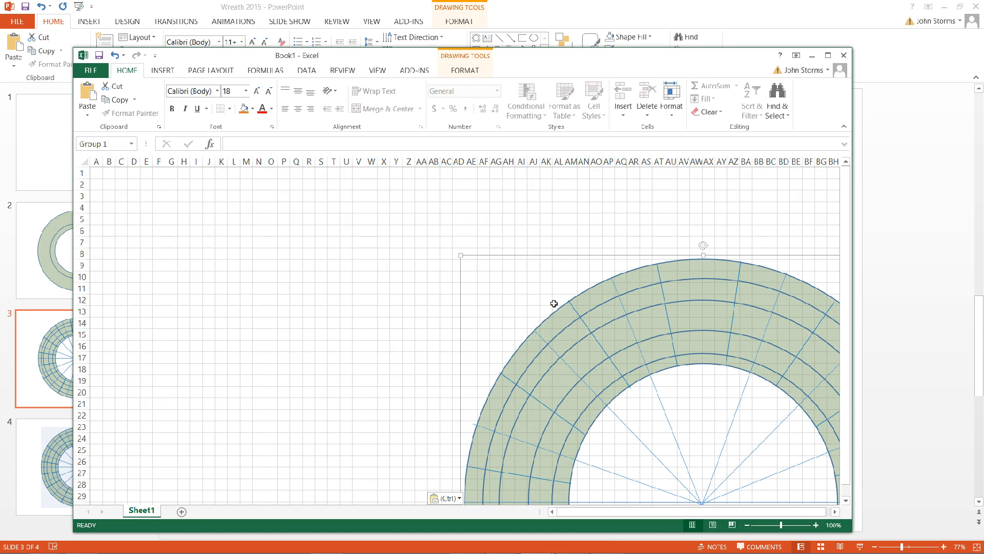
pyautogui.moveTo(694, 266)
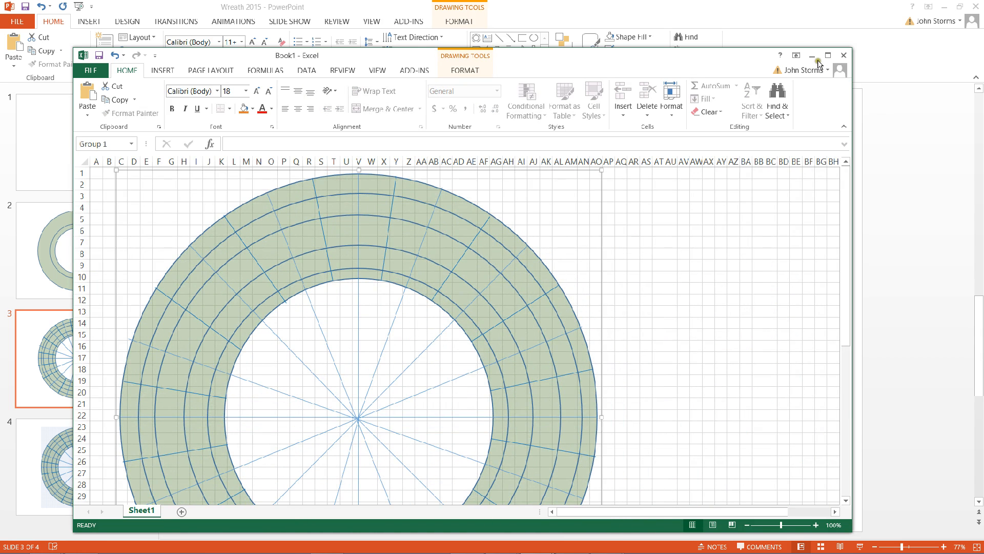
# - Maximize the window, zoom out, and reposition the grouped wreath drawing
pyautogui.click(828, 55)
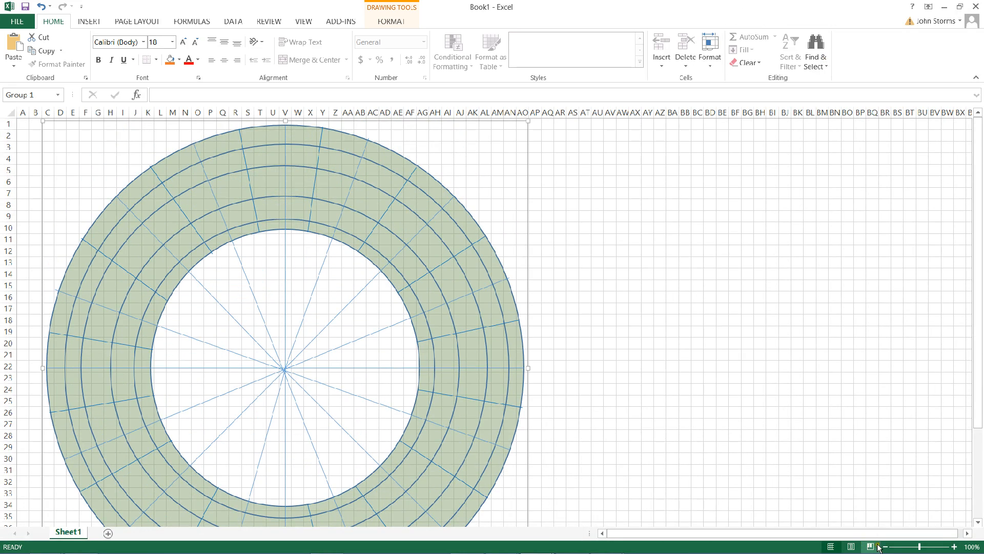
pyautogui.click(884, 546)
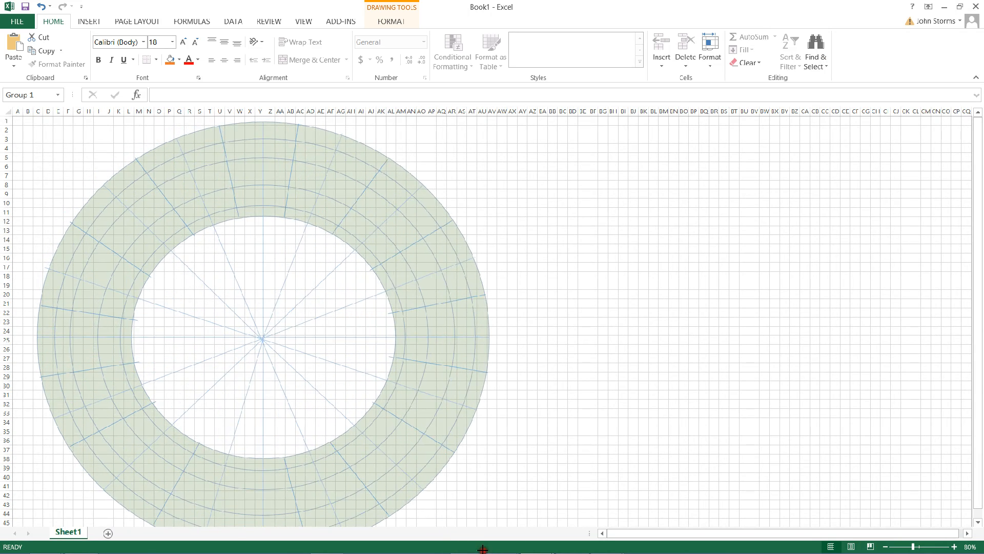
pyautogui.click(257, 333)
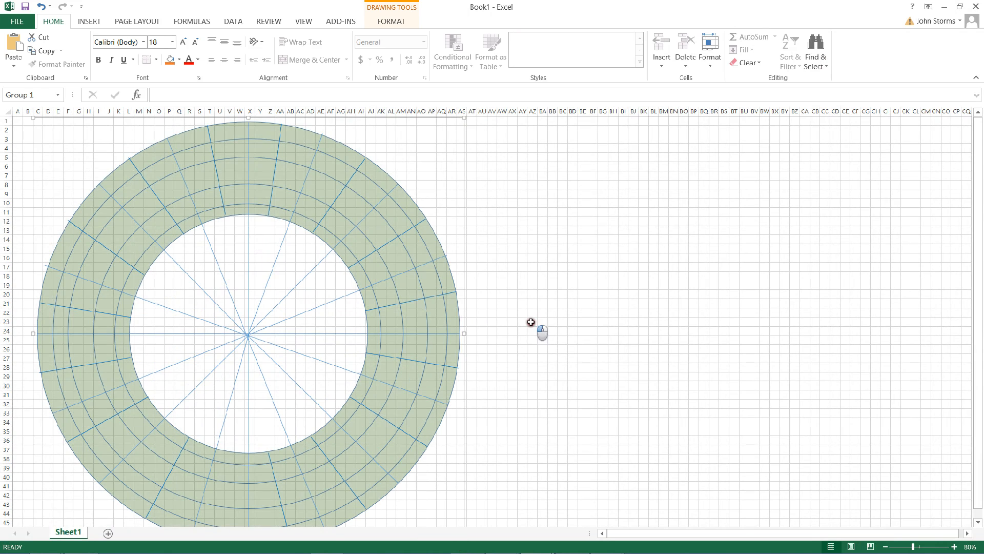
pyautogui.click(533, 239)
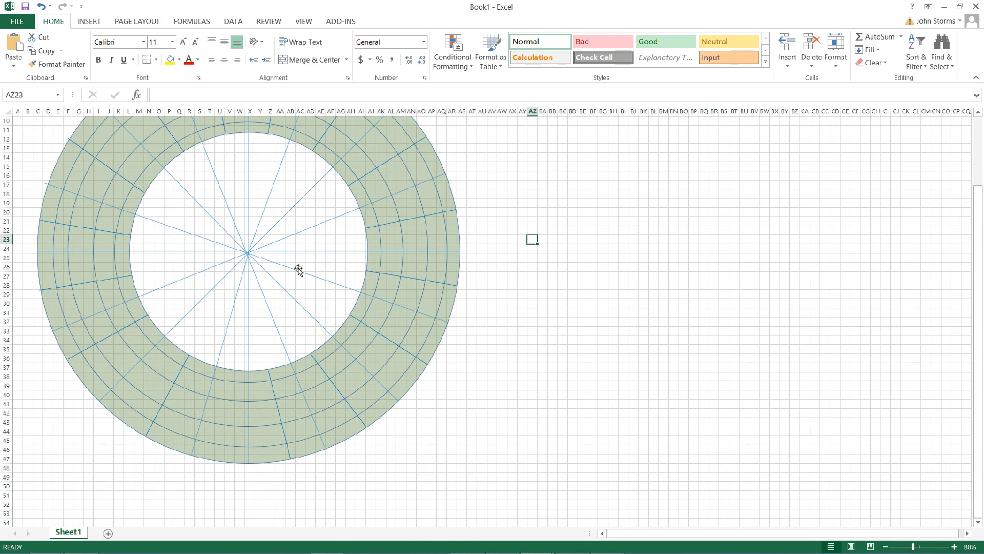
pyautogui.click(274, 267)
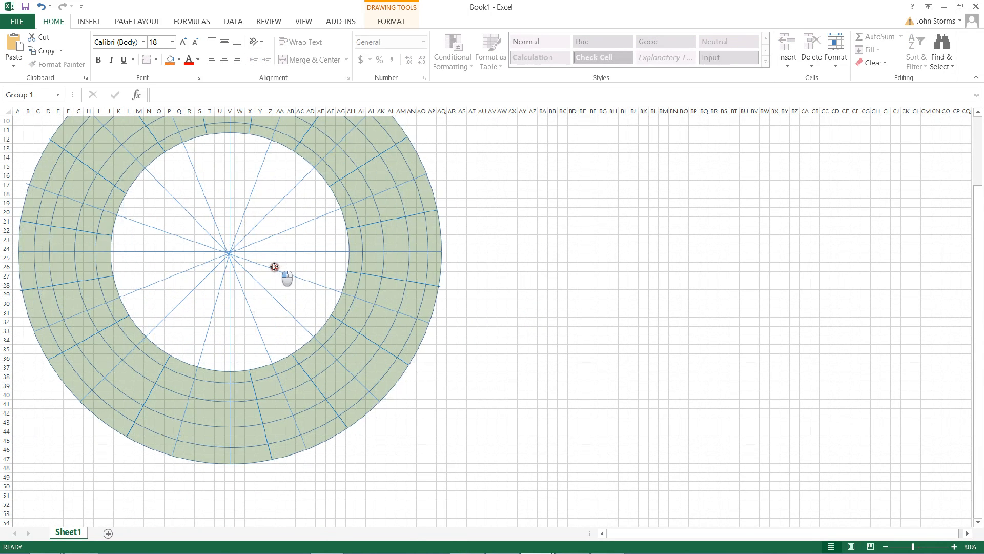
pyautogui.click(273, 266)
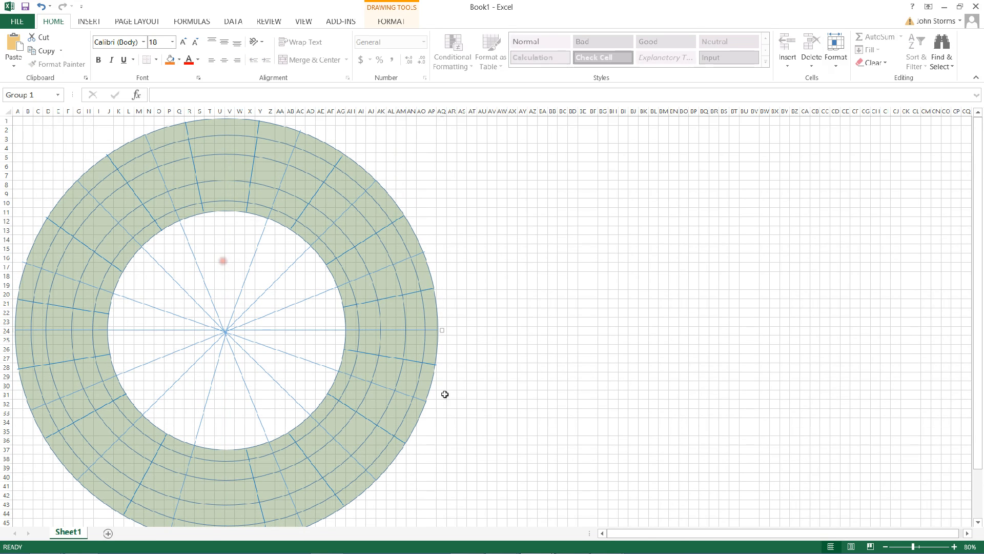
# - Inspect the ring shape and group, dismiss the shape options, and select a bottom-ring cell
pyautogui.click(481, 303)
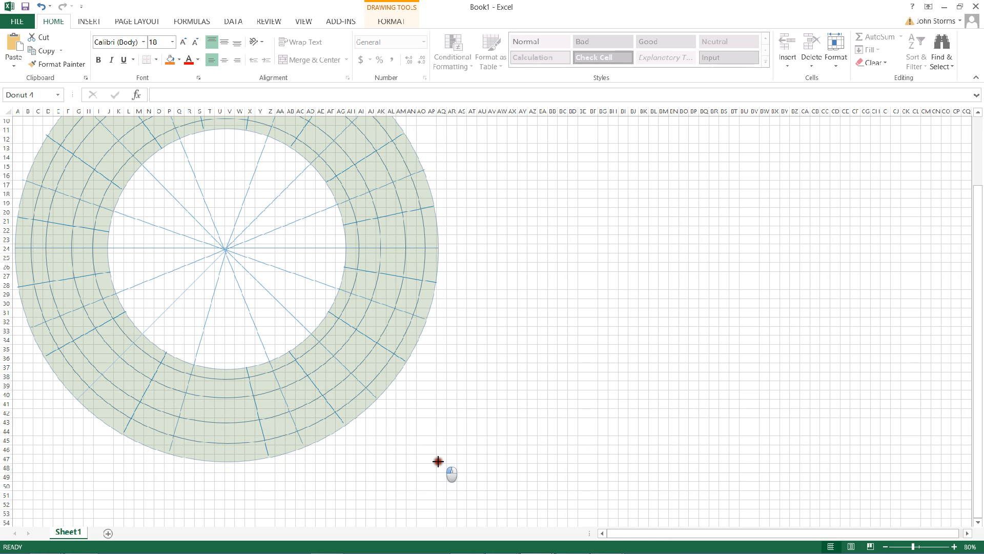
pyautogui.click(532, 486)
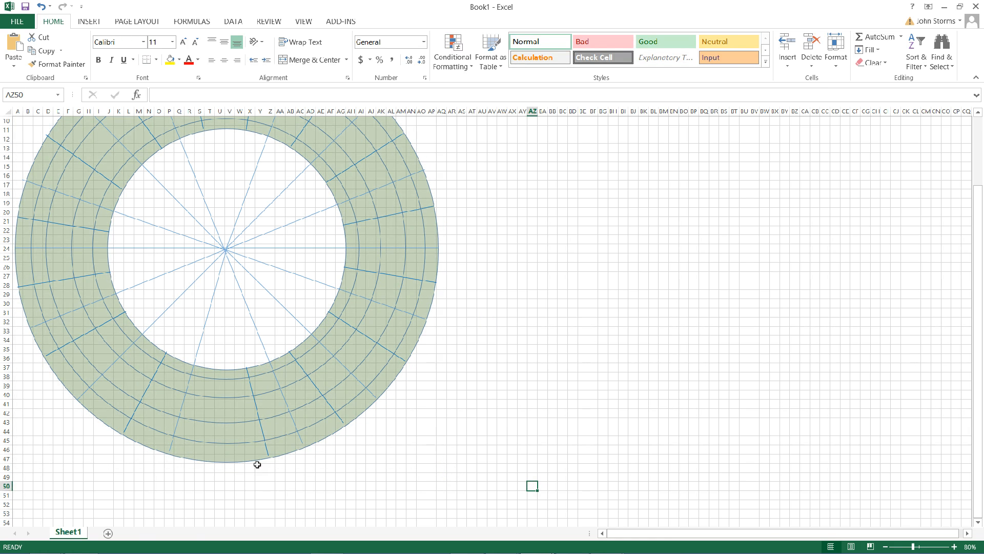
pyautogui.click(239, 477)
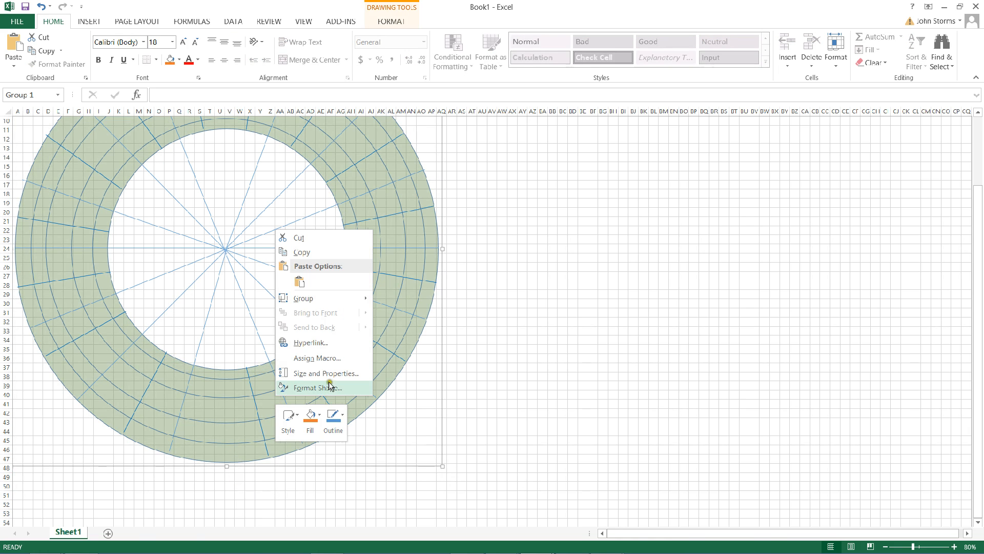
pyautogui.click(250, 486)
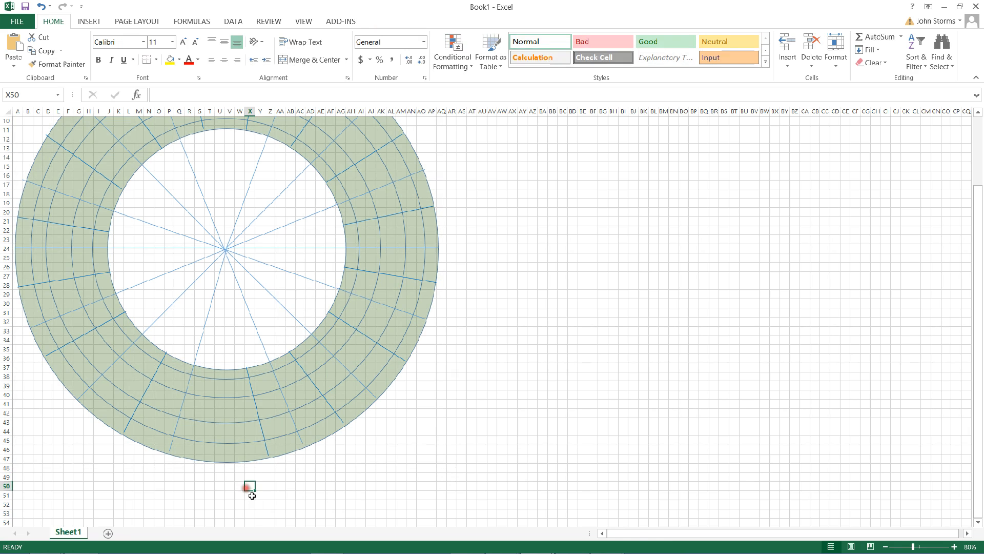
pyautogui.click(230, 459)
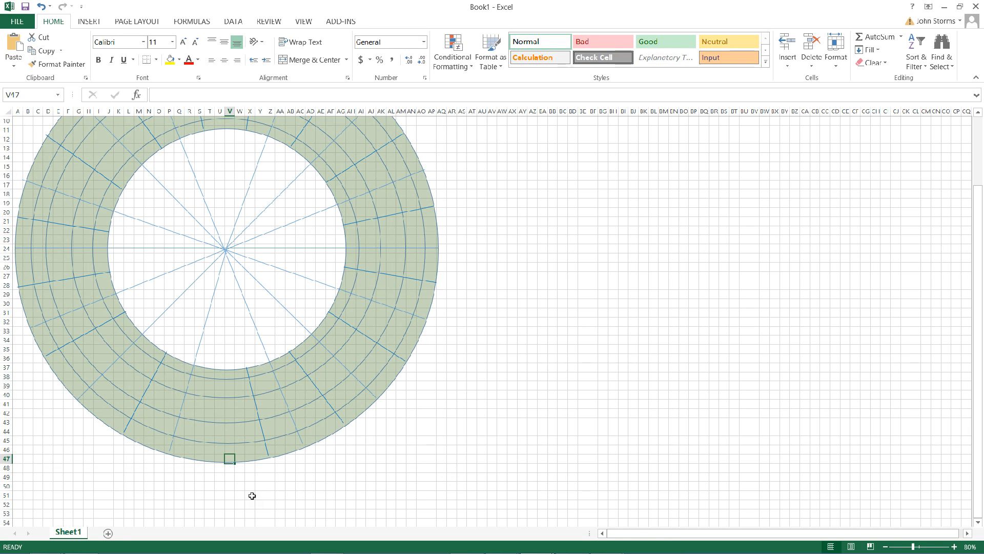
# - Enter channel numbers 1 through 16 into cells across the wreath ring's lower-right sections
pyautogui.write('1')
pyautogui.click(230, 422)
pyautogui.write('2')
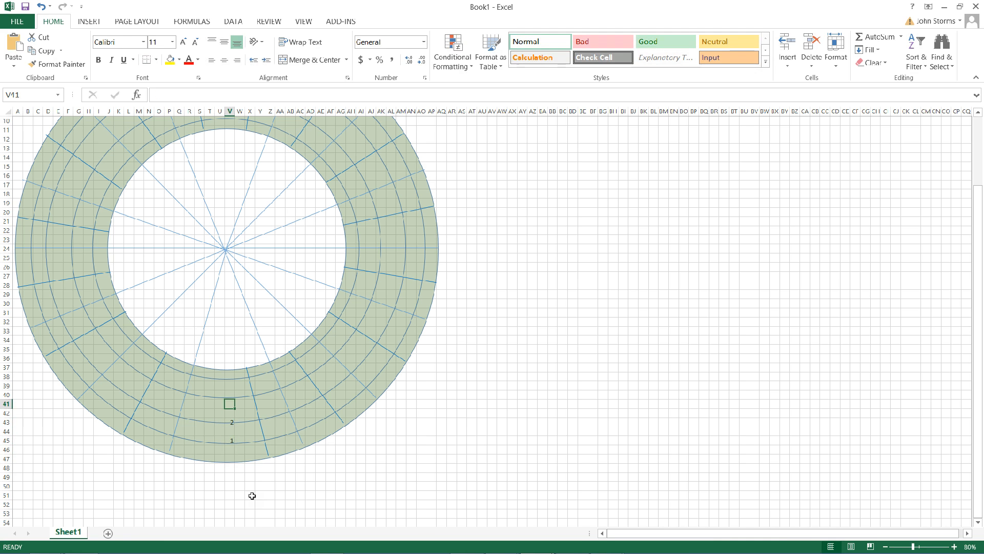
pyautogui.write('4')
pyautogui.click(230, 394)
pyautogui.write('3')
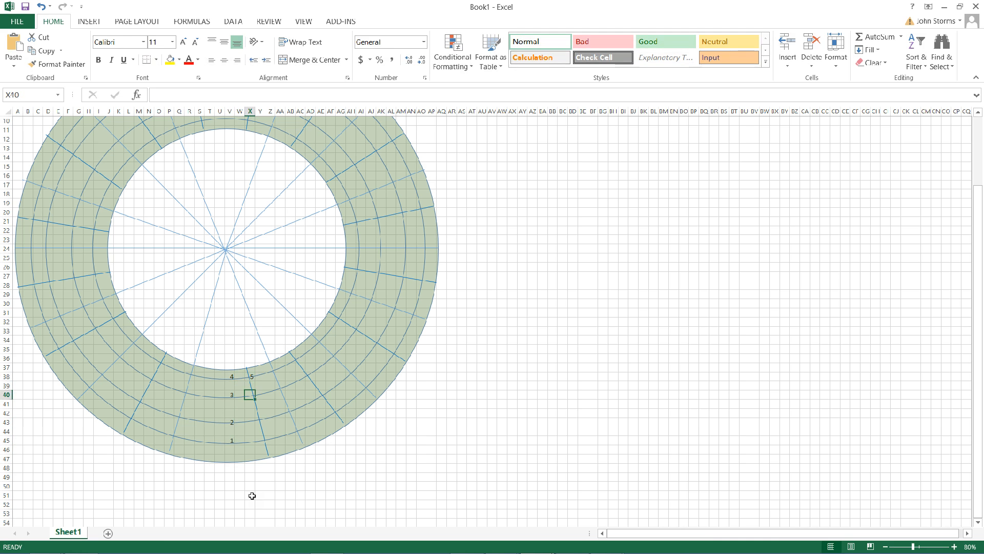
pyautogui.write('6')
pyautogui.click(261, 422)
pyautogui.write('7')
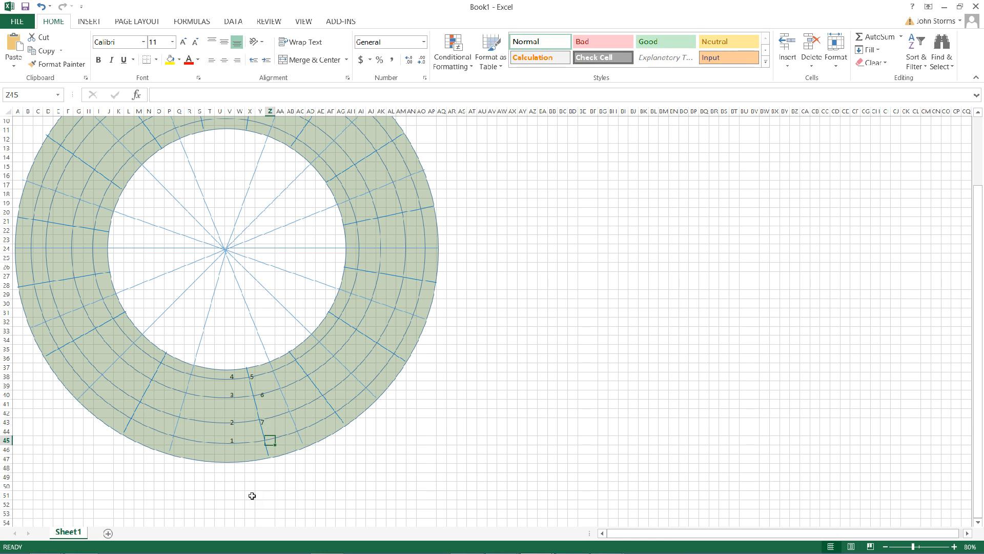
pyautogui.click(300, 431)
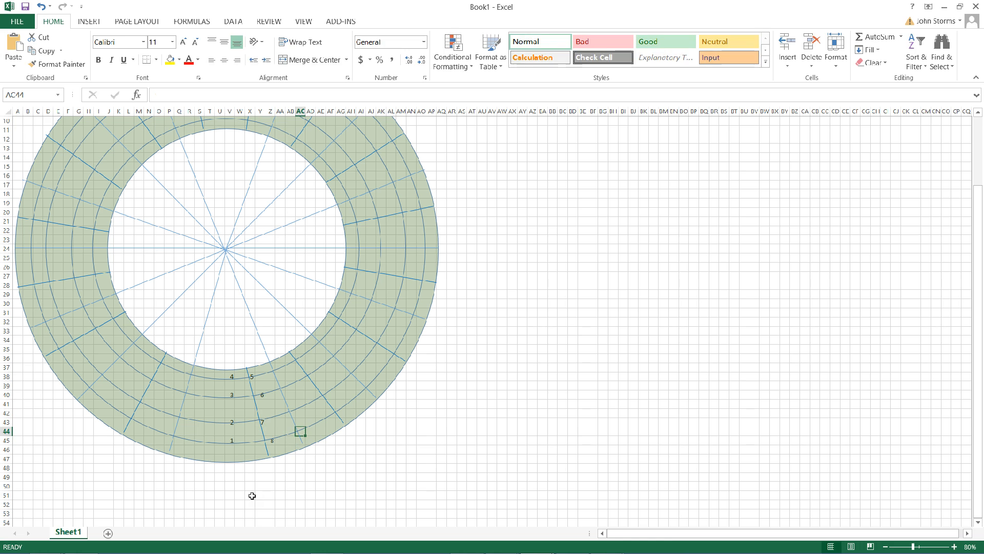
pyautogui.click(266, 394)
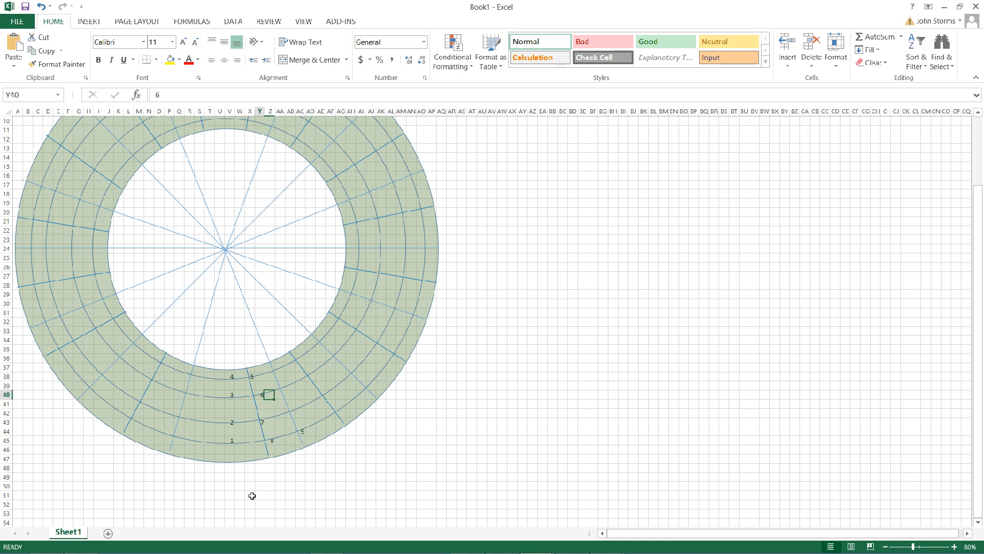
pyautogui.click(280, 394)
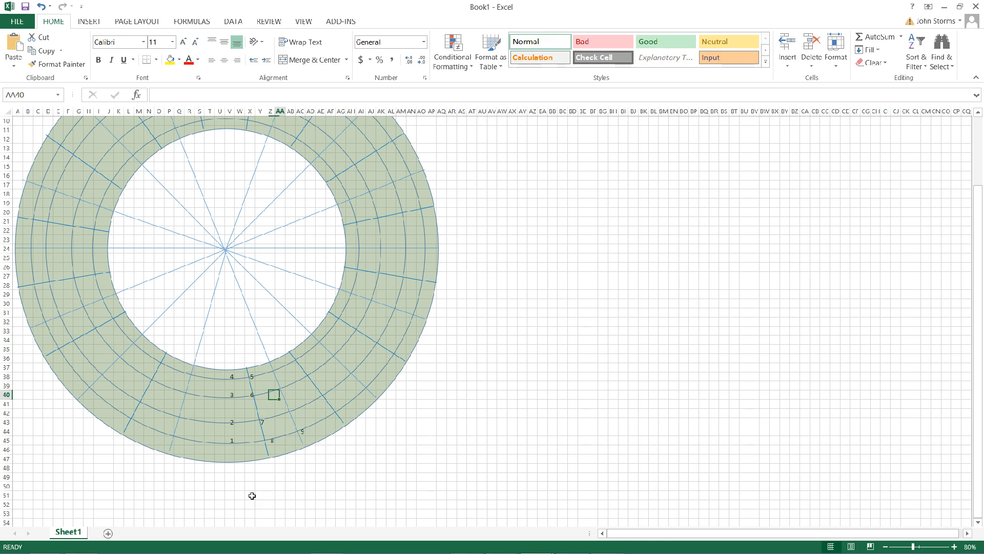
pyautogui.click(290, 413)
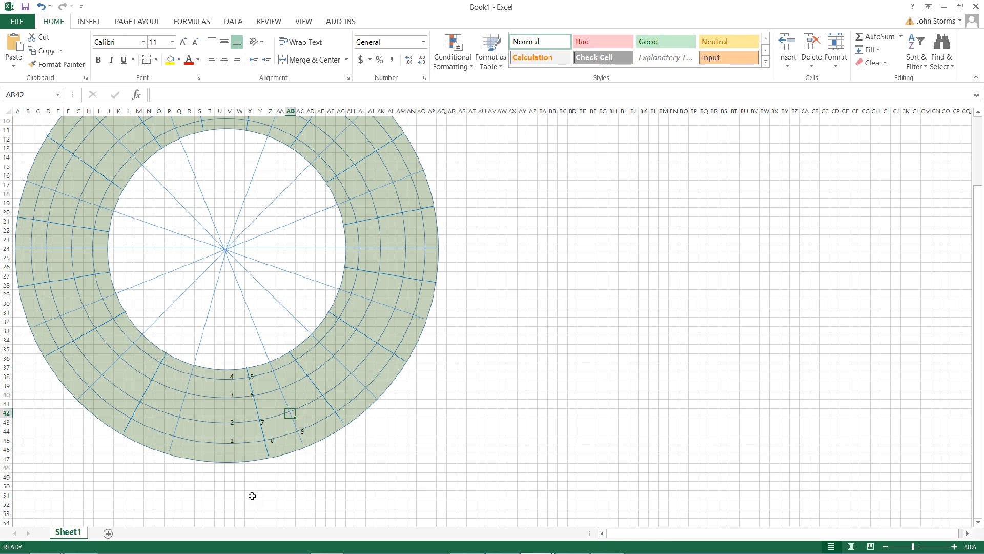
pyautogui.click(280, 385)
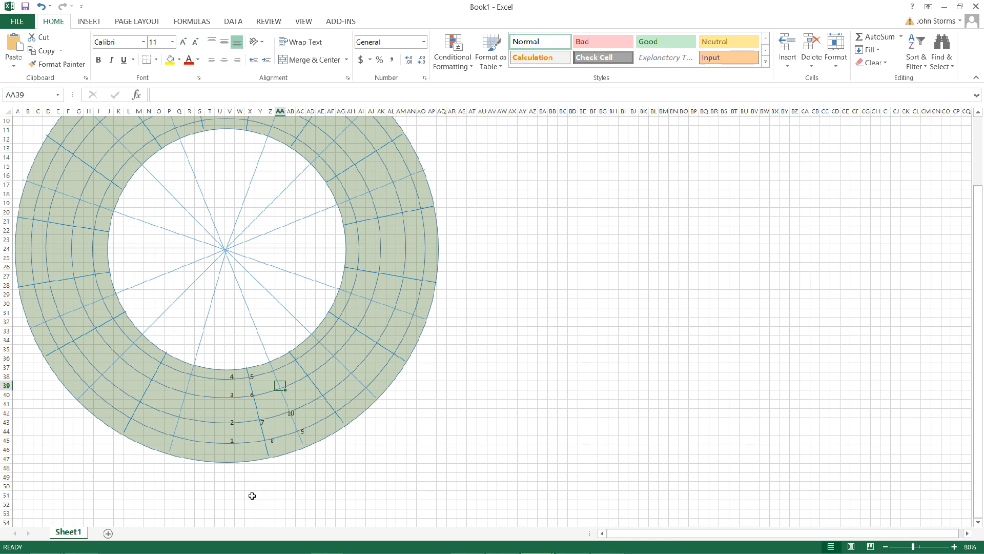
pyautogui.write('12')
pyautogui.click(332, 414)
pyautogui.write('16')
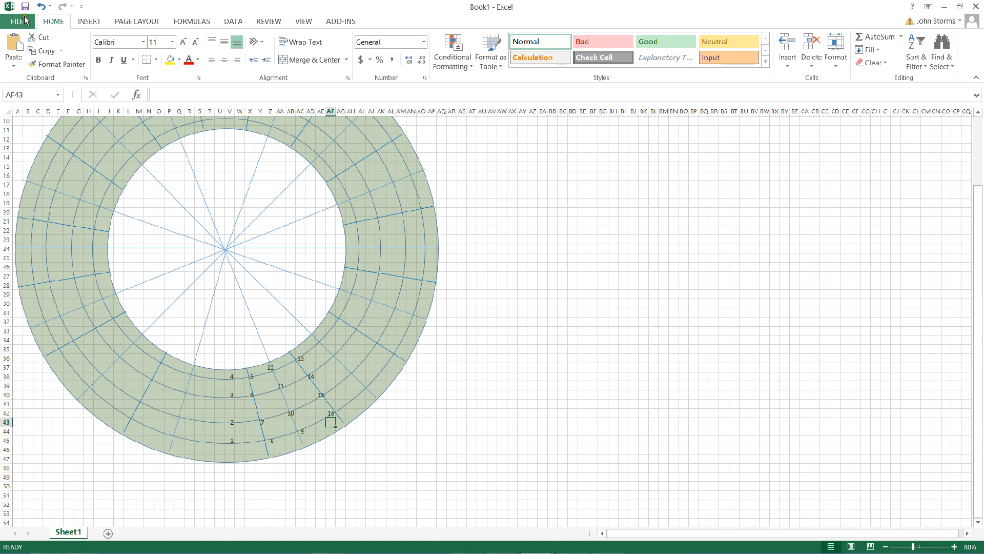
# - Open the 'BigWreath channel mapping 2015' workbook from D:\Christmas2015\MegaWreath2015
pyautogui.click(19, 21)
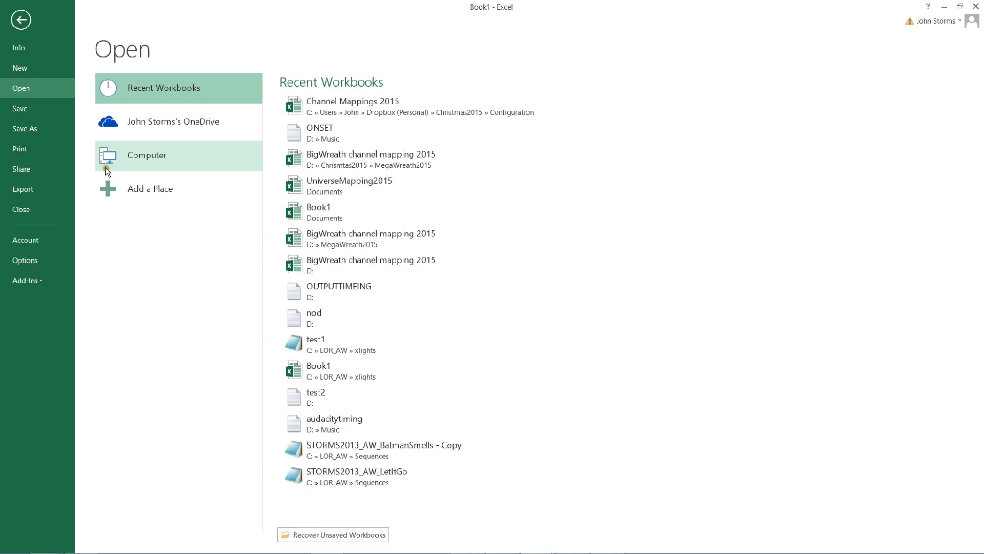
pyautogui.moveTo(132, 165)
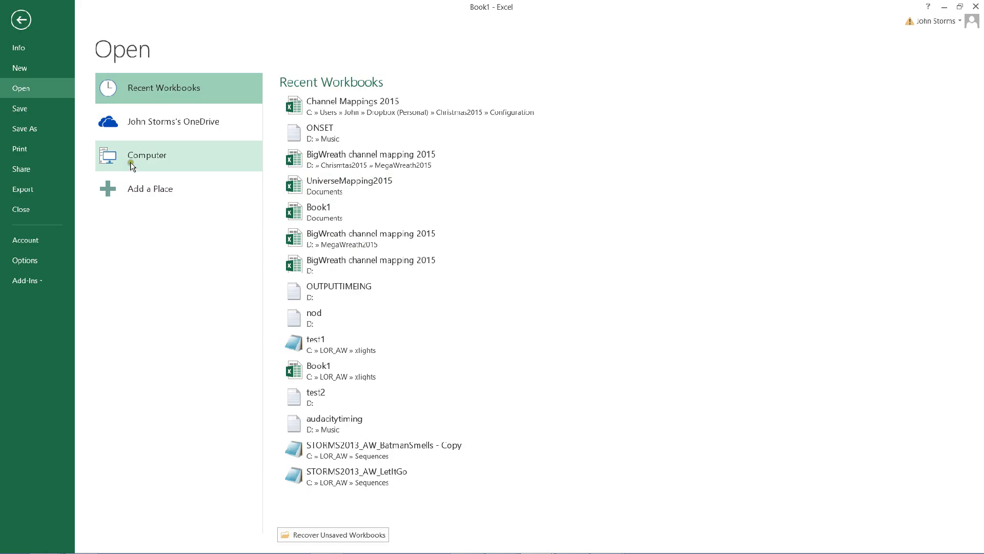
pyautogui.click(147, 155)
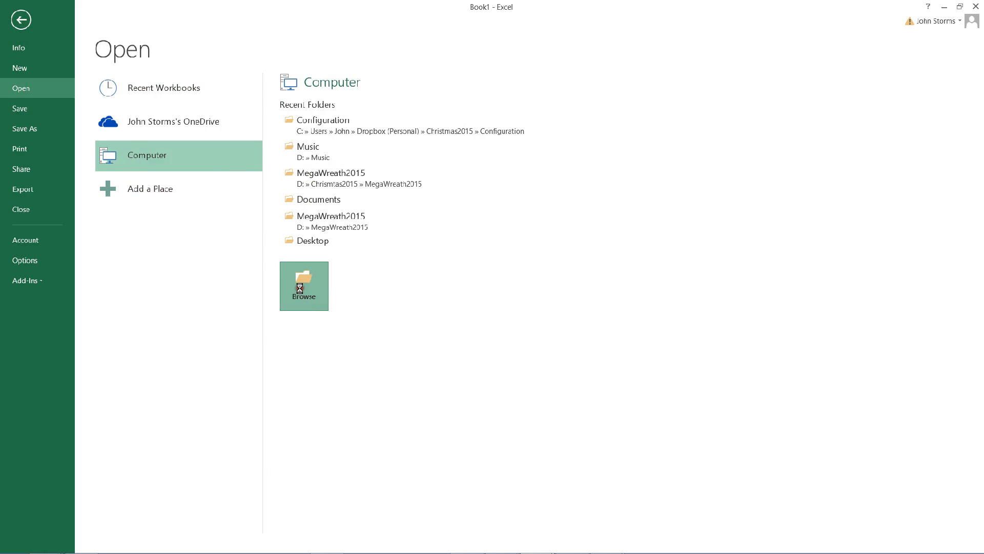
pyautogui.click(304, 286)
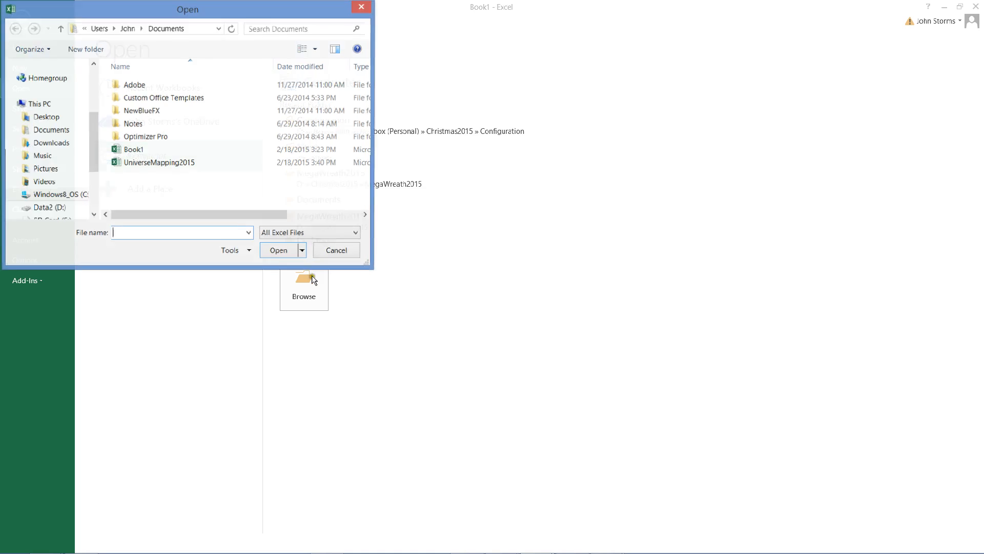
pyautogui.click(60, 195)
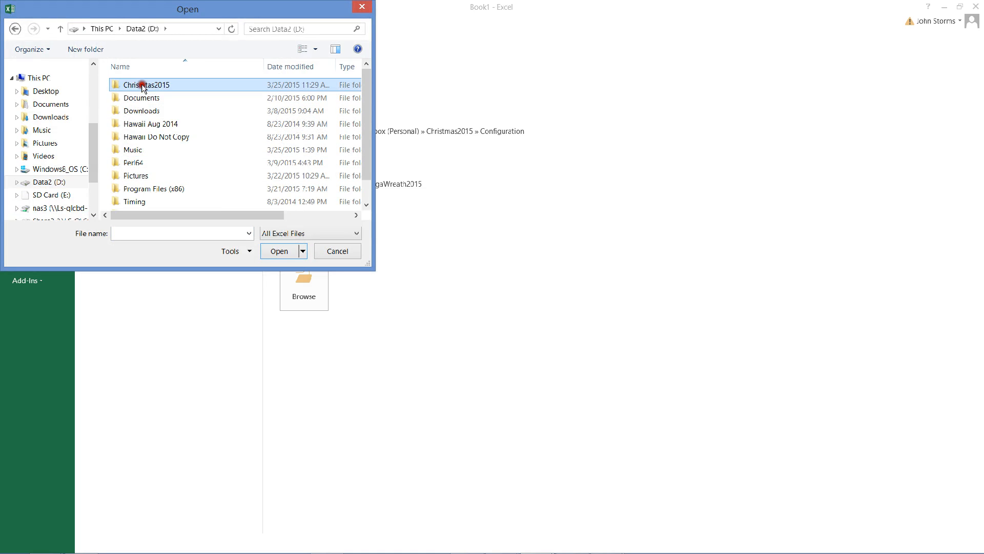
pyautogui.doubleClick(146, 84)
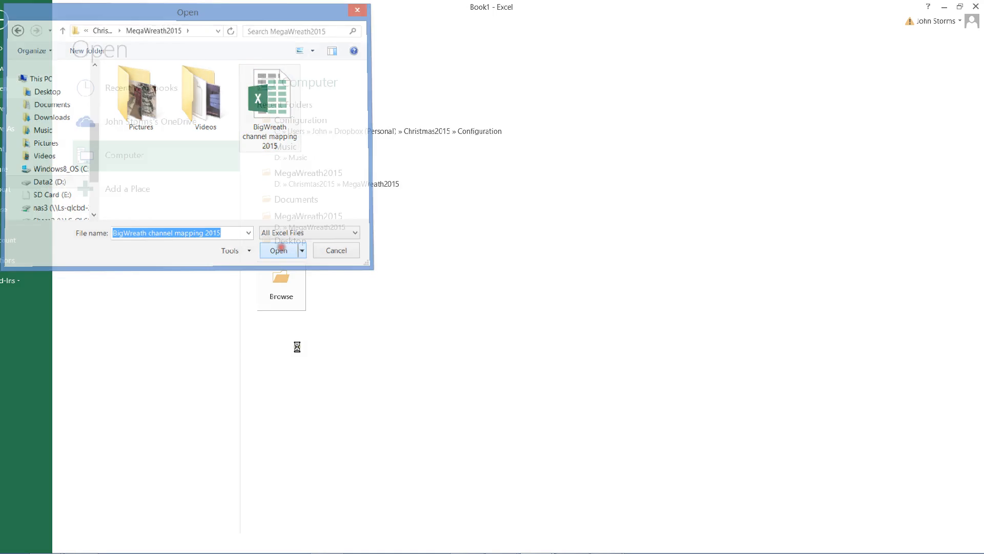
pyautogui.click(277, 249)
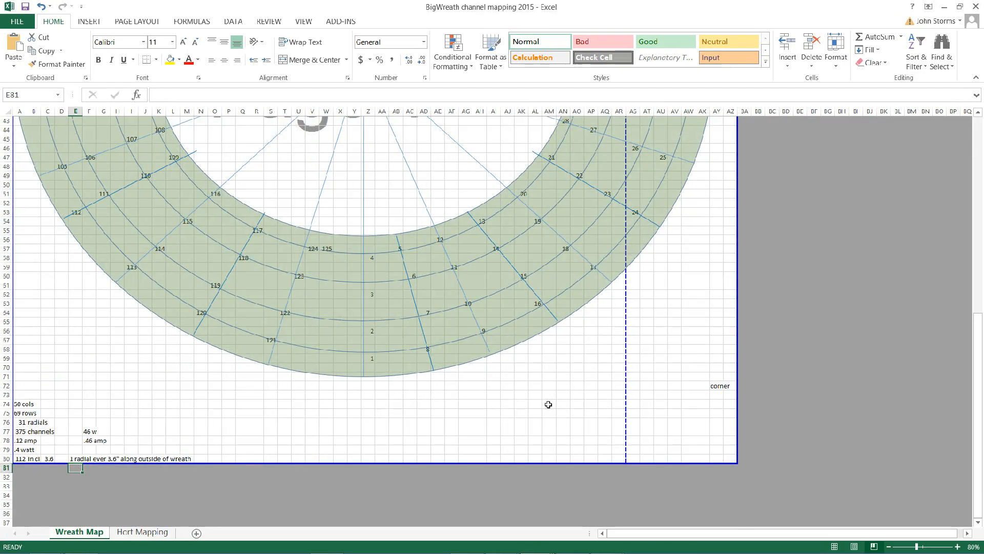
pyautogui.scroll(3)
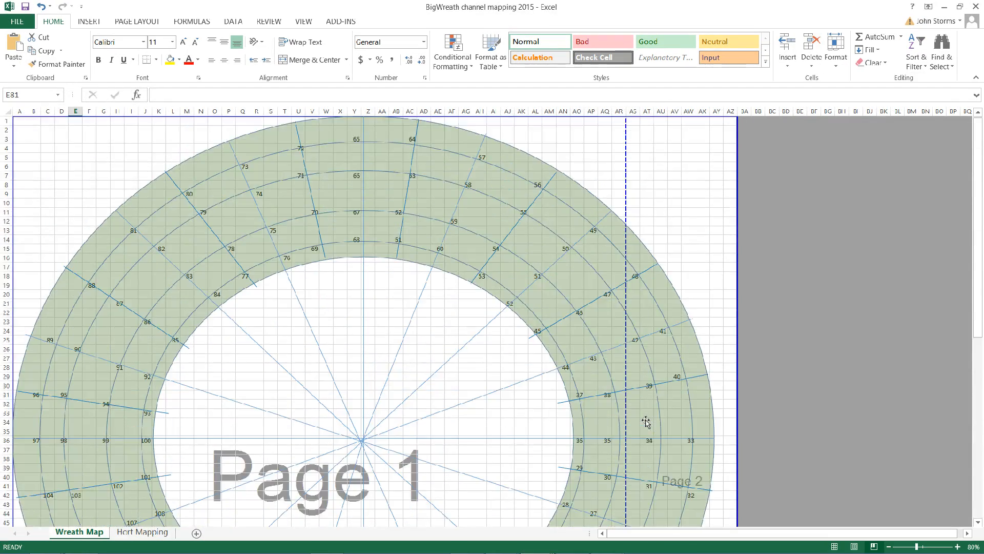
pyautogui.scroll(-3)
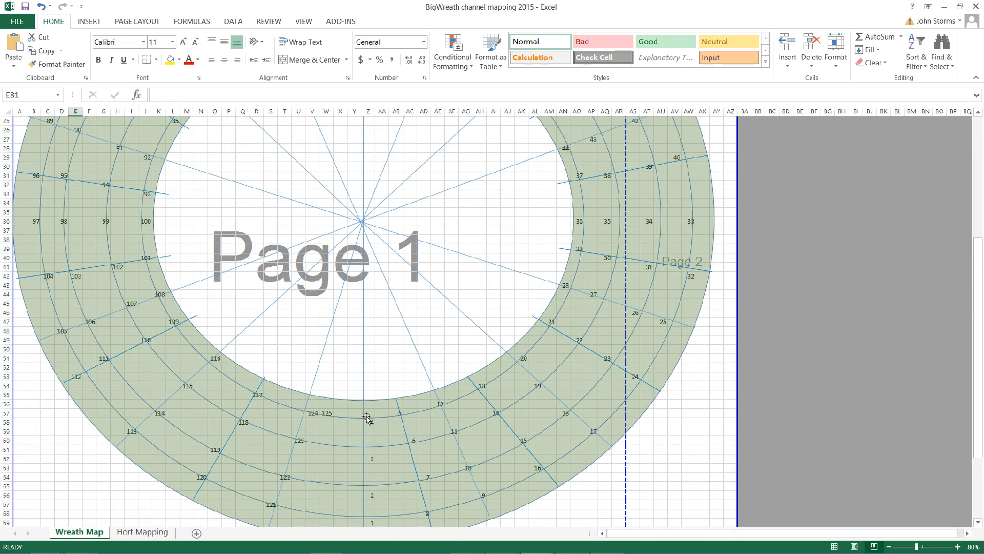
pyautogui.scroll(-3)
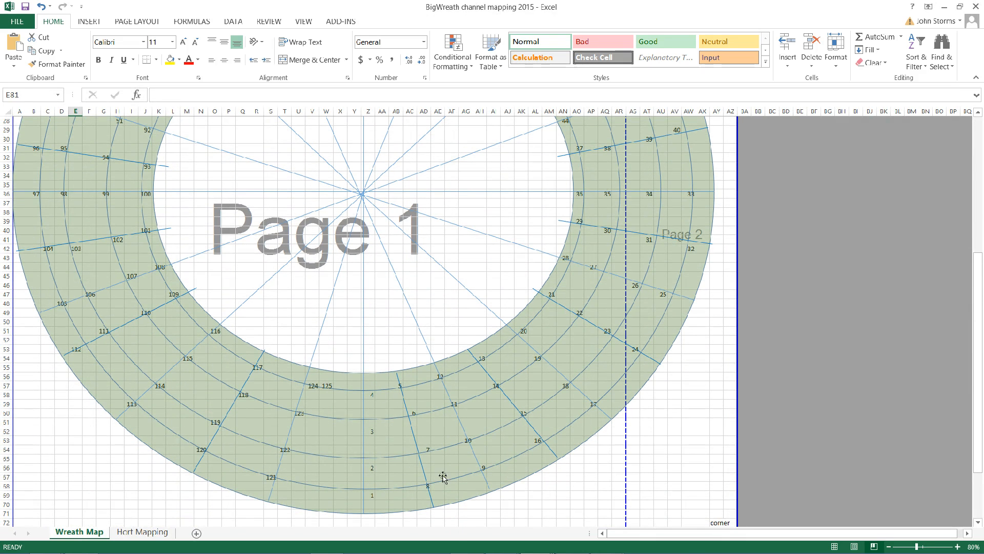
pyautogui.scroll(3)
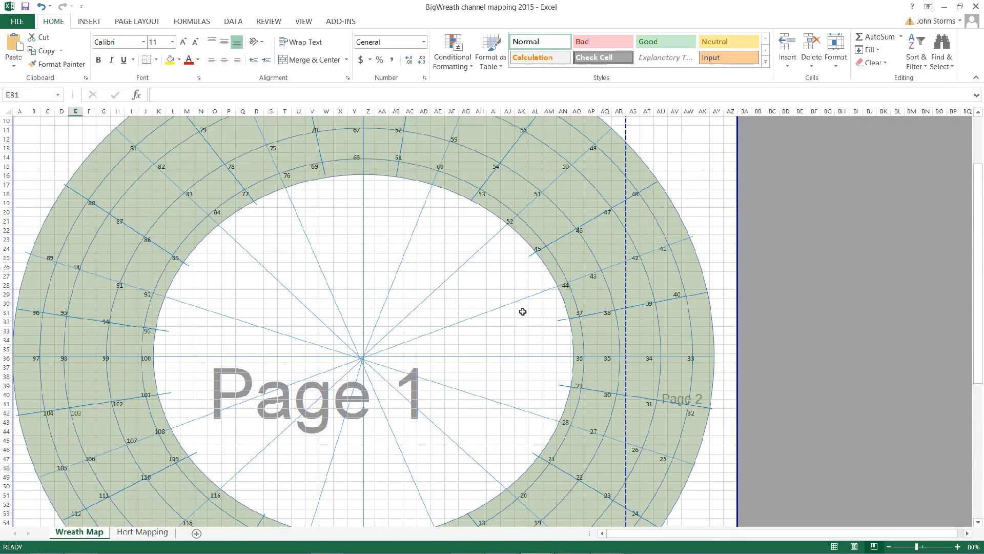
pyautogui.moveTo(524, 269)
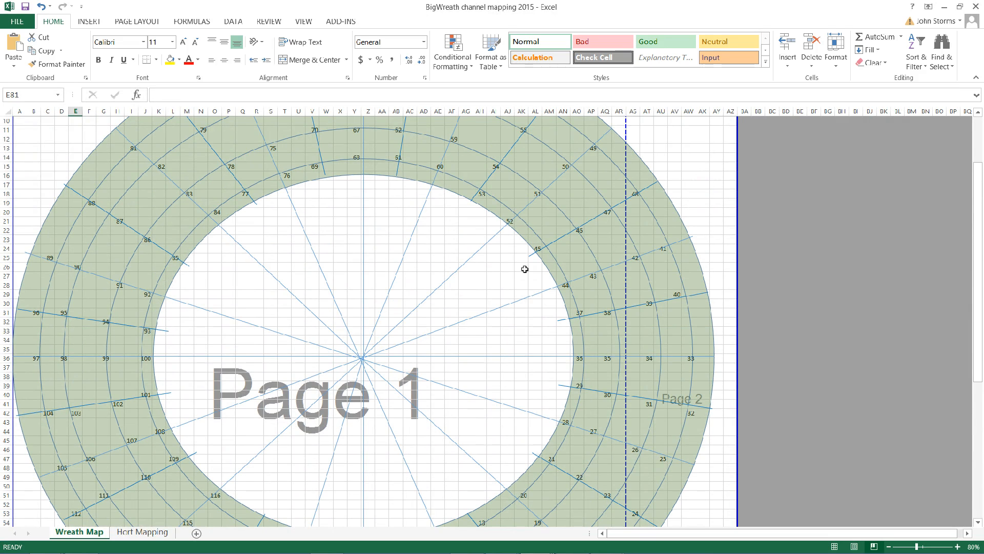
pyautogui.moveTo(496, 201)
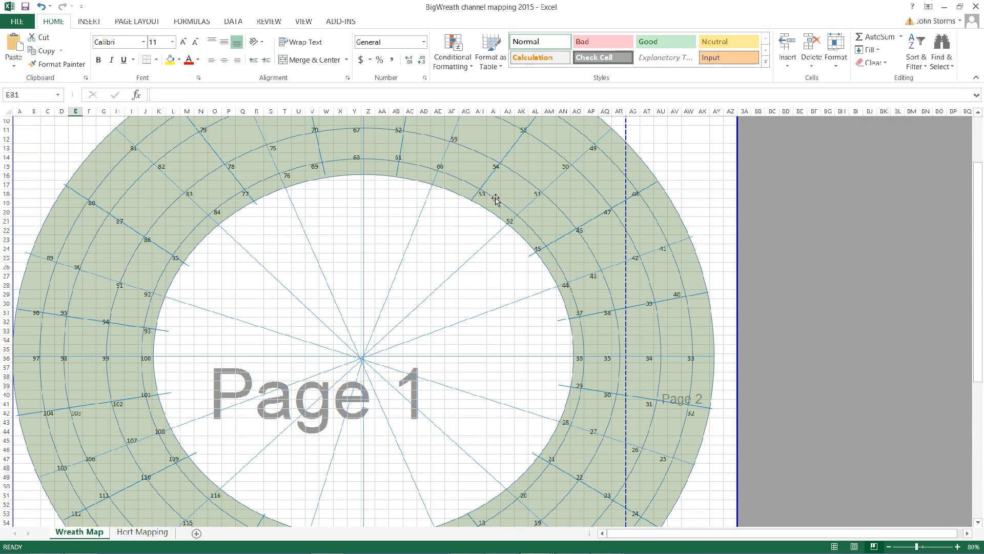
pyautogui.scroll(-3)
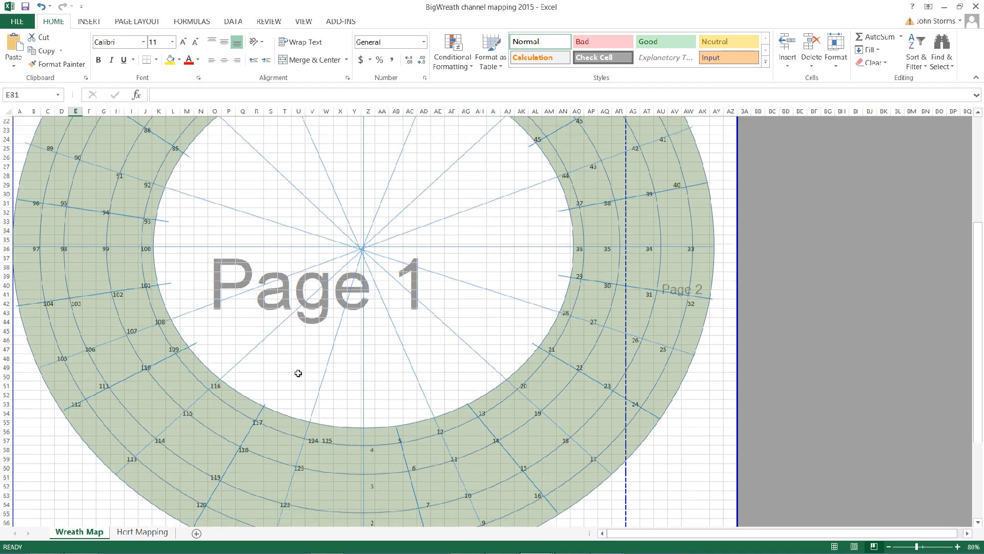
pyautogui.scroll(-3)
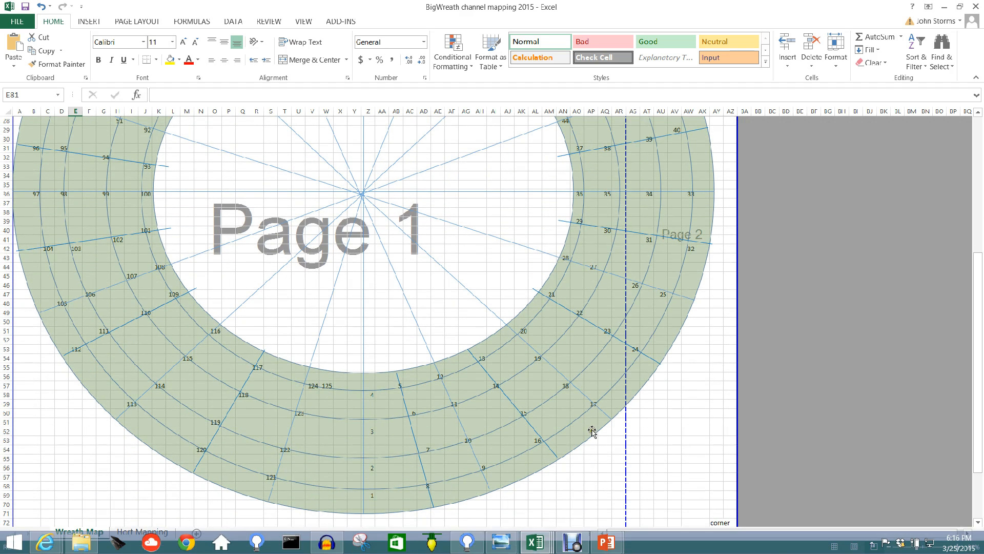
pyautogui.scroll(-3)
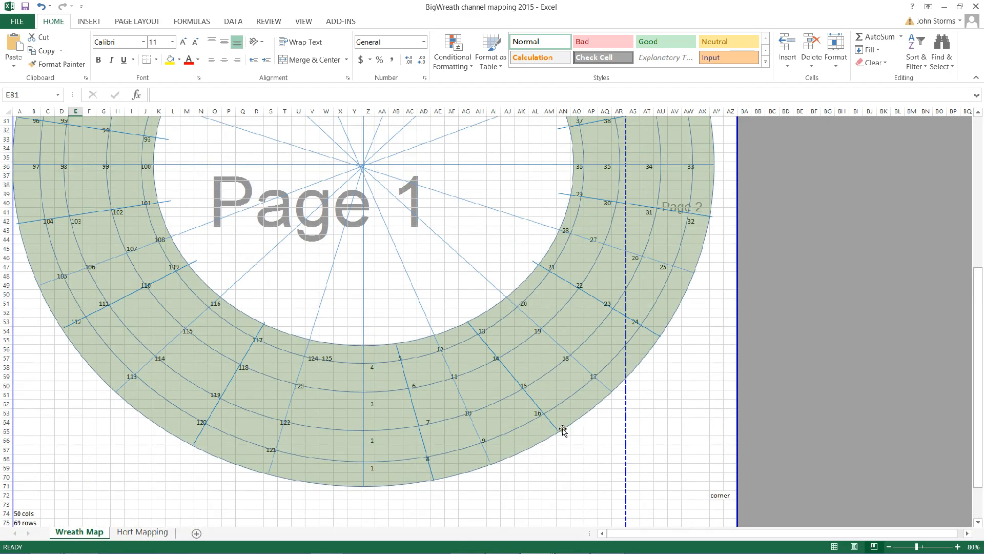
pyautogui.scroll(3)
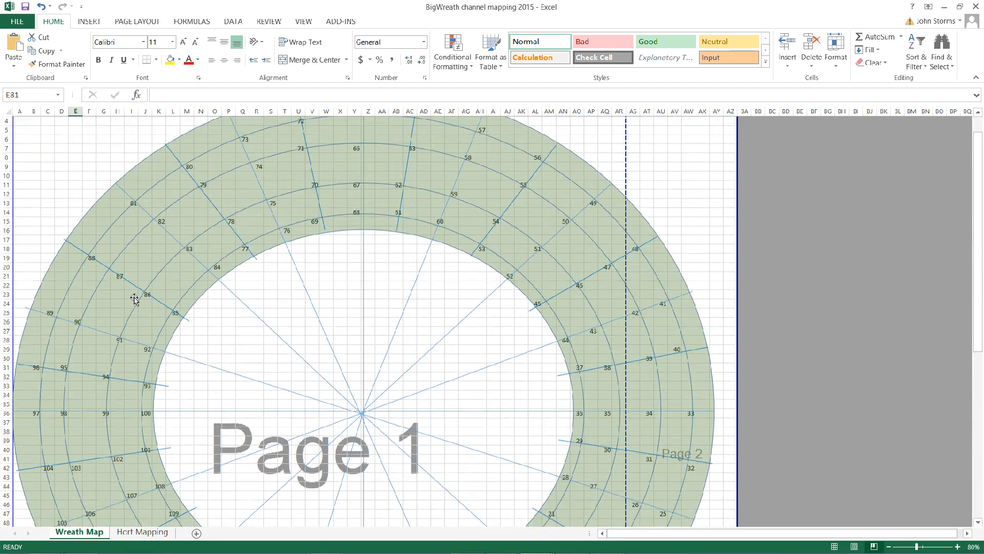
pyautogui.scroll(-3)
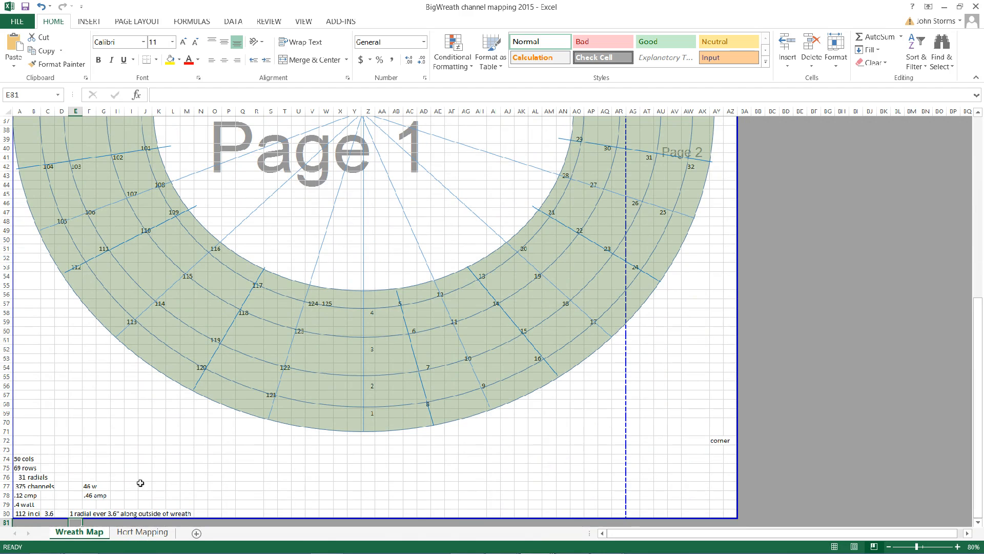
pyautogui.moveTo(17, 440)
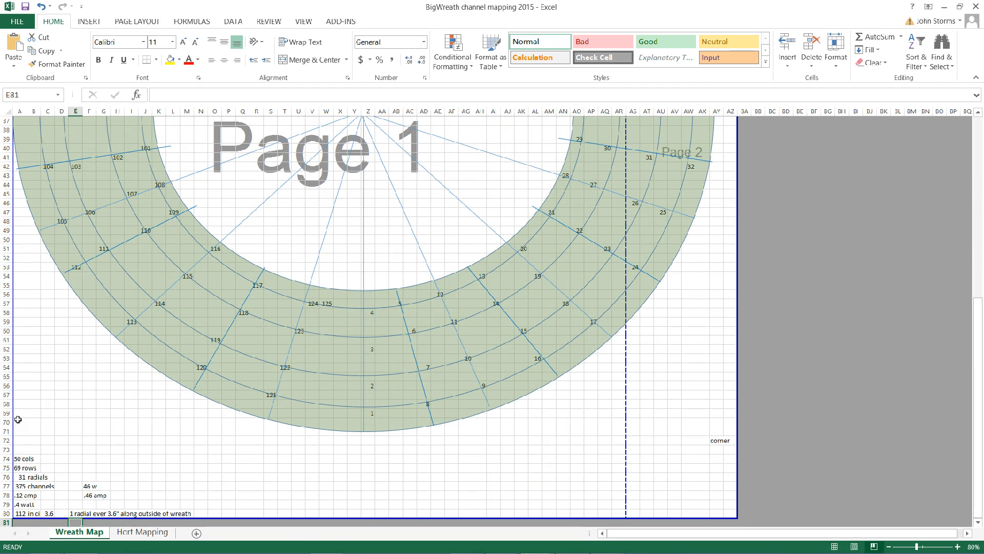
# - Start selecting the wreath channel grid from cell A69 upward
pyautogui.click(20, 413)
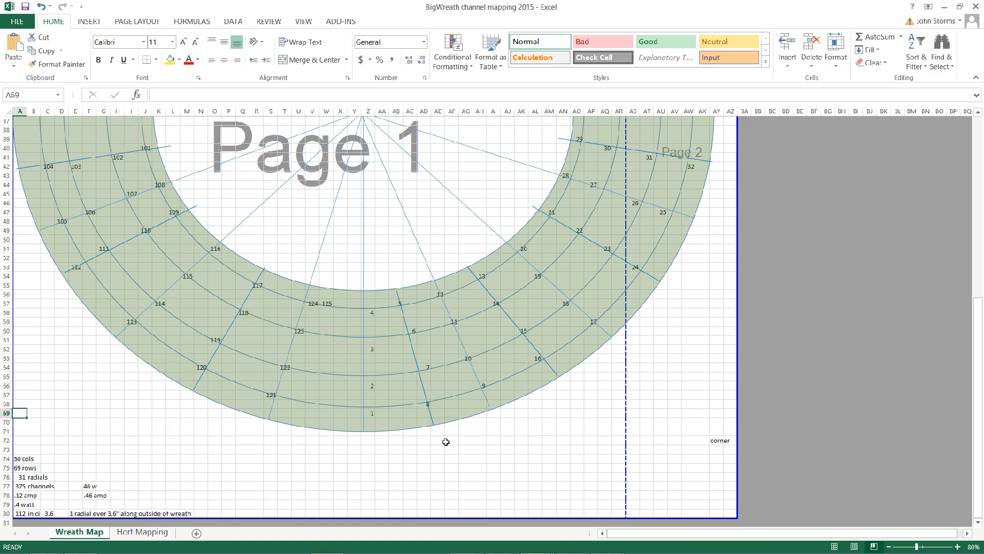
pyautogui.moveTo(395, 414)
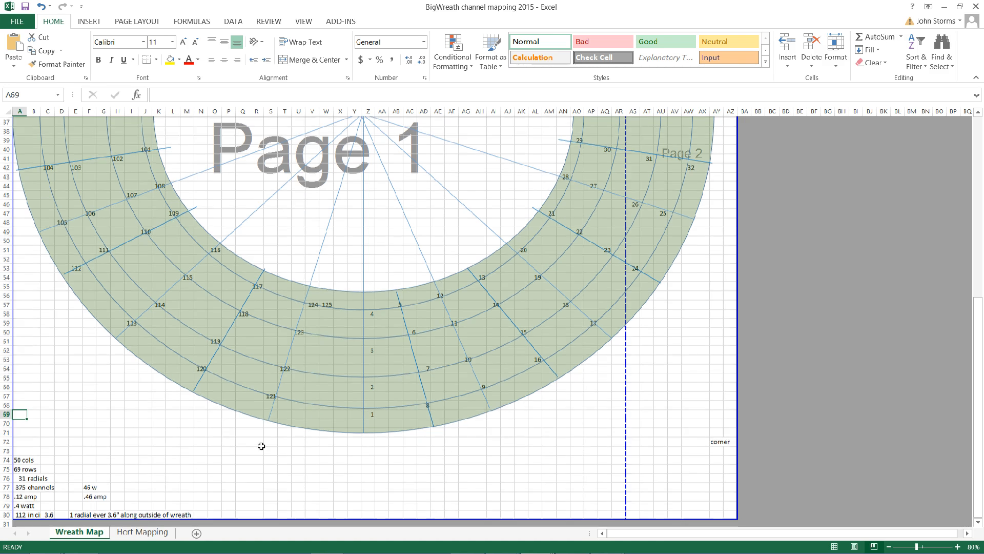
pyautogui.scroll(3)
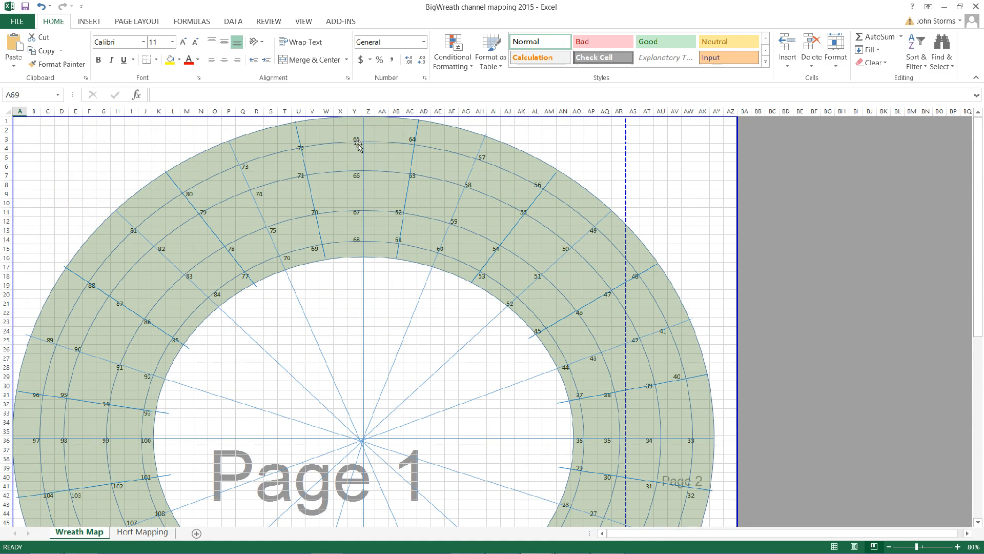
pyautogui.scroll(-3)
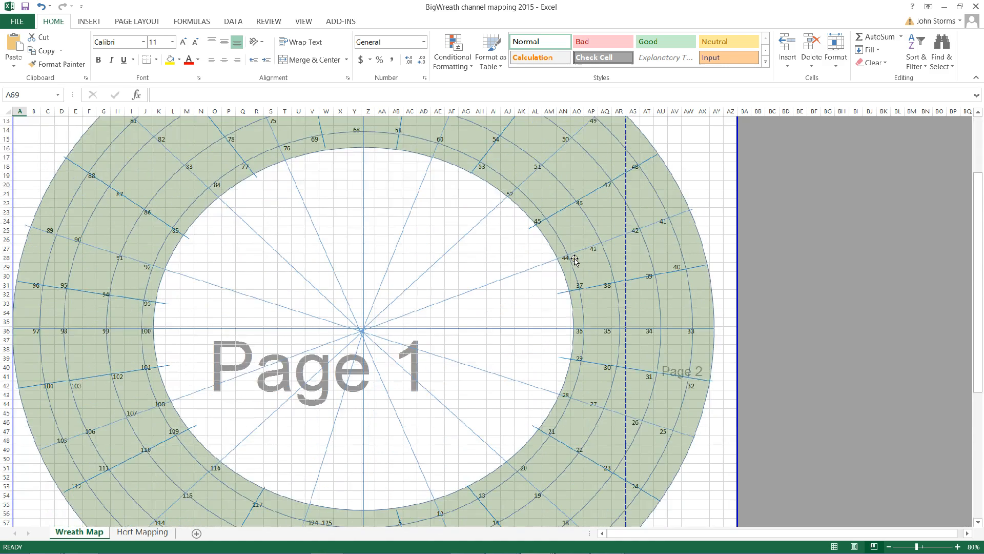
pyautogui.scroll(-3)
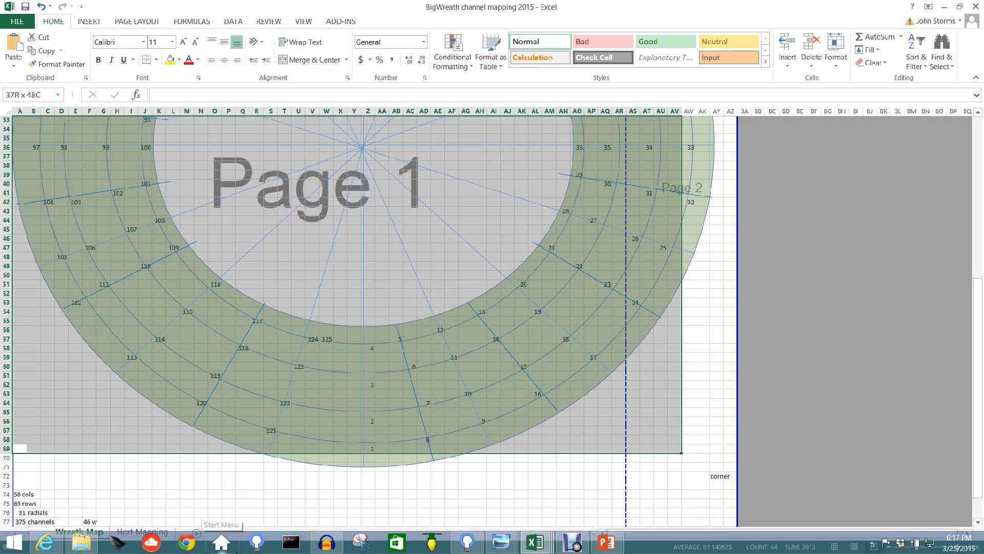
# - Extend the wreath grid selection upward to cover the whole ring
pyautogui.scroll(3)
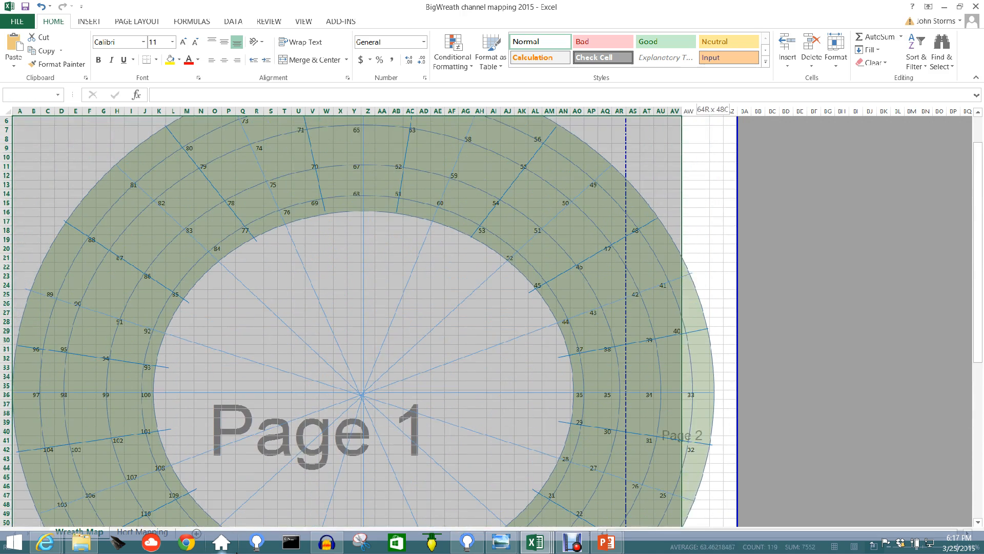
pyautogui.scroll(3)
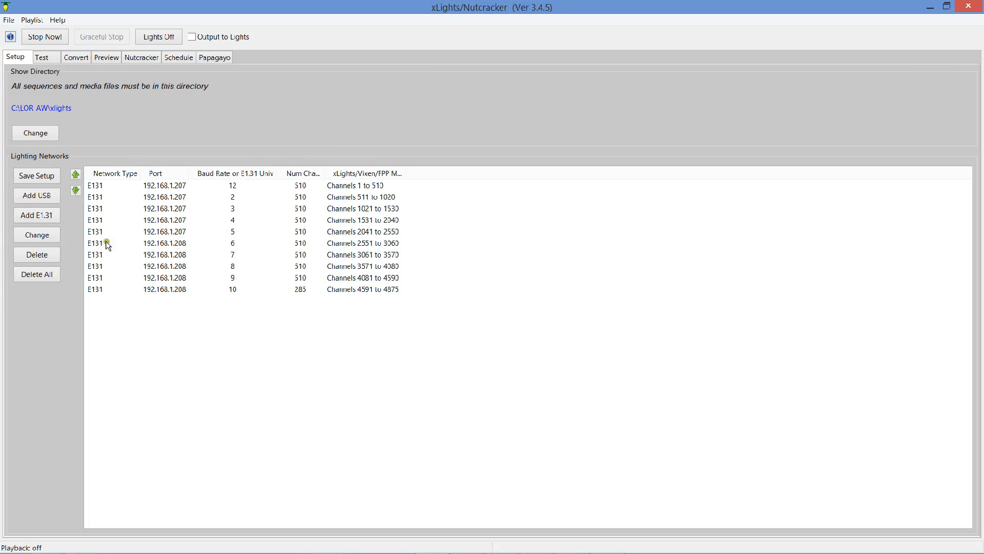
# - Create a new Nutcracker model named 'TEST WREATH' with Display As set to Custom
pyautogui.click(140, 57)
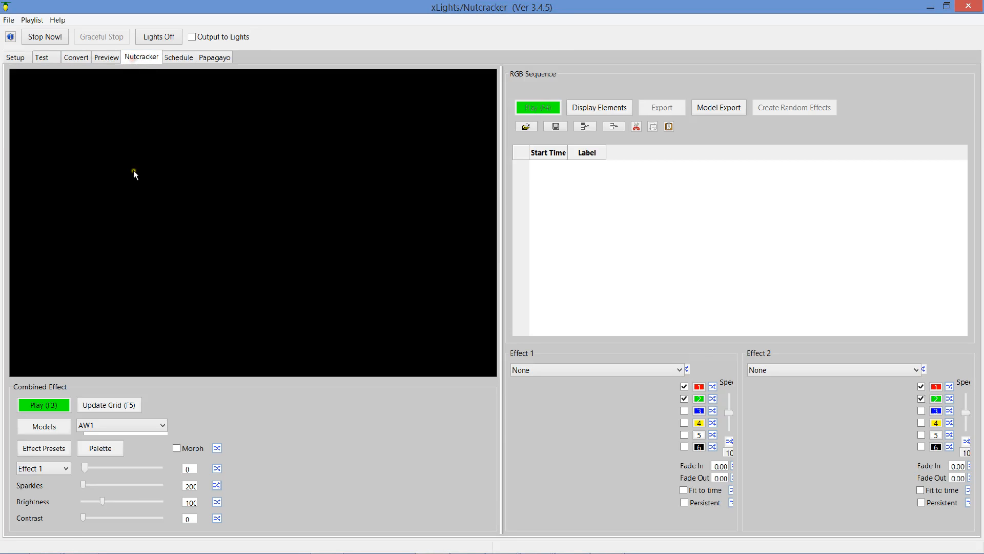
pyautogui.moveTo(321, 313)
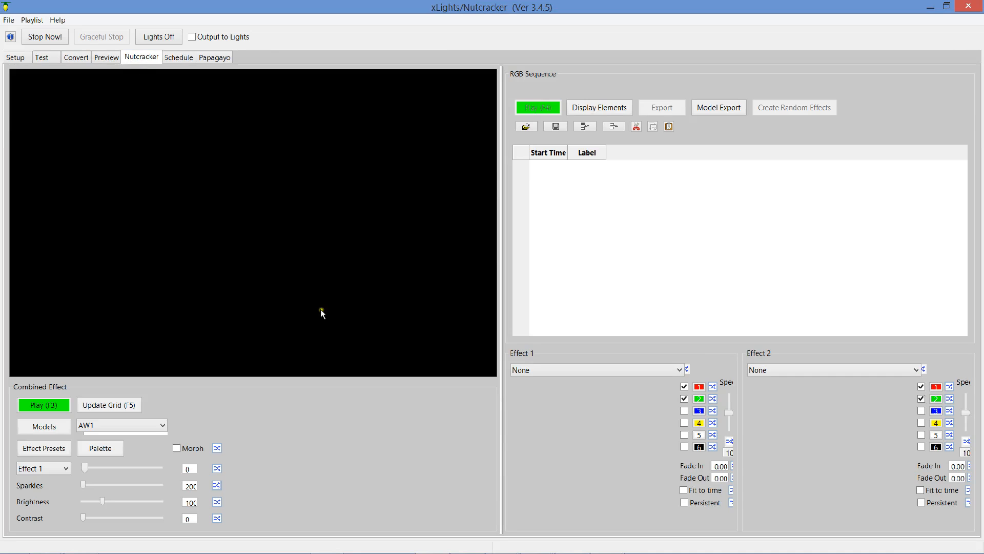
pyautogui.moveTo(199, 64)
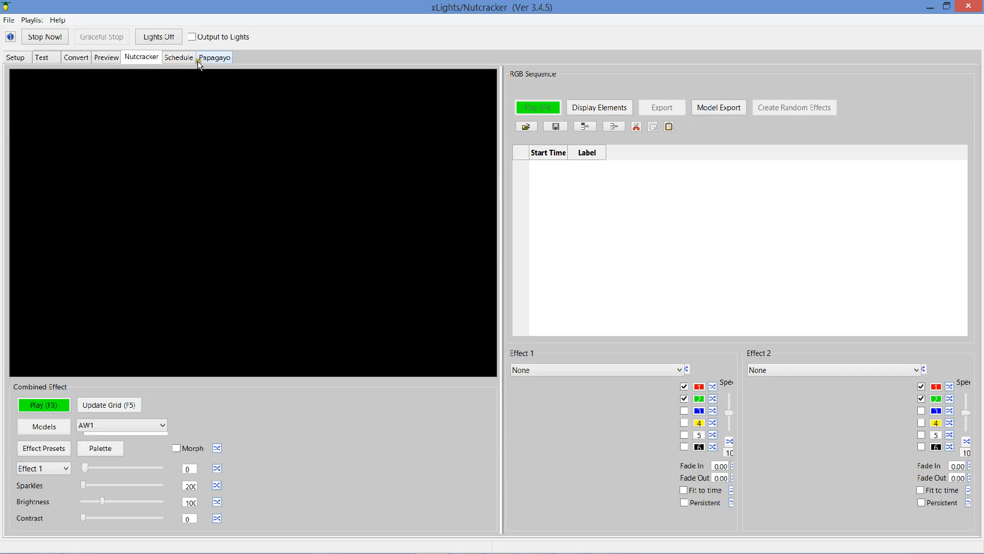
pyautogui.moveTo(162, 92)
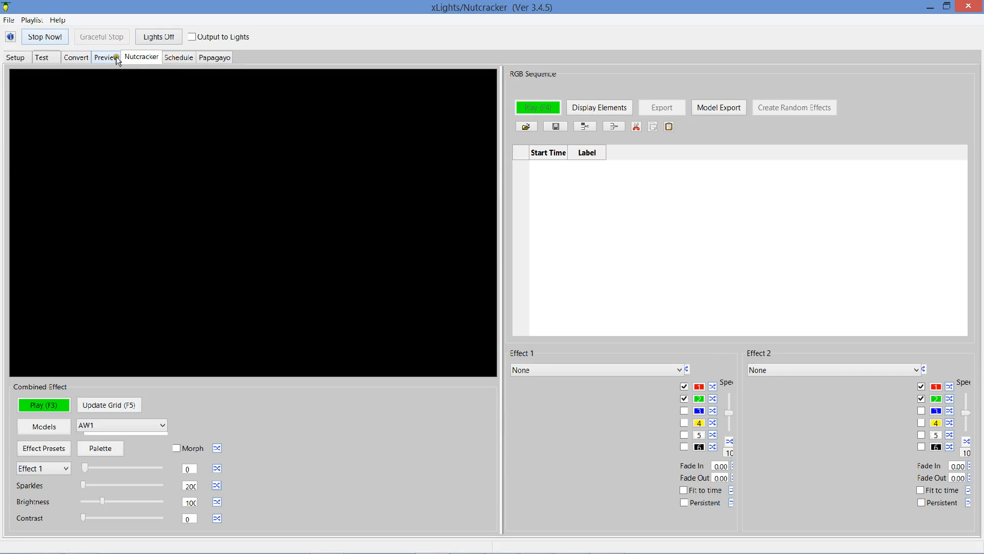
pyautogui.click(42, 427)
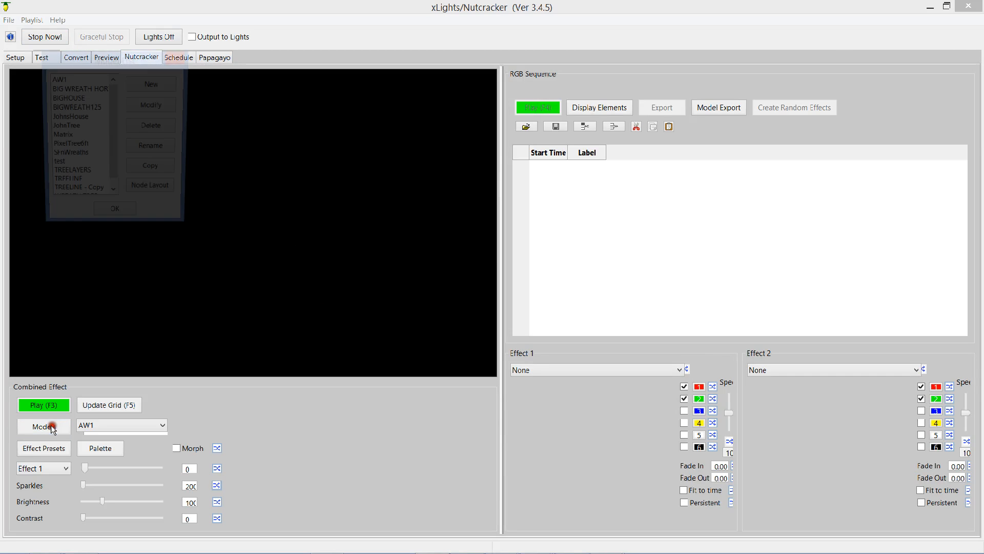
pyautogui.click(43, 426)
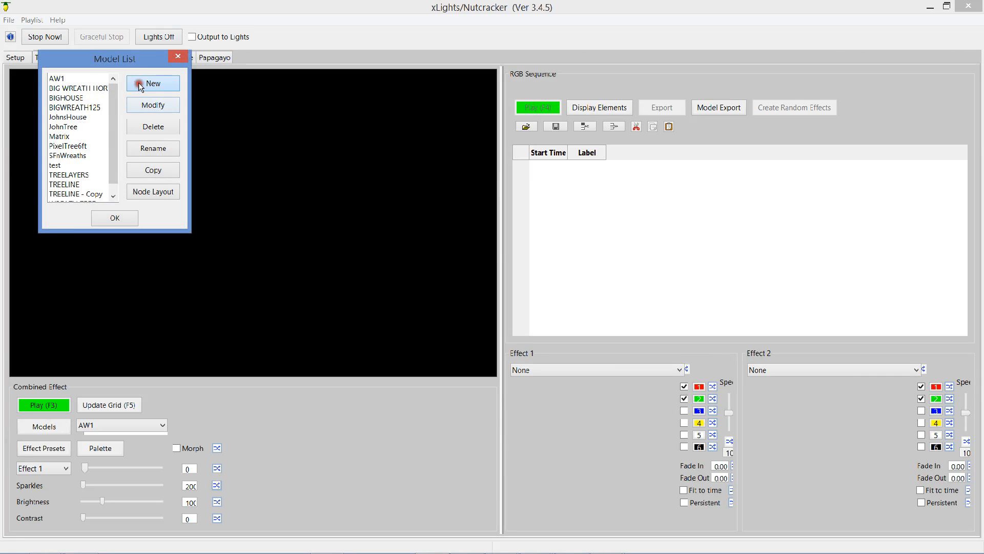
pyautogui.click(151, 82)
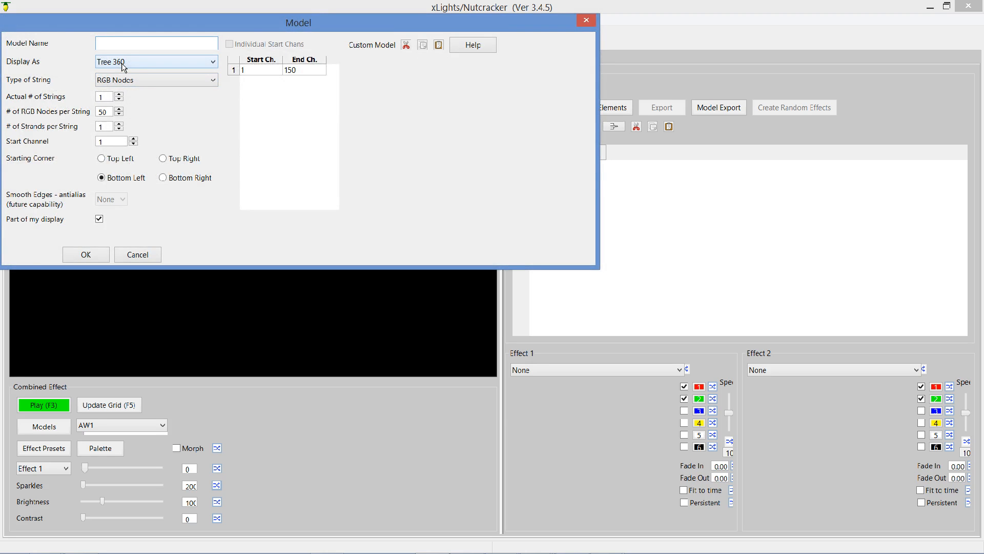
pyautogui.write('TEST')
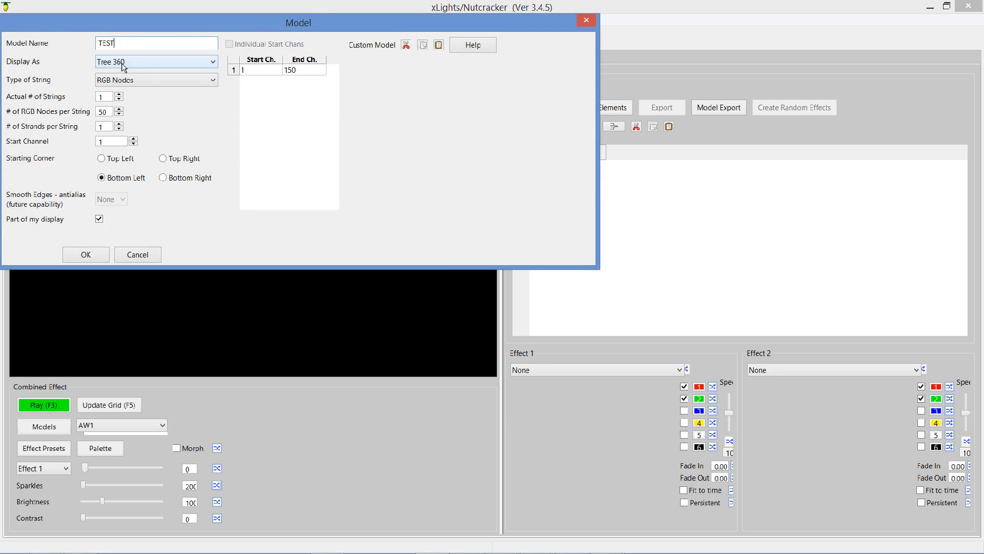
pyautogui.write('WREATH')
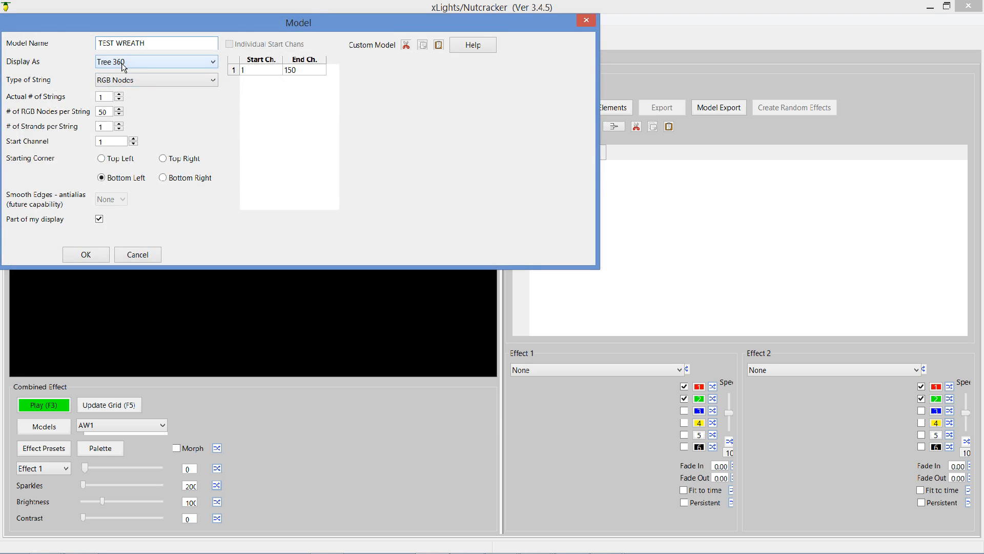
pyautogui.click(212, 62)
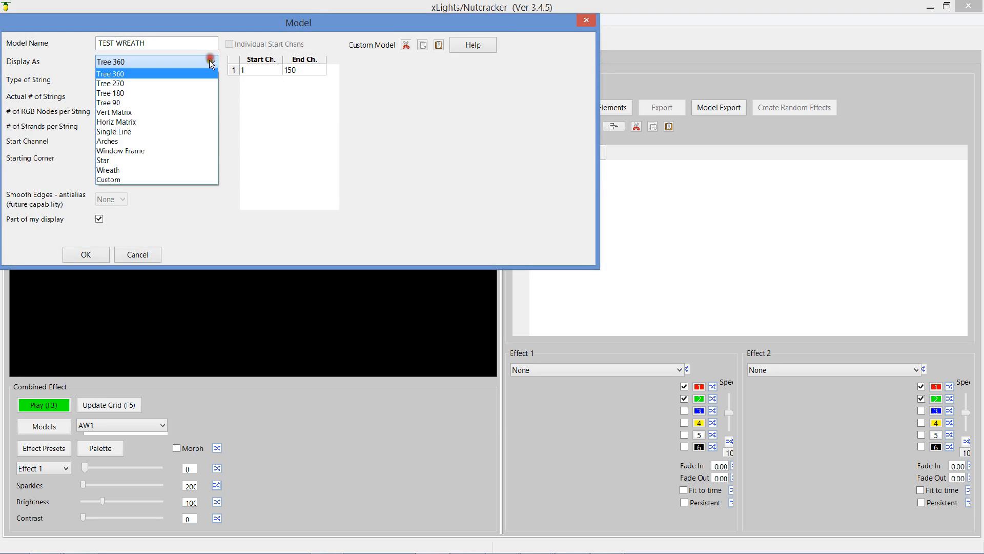
pyautogui.click(108, 180)
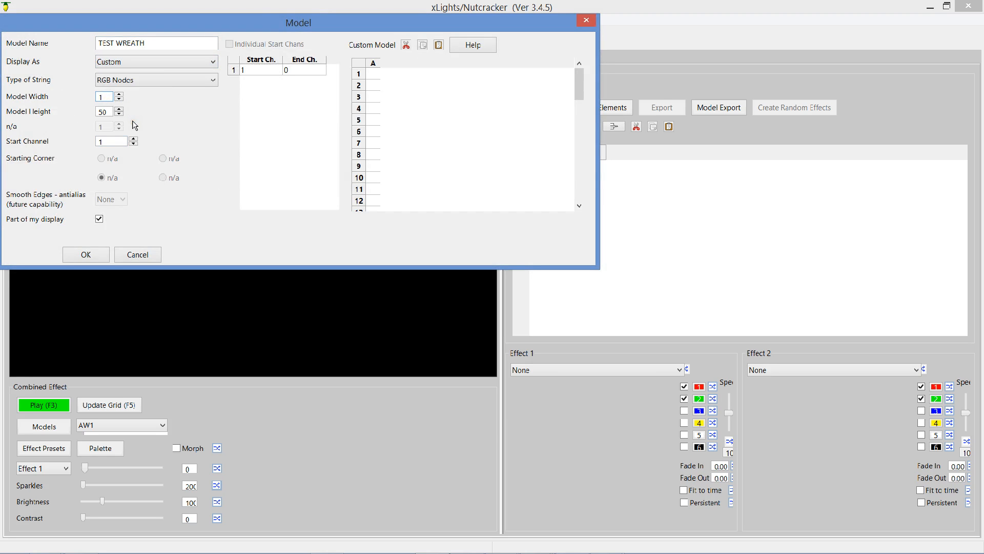
pyautogui.click(103, 96)
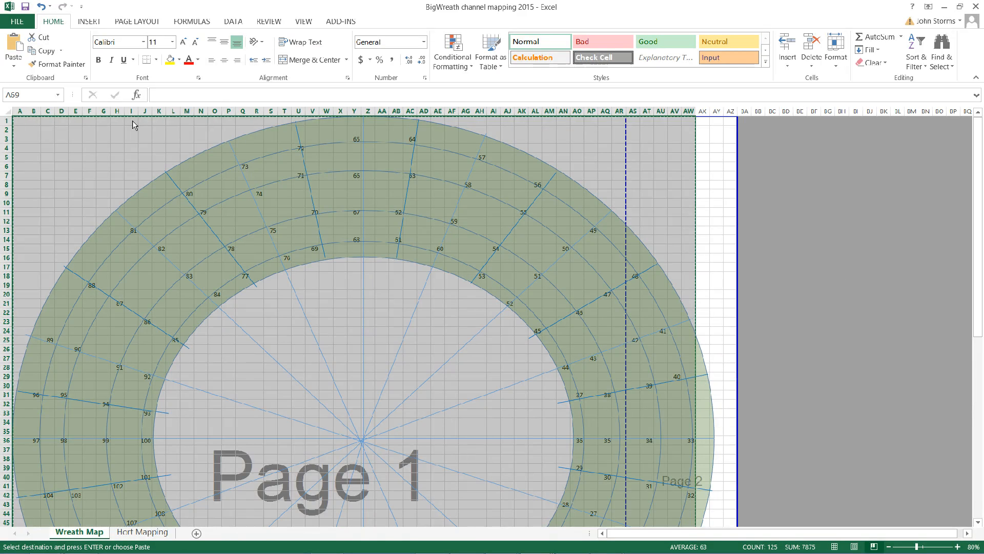
# - Check the wreath grid's 50-by-69 extent for sizing the TEST WREATH model
pyautogui.scroll(-3)
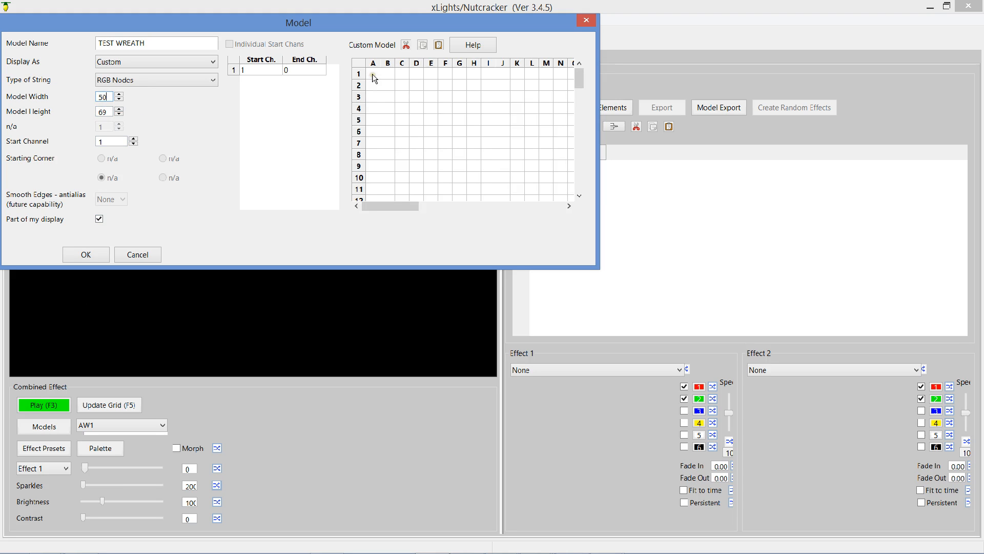
# - Paste the copied Excel channel grid into TEST WREATH's custom grid and review the node numbers
pyautogui.click(373, 74)
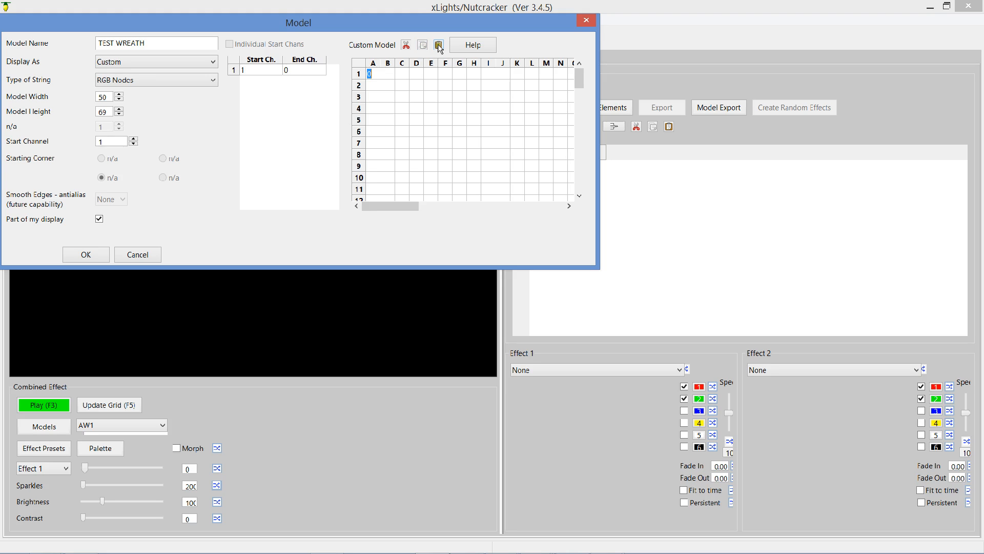
pyautogui.click(439, 45)
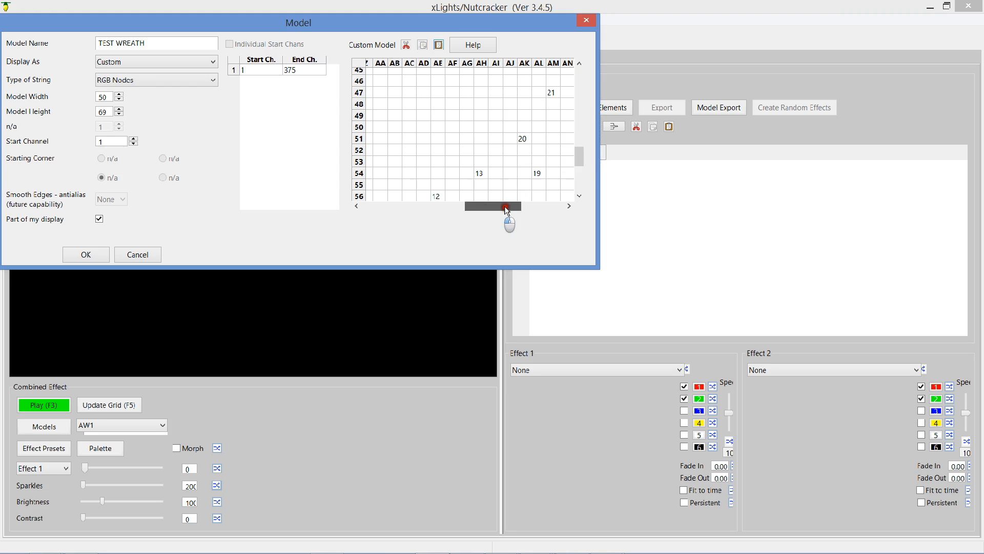
pyautogui.moveTo(493, 206); pyautogui.dragTo(510, 206)
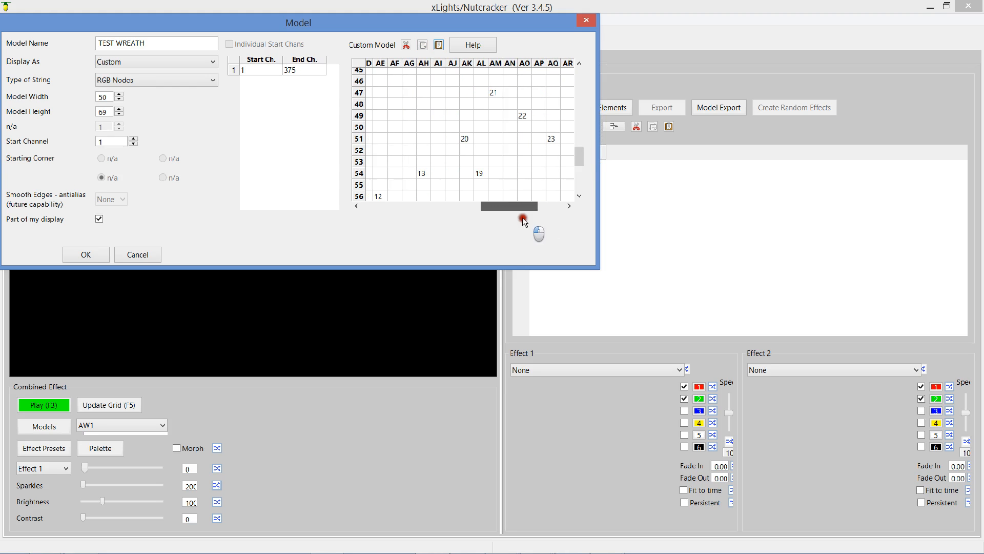
pyautogui.scroll(-3)
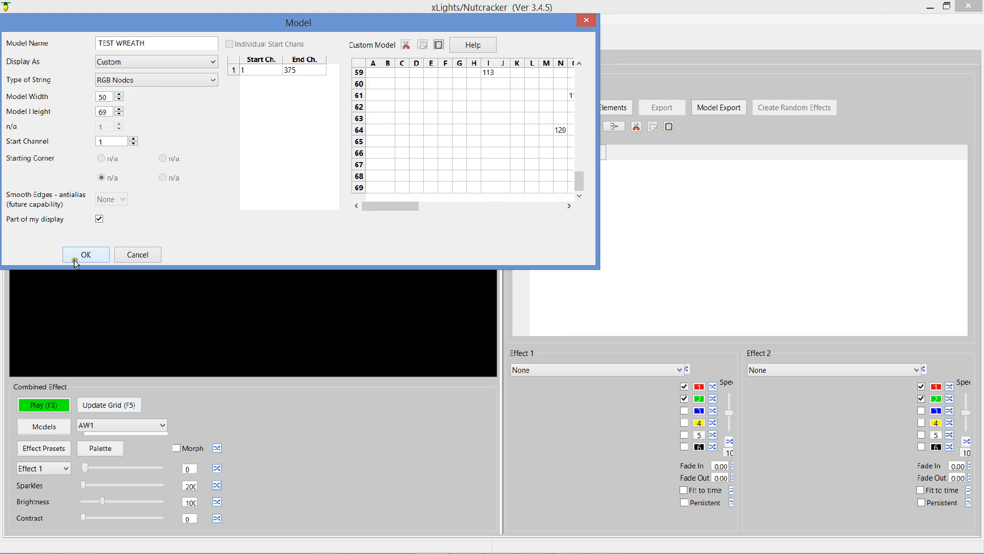
# - Save the TEST WREATH model and select it as the preview model
pyautogui.click(86, 255)
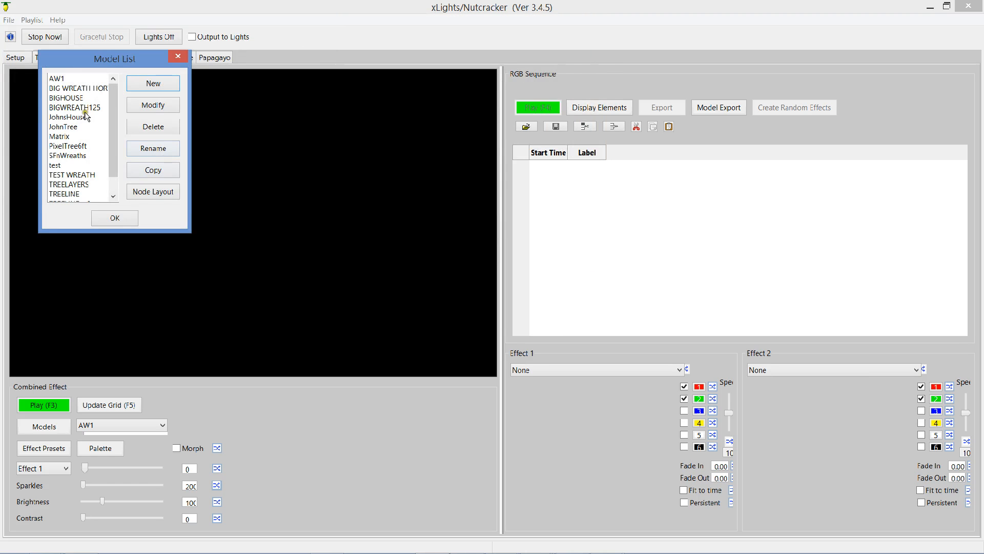
pyautogui.click(72, 174)
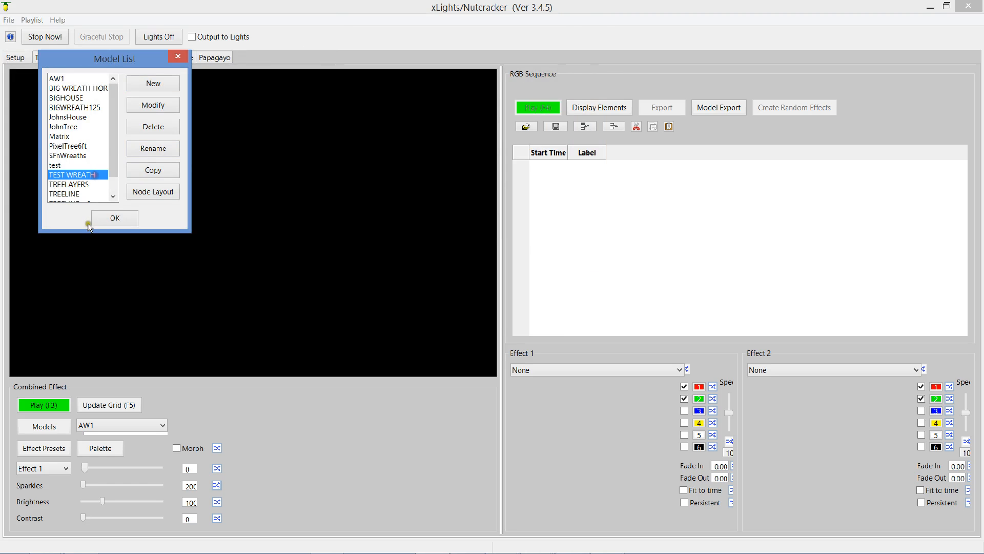
pyautogui.click(114, 218)
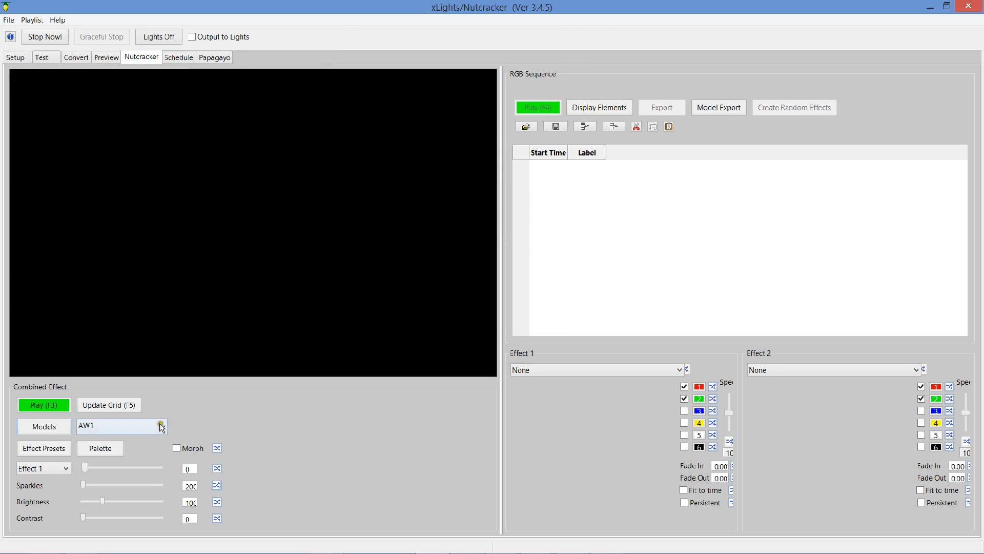
pyautogui.click(162, 426)
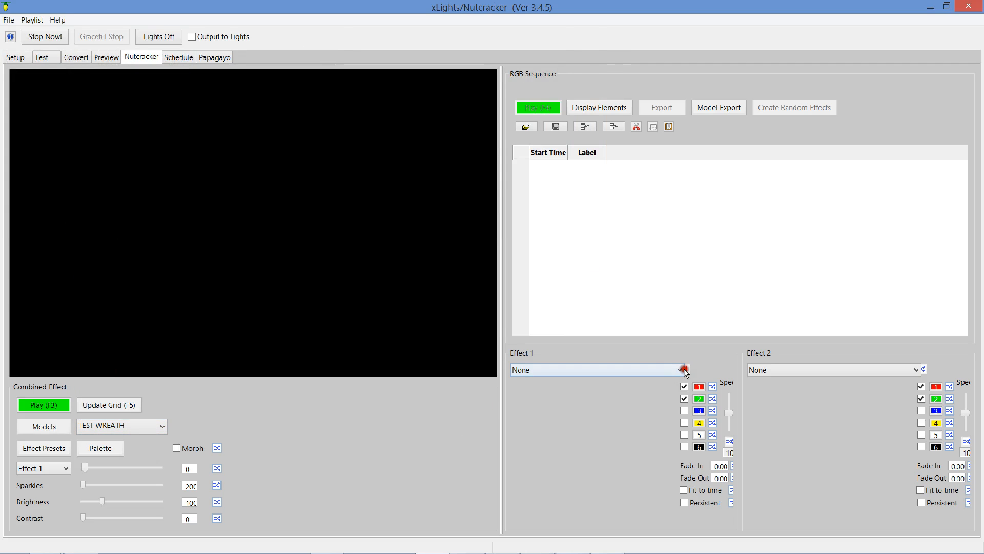
# - Play Butterfly on the wreath preview, then try Snowflakes, Faces and Garlands
pyautogui.click(683, 370)
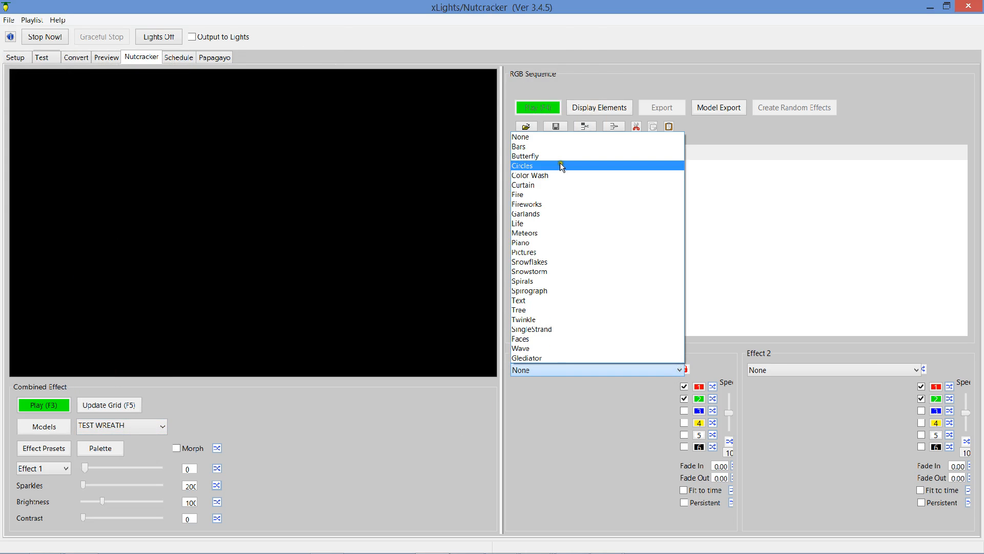
pyautogui.click(526, 156)
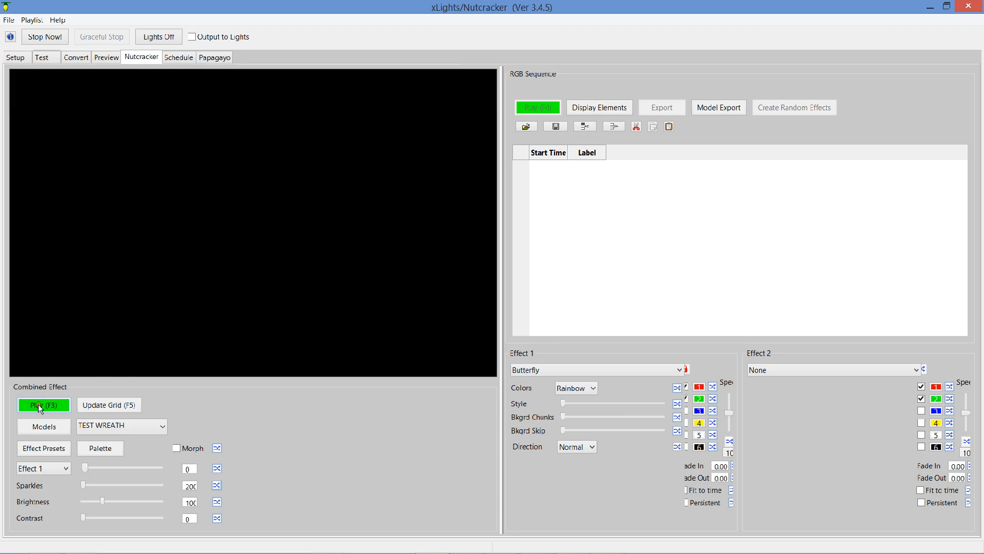
pyautogui.click(43, 404)
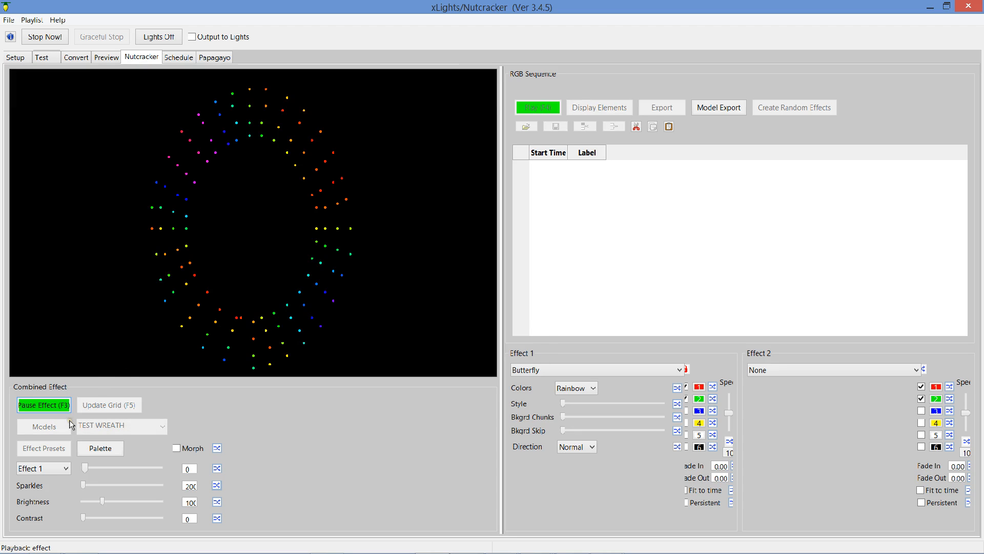
pyautogui.click(683, 369)
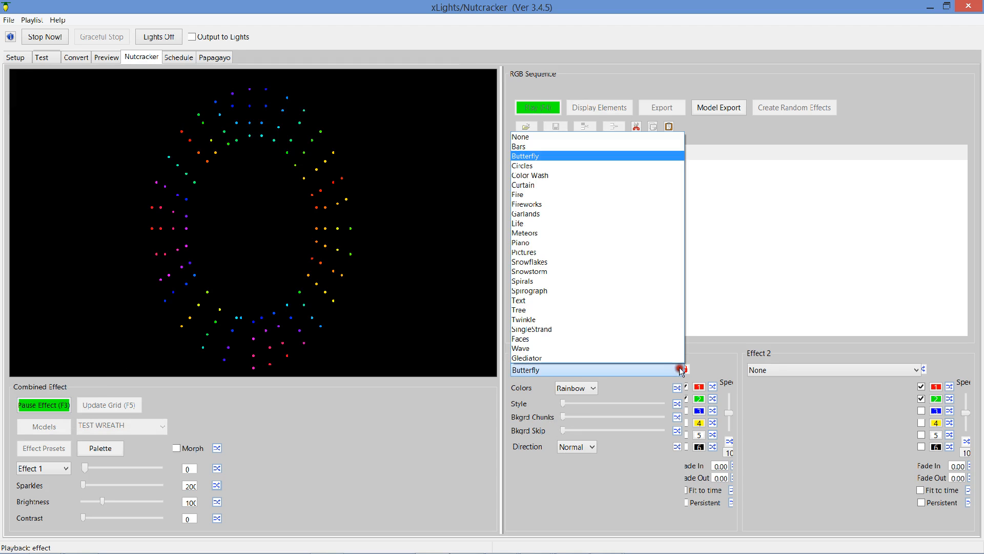
pyautogui.moveTo(523, 281)
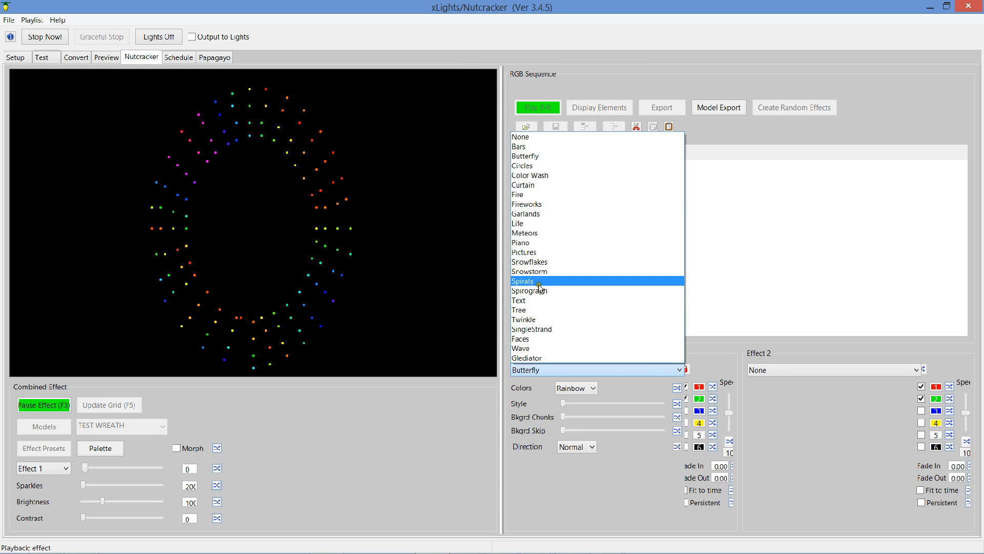
pyautogui.click(529, 262)
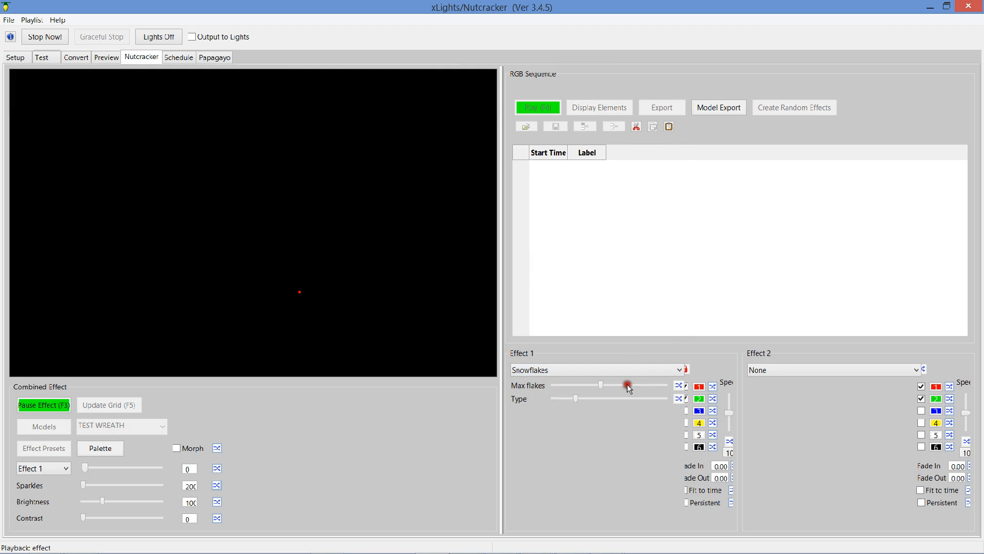
pyautogui.click(598, 369)
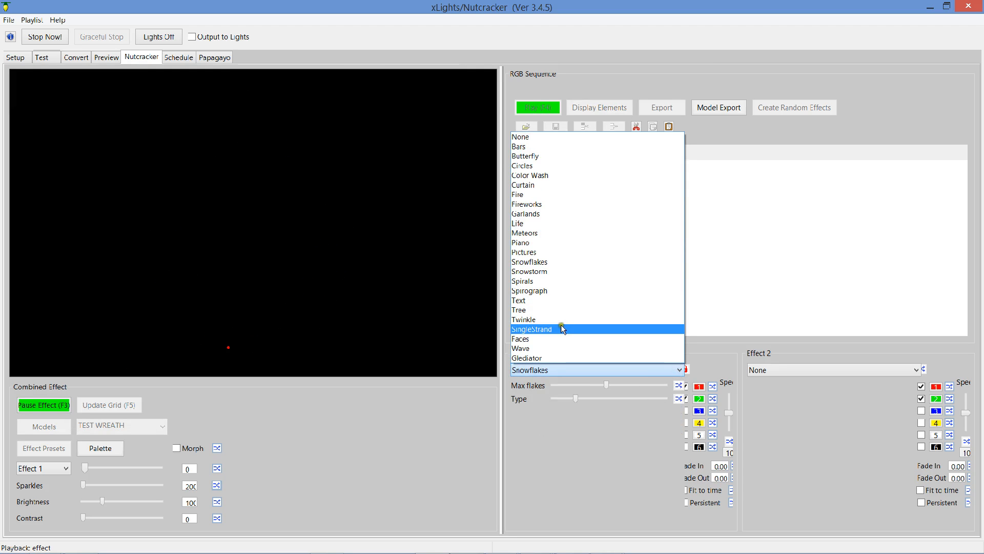
pyautogui.moveTo(559, 305)
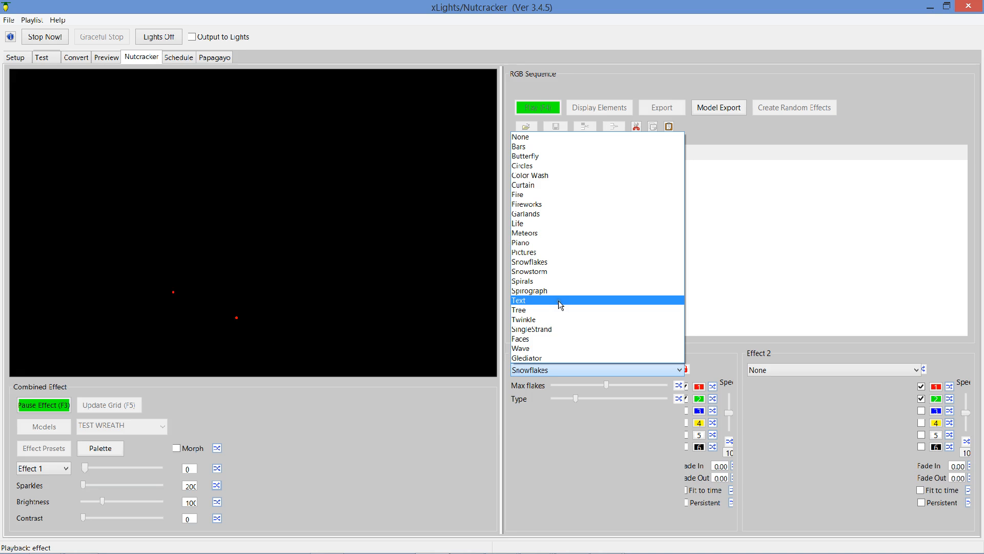
pyautogui.click(519, 338)
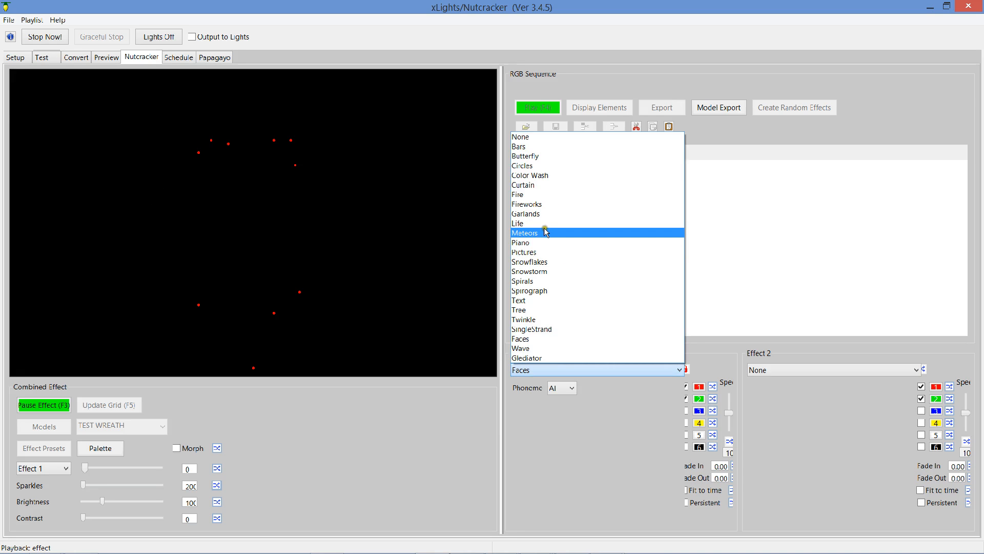
pyautogui.click(526, 214)
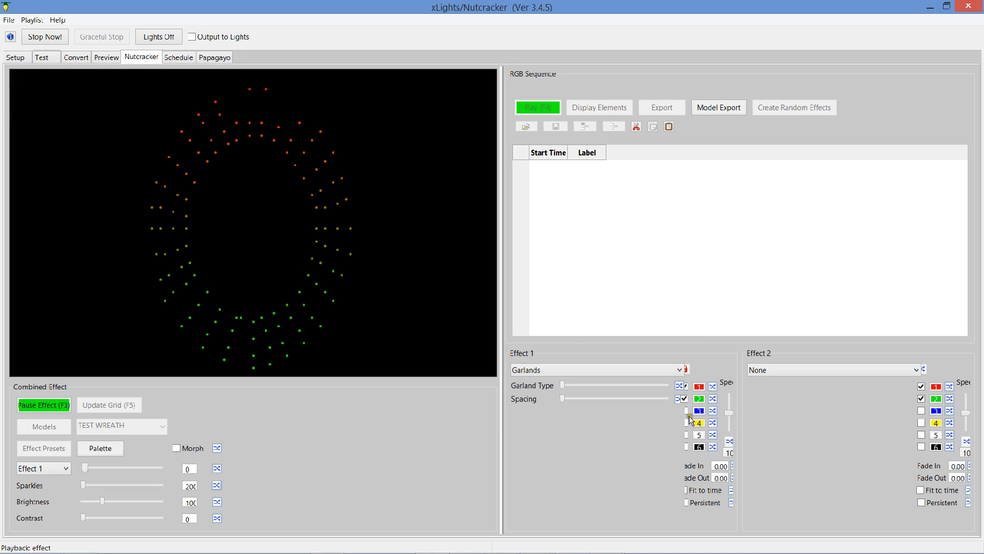
# - Change the Garlands palette colours, adding blue
pyautogui.click(684, 411)
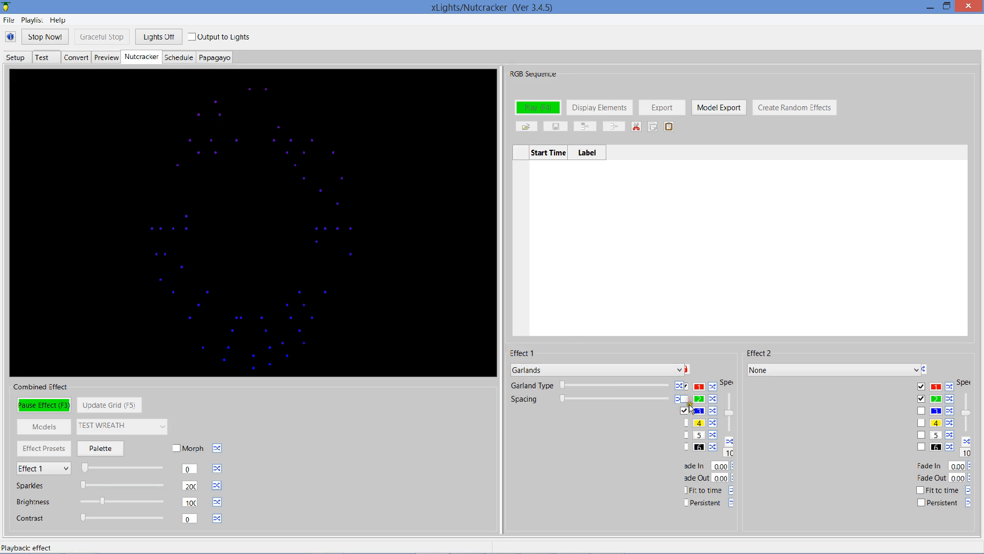
pyautogui.click(684, 387)
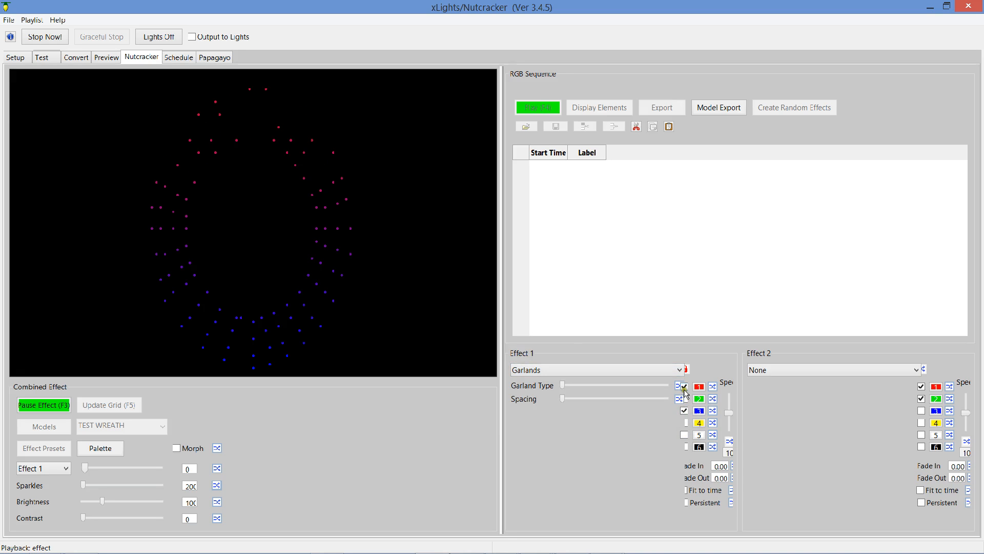
pyautogui.click(683, 369)
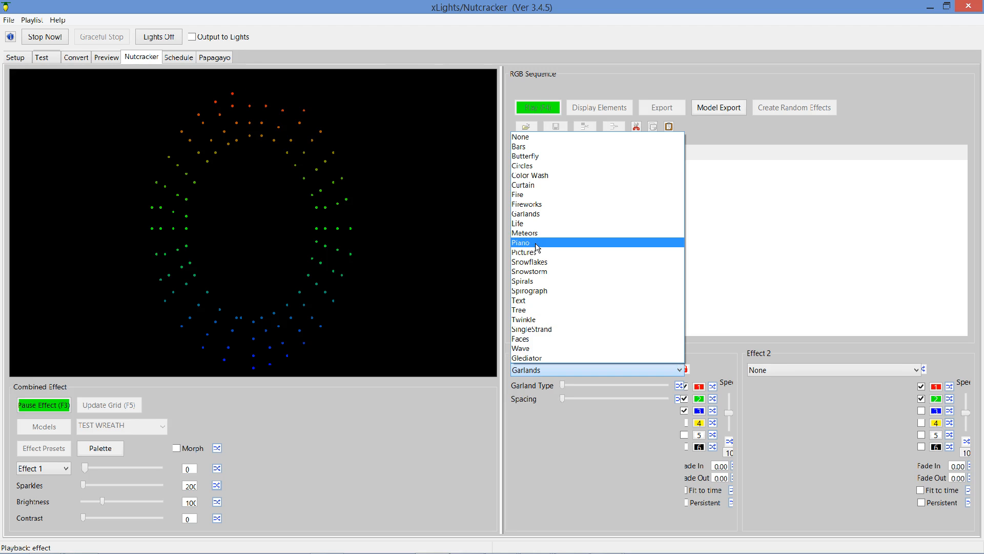
# - Switch Effect 1 to Bars, setting direction down and then H-expand
pyautogui.click(519, 146)
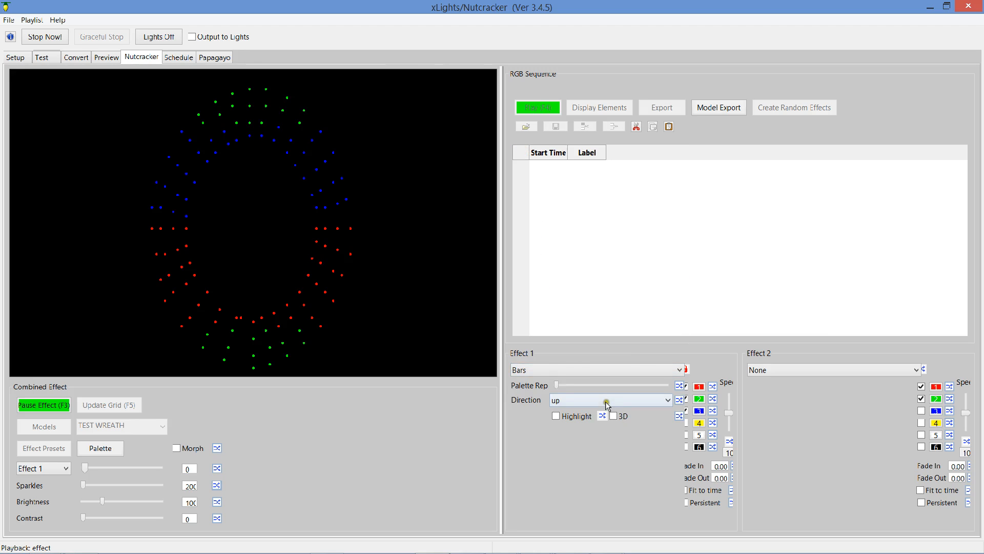
pyautogui.click(609, 400)
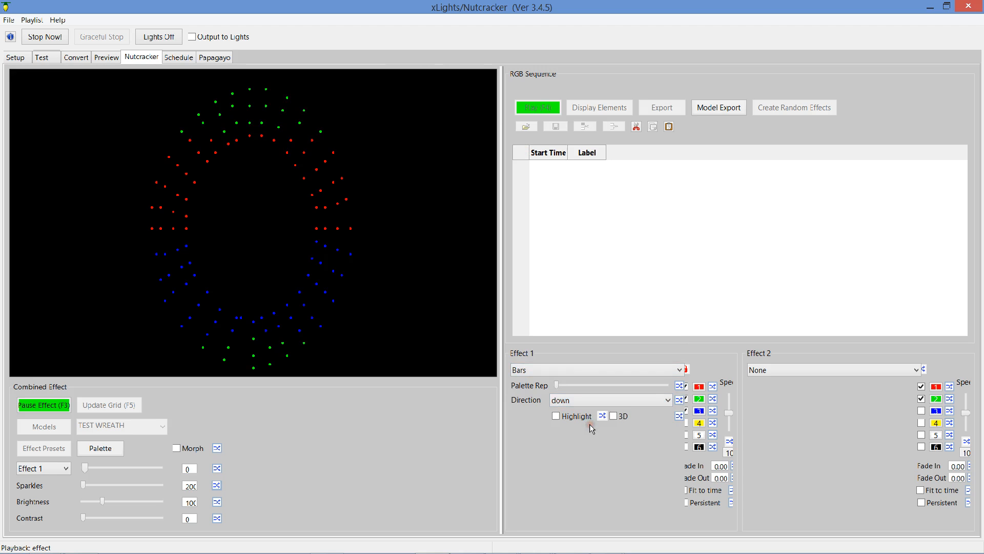
pyautogui.click(651, 400)
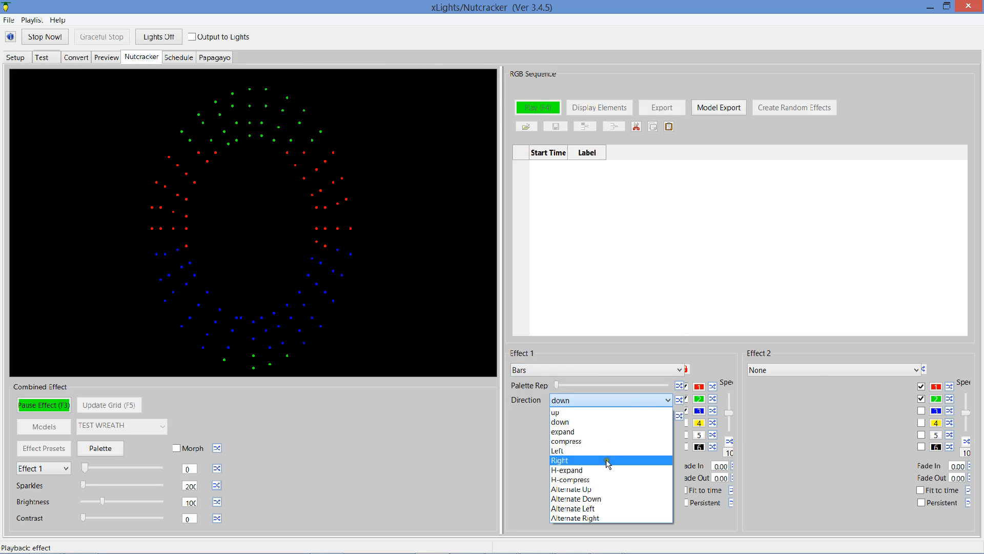
pyautogui.click(566, 470)
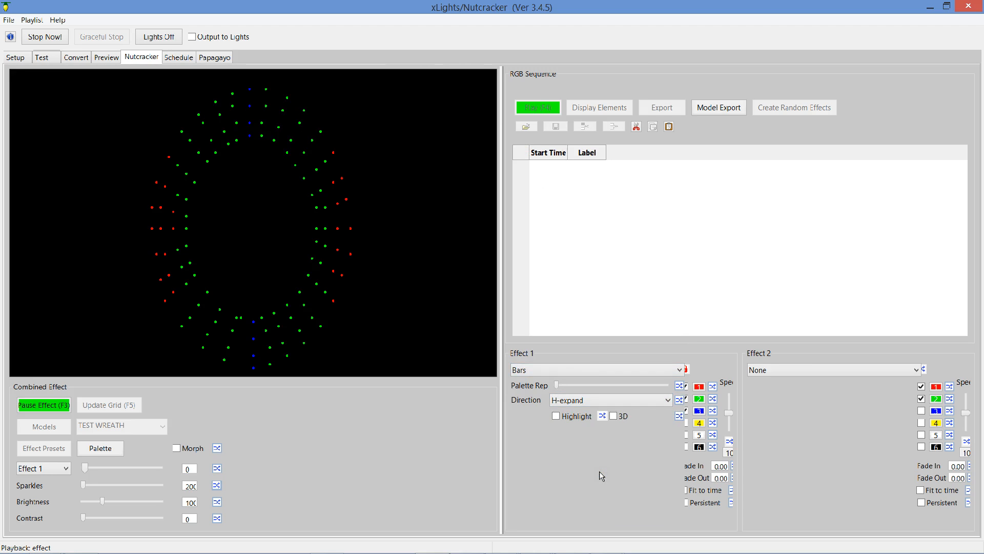